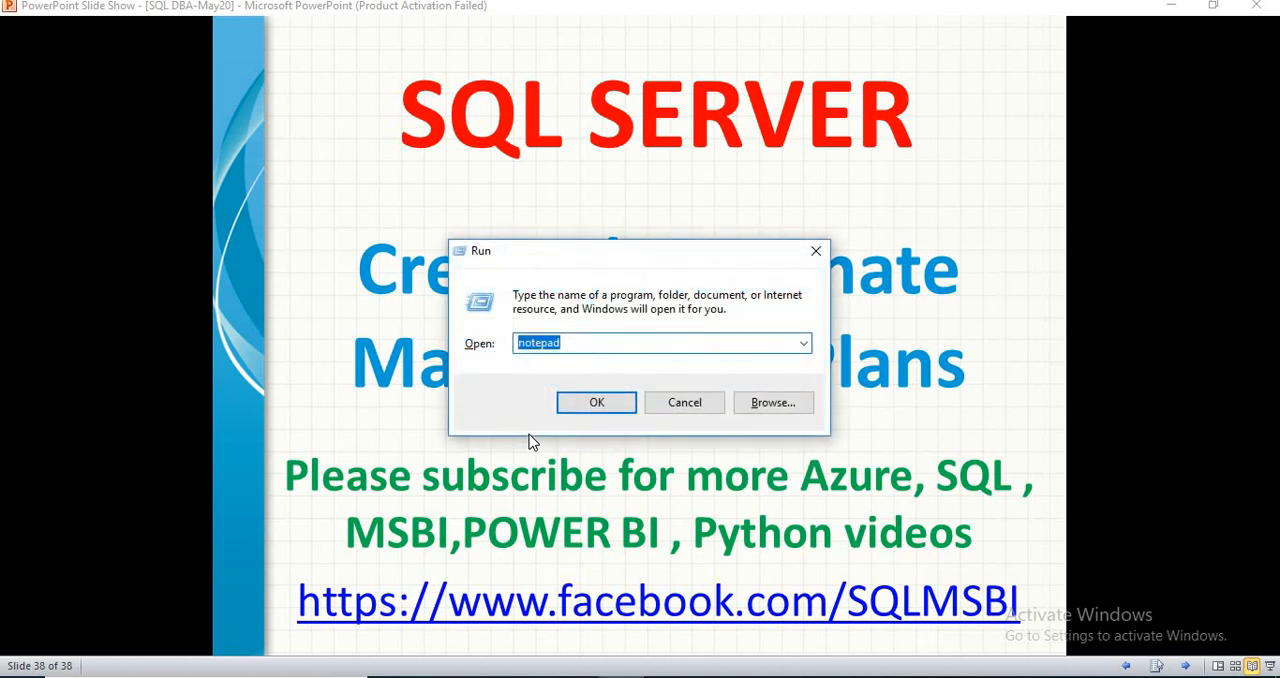
# Step: Launch Microsoft Paint from the Run dialog using mspaint
pyautogui.write('ssms')
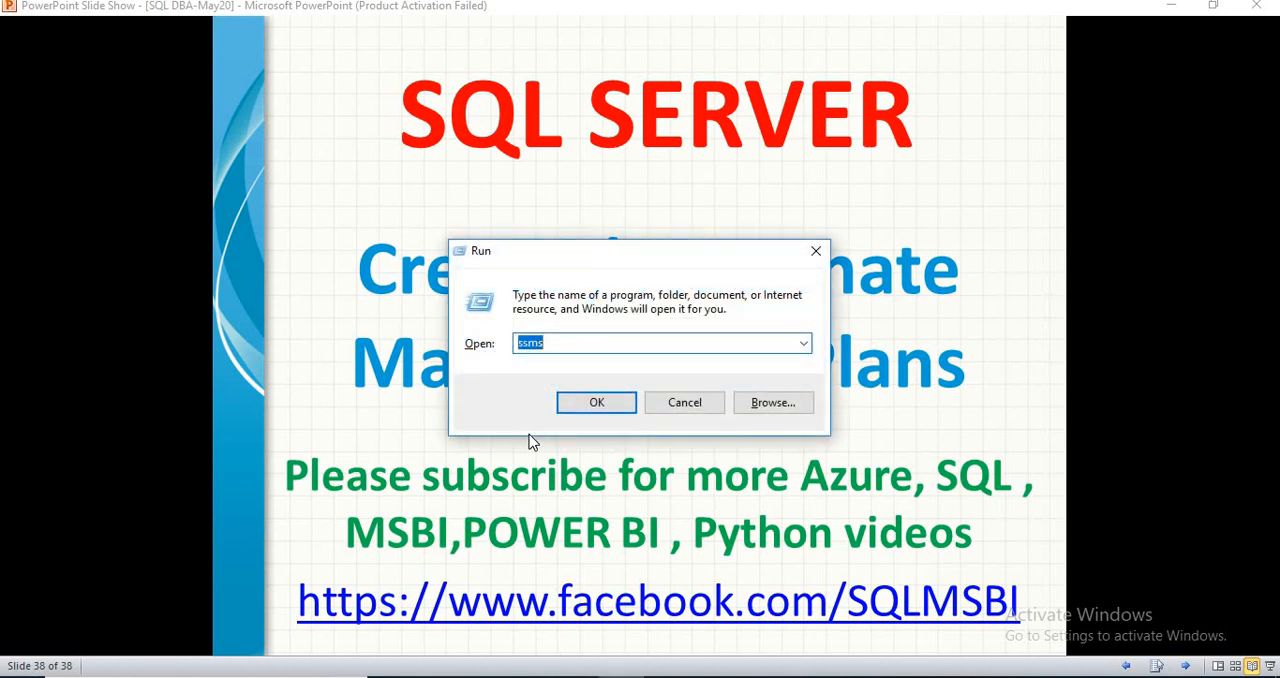
pyautogui.write('ms')
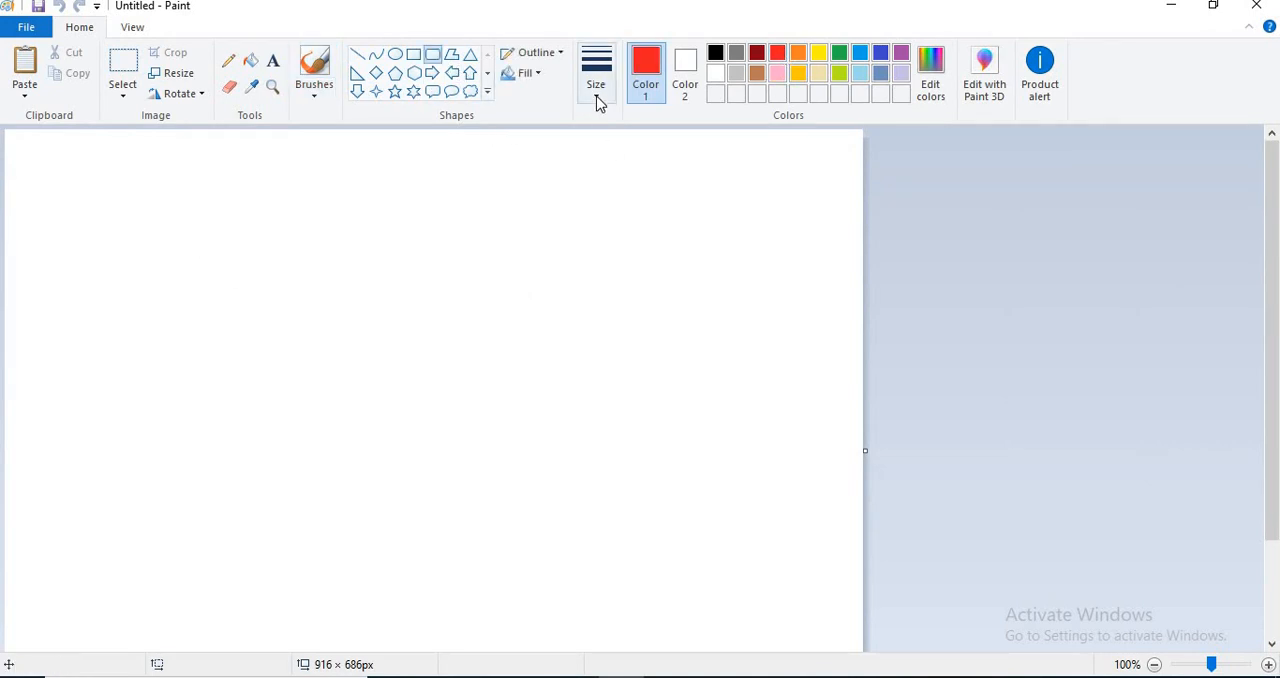
# Step: Draw four red rounded-rectangle boxes across the top-left of the canvas
pyautogui.moveTo(96, 184); pyautogui.dragTo(292, 300)
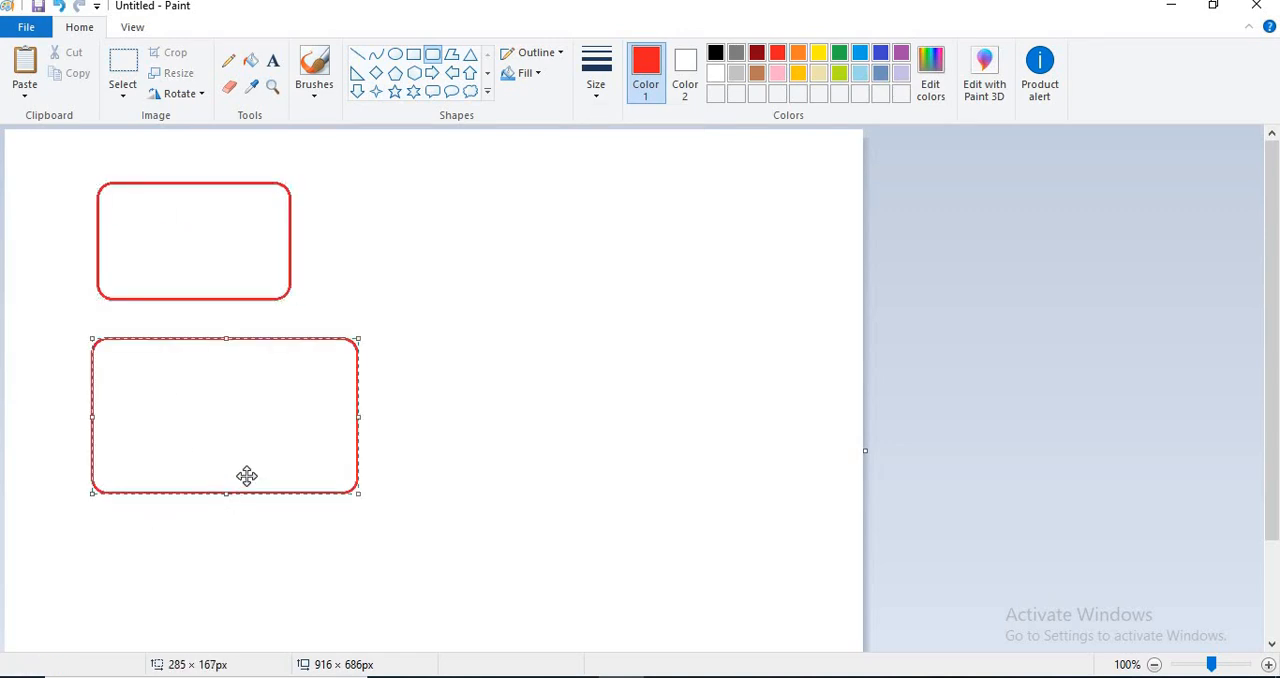
pyautogui.moveTo(356, 492); pyautogui.dragTo(264, 420)
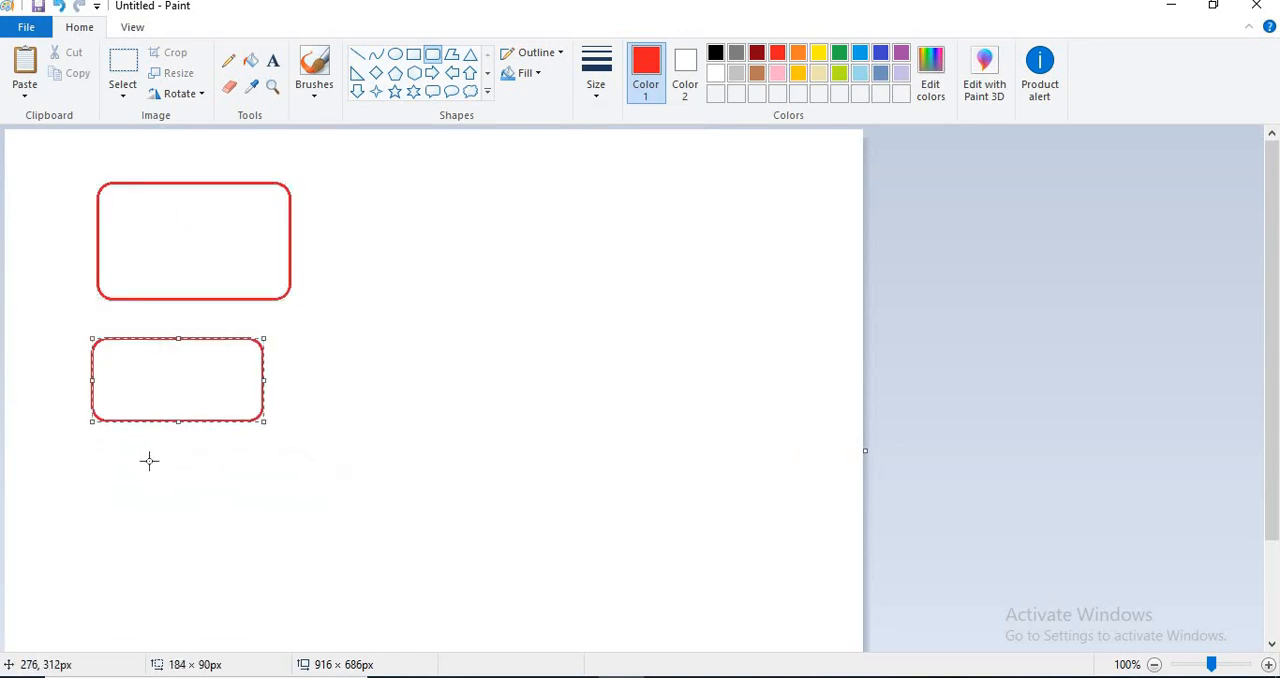
pyautogui.moveTo(80, 460); pyautogui.dragTo(228, 518)
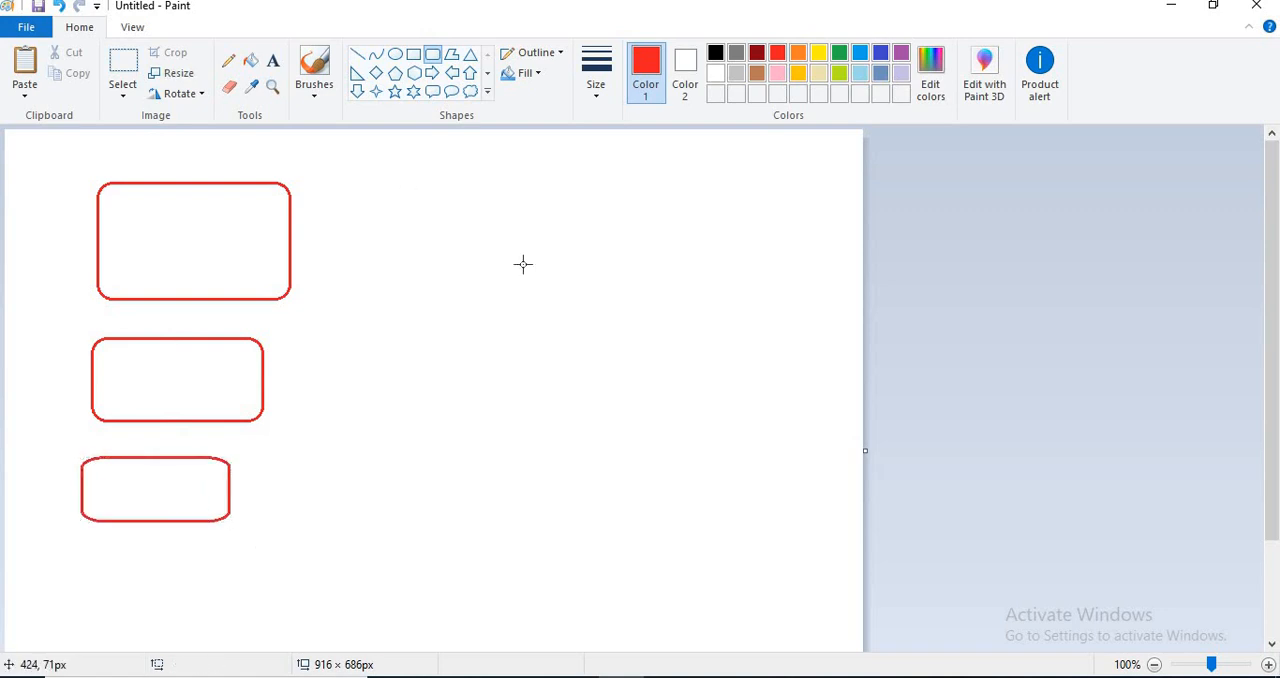
pyautogui.moveTo(404, 192); pyautogui.dragTo(544, 268)
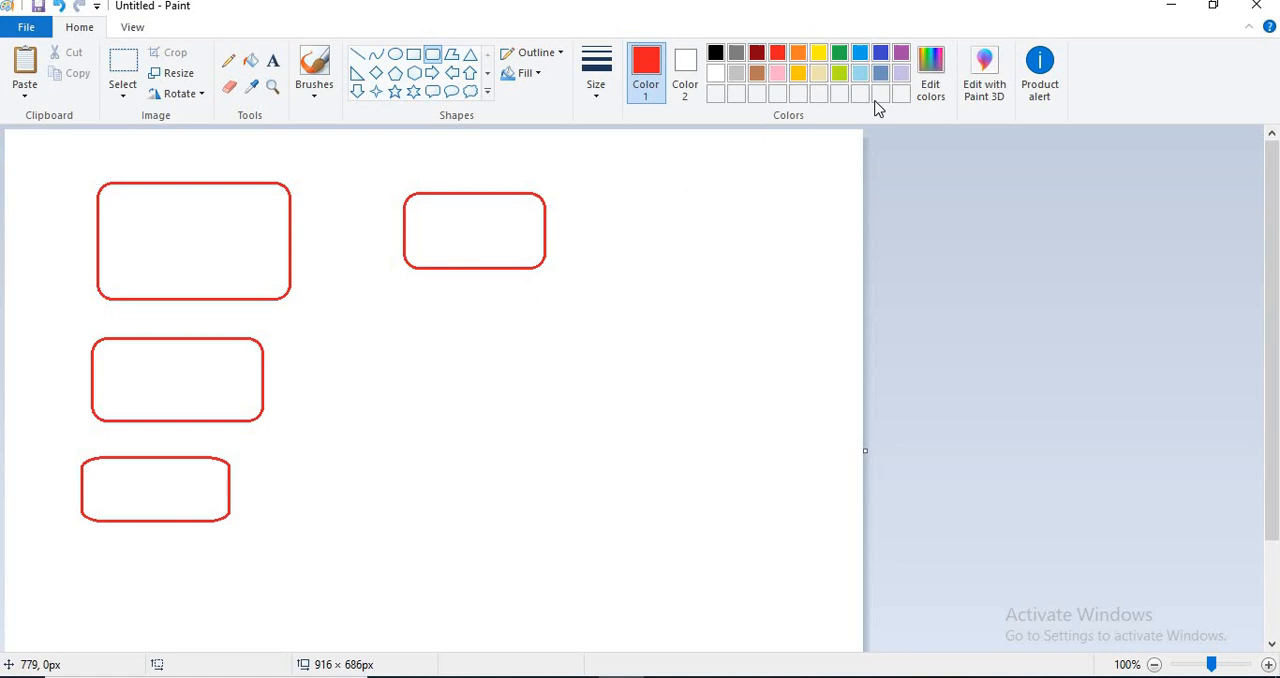
# Step: Draw blue rounded boxes on the right and centre of the diagram
pyautogui.moveTo(624, 260); pyautogui.dragTo(800, 360)
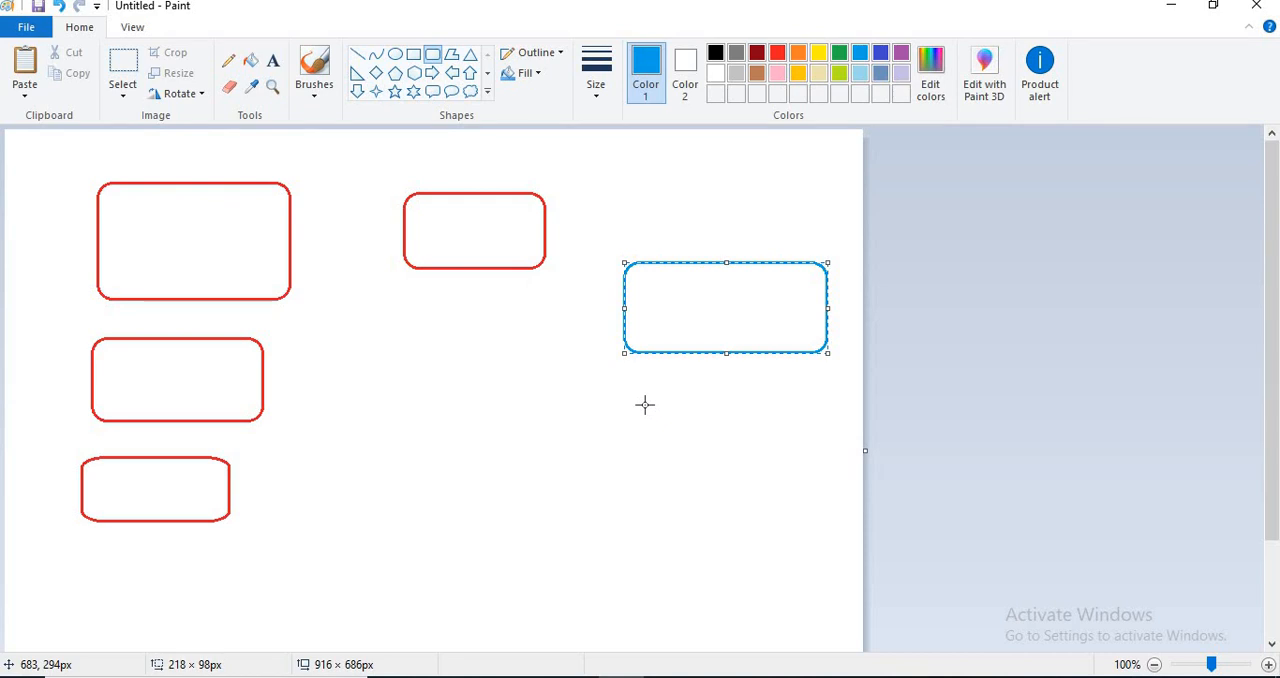
pyautogui.moveTo(396, 392)
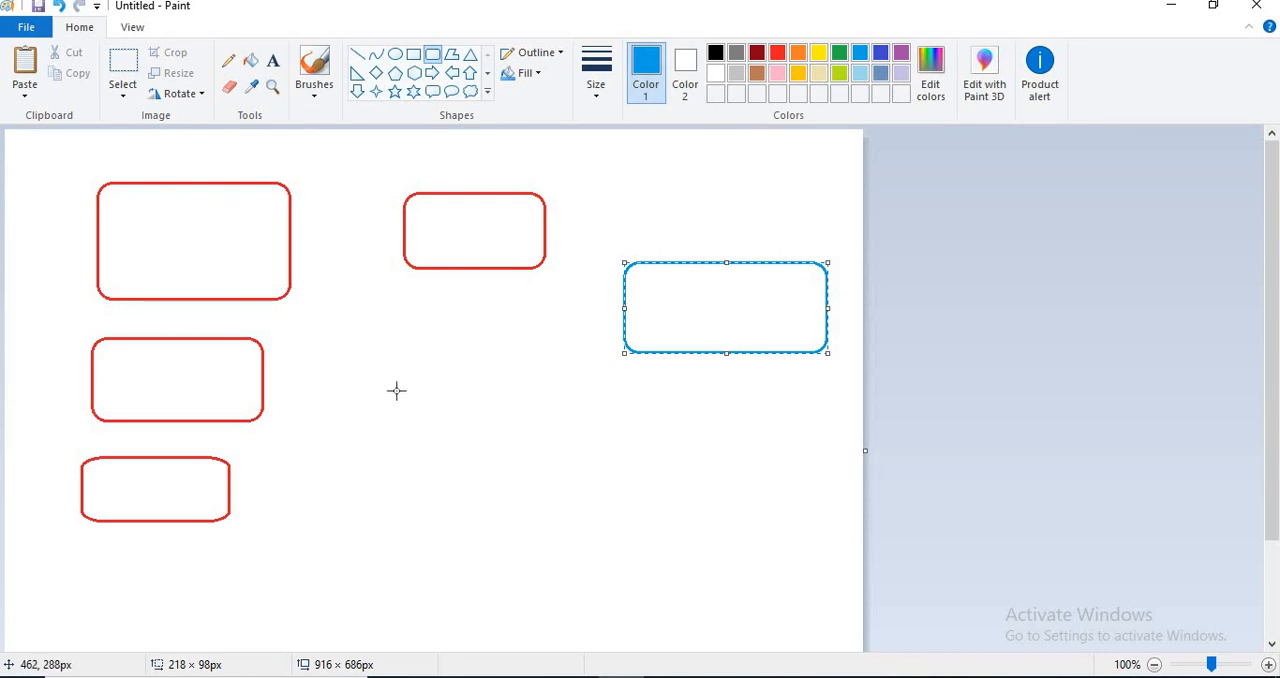
pyautogui.moveTo(396, 390); pyautogui.dragTo(570, 490)
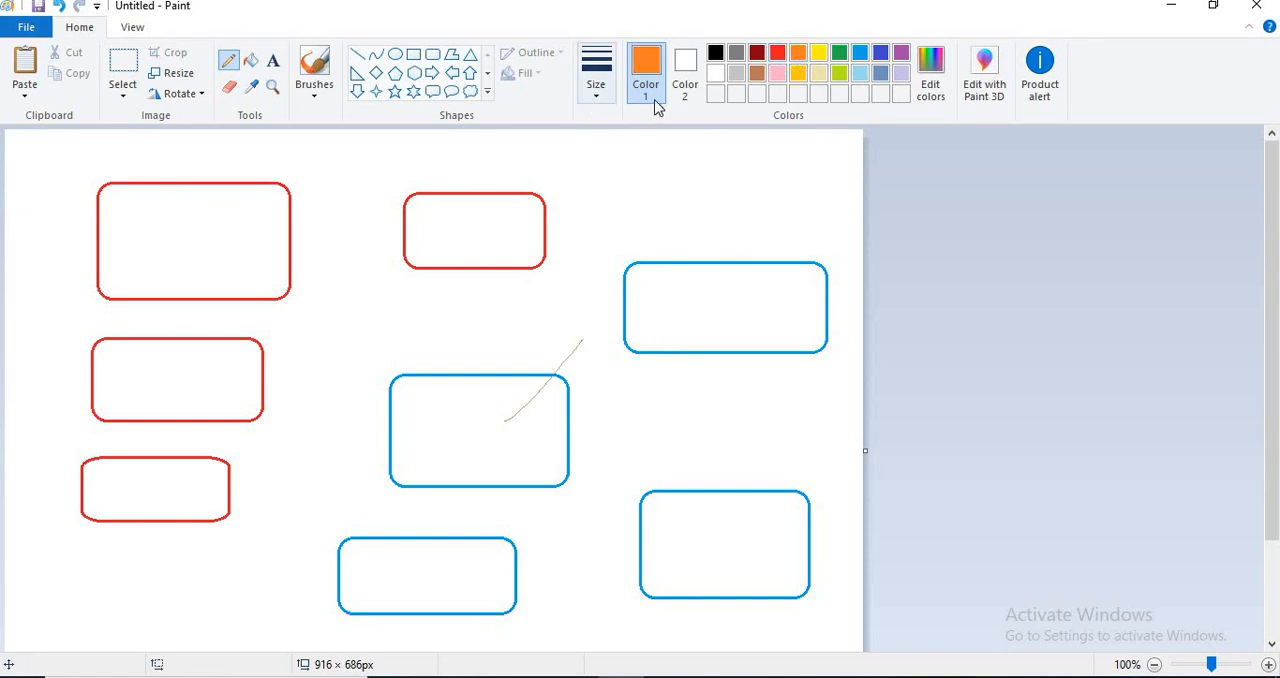
pyautogui.click(596, 70)
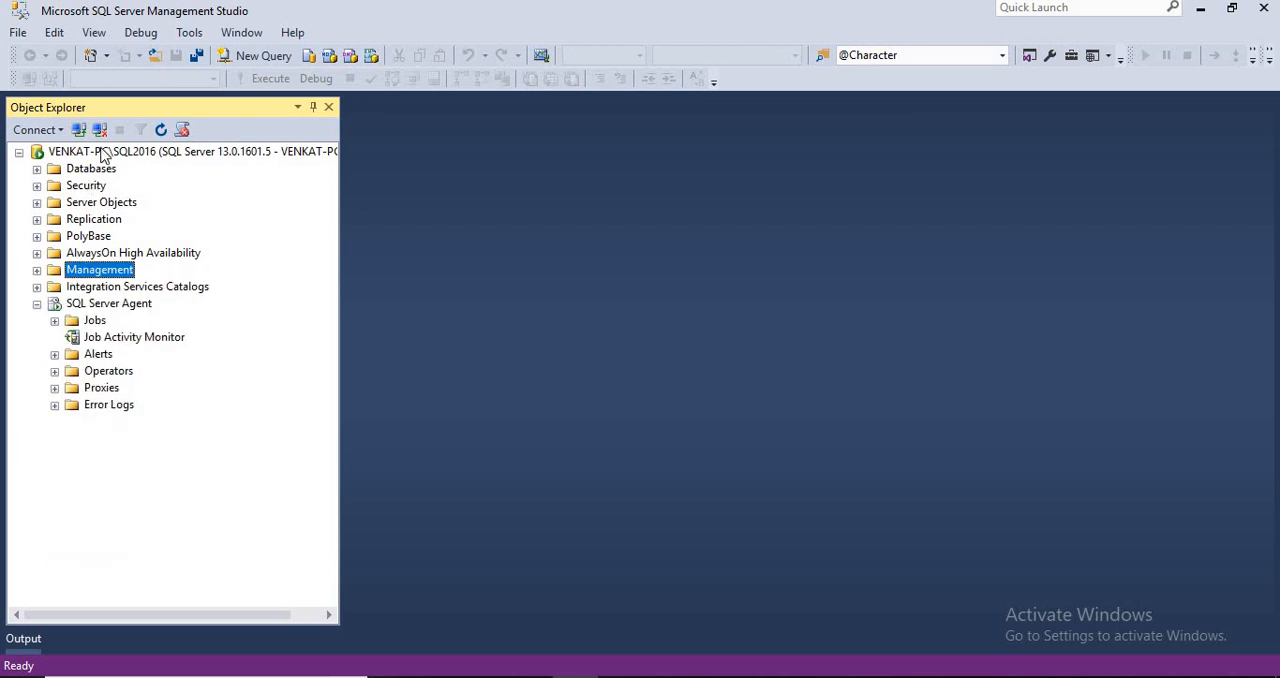
# Step: Collapse the SQL Server Agent node in Object Explorer and select it
pyautogui.click(36, 304)
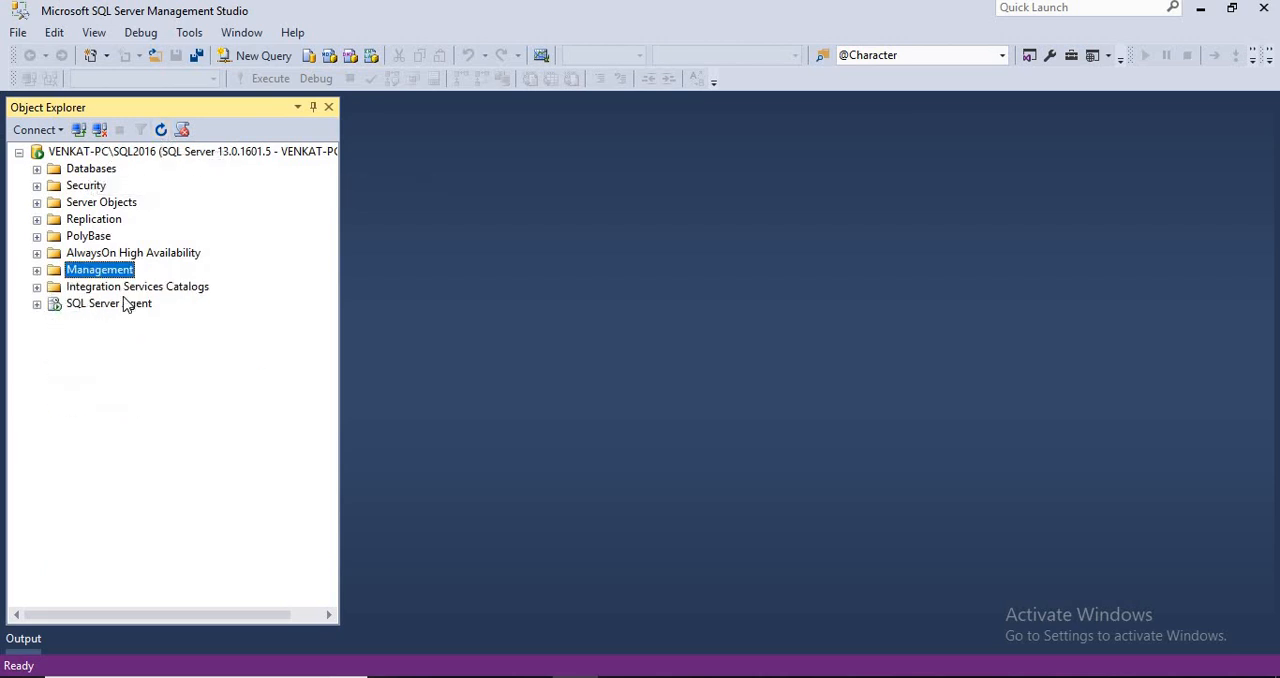
pyautogui.moveTo(108, 310)
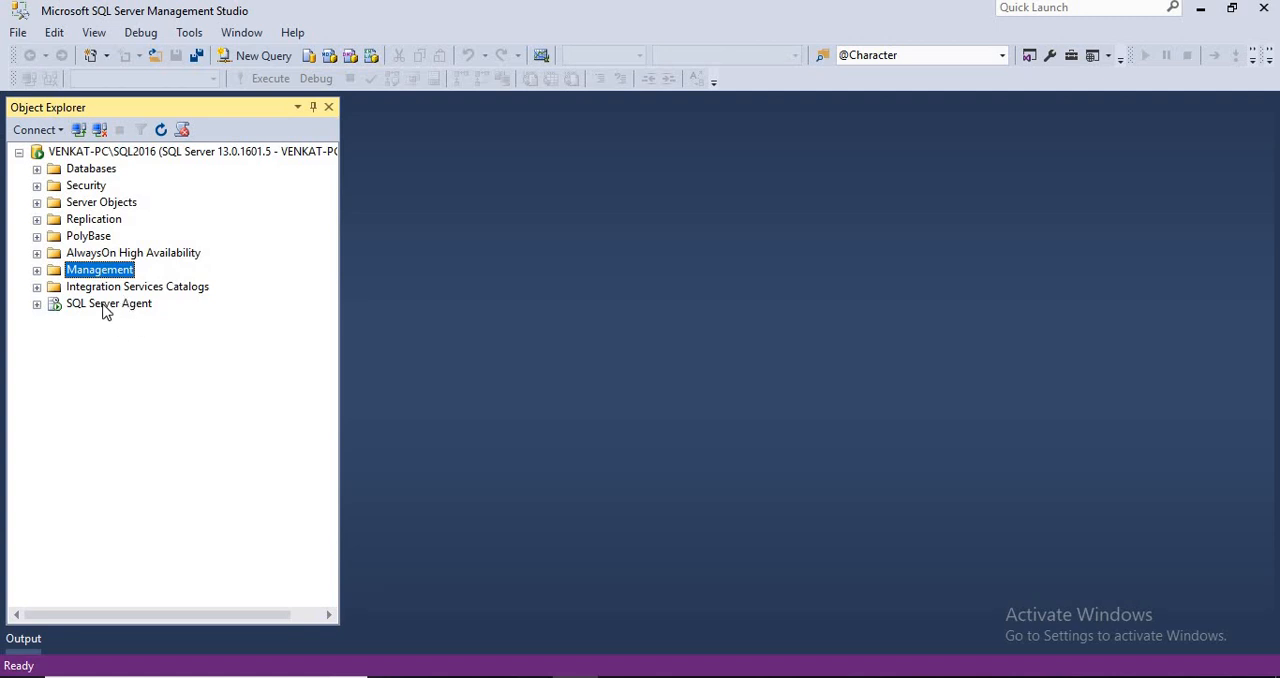
pyautogui.click(108, 304)
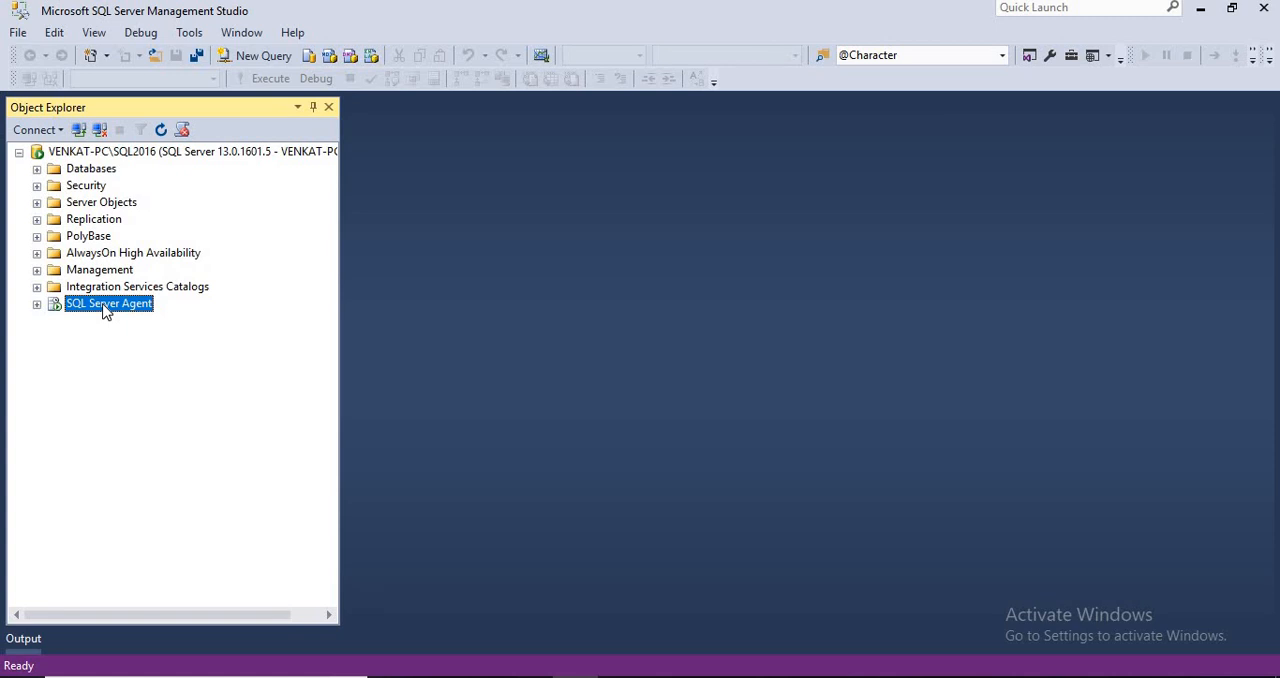
pyautogui.moveTo(100, 308)
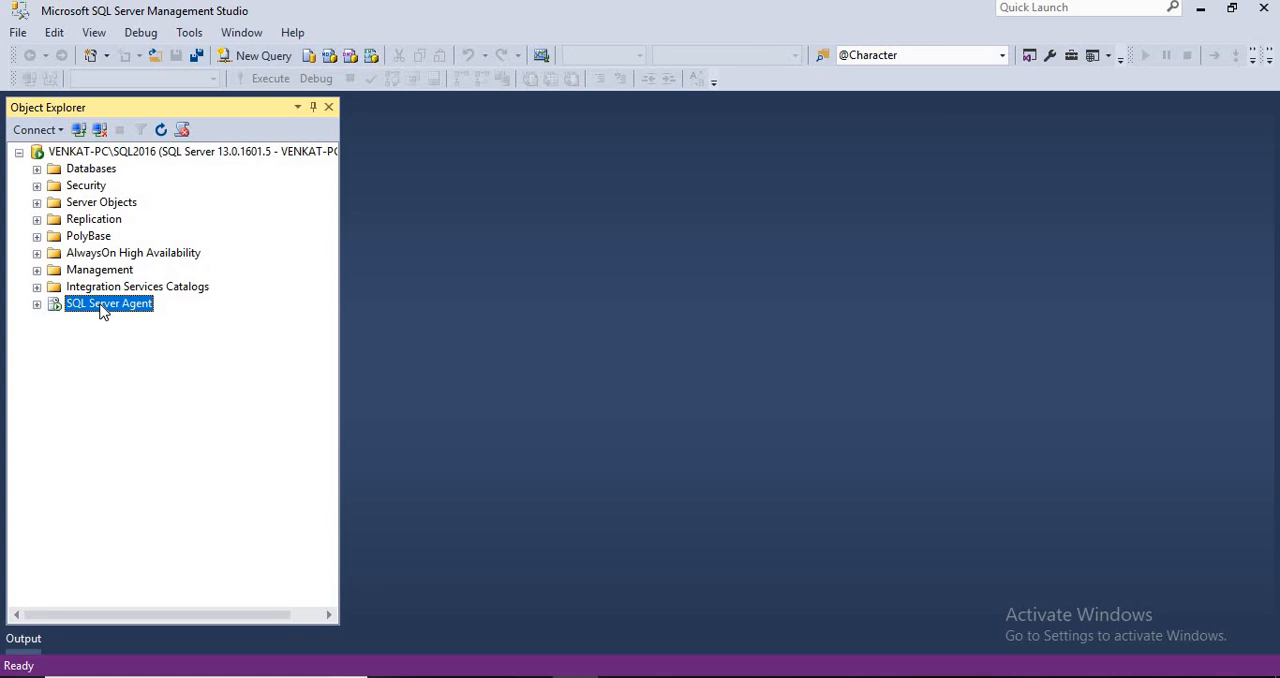
pyautogui.moveTo(50, 284)
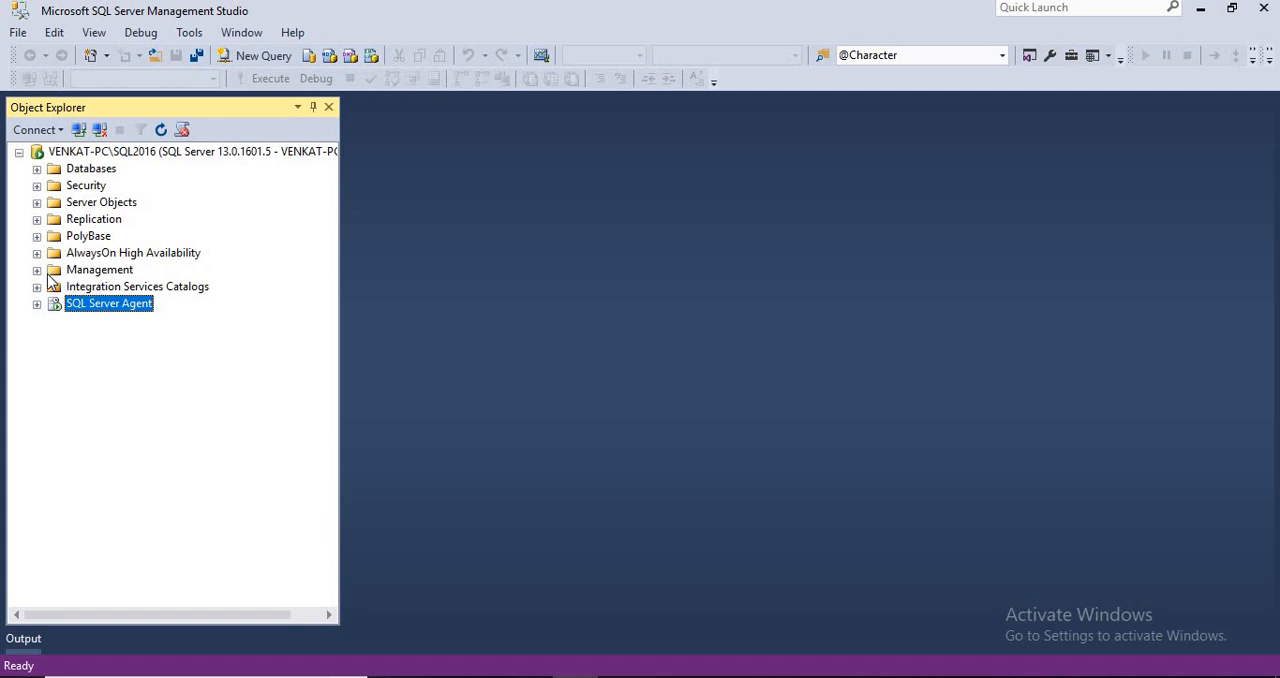
# Step: Expand Management, select Maintenance Plans, and briefly peek at the Databases list
pyautogui.click(36, 268)
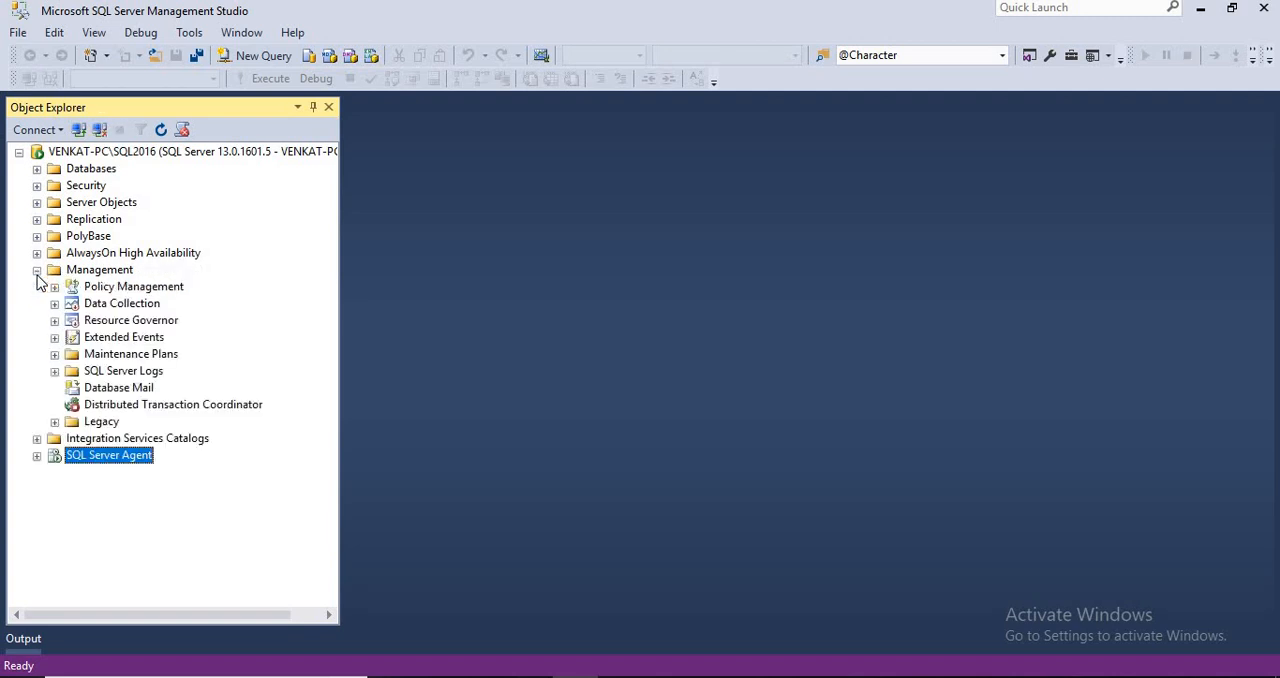
pyautogui.click(132, 352)
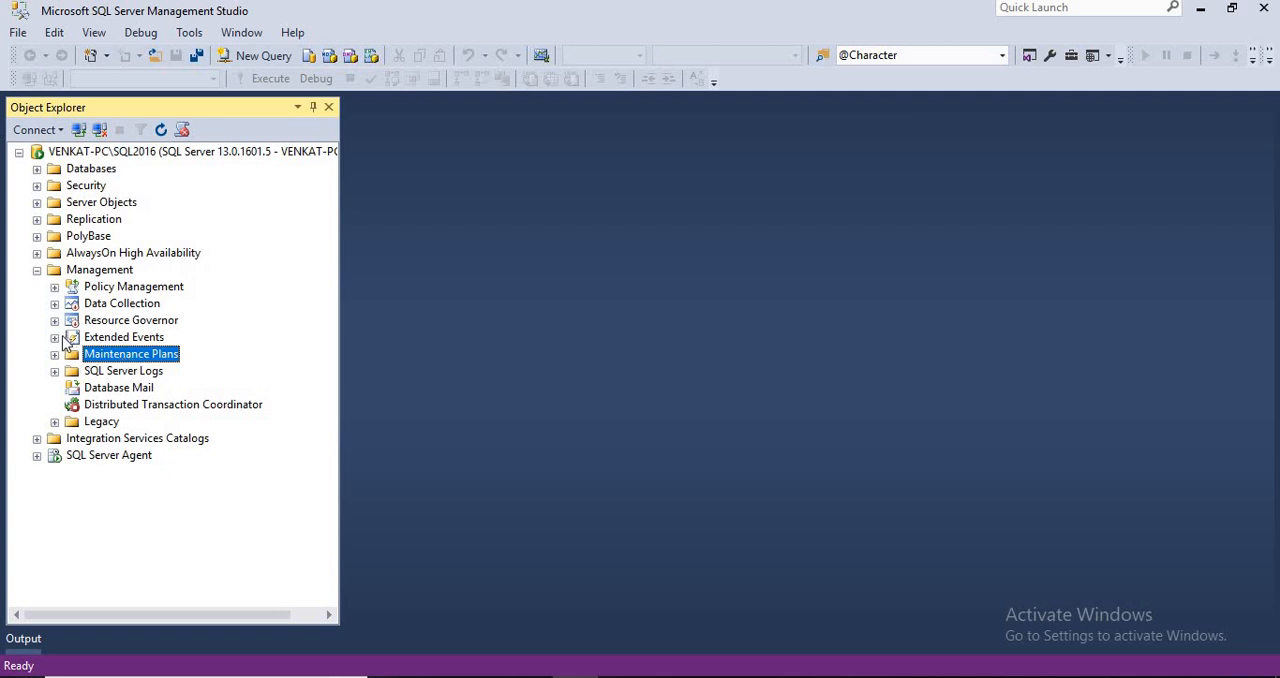
pyautogui.moveTo(118, 368)
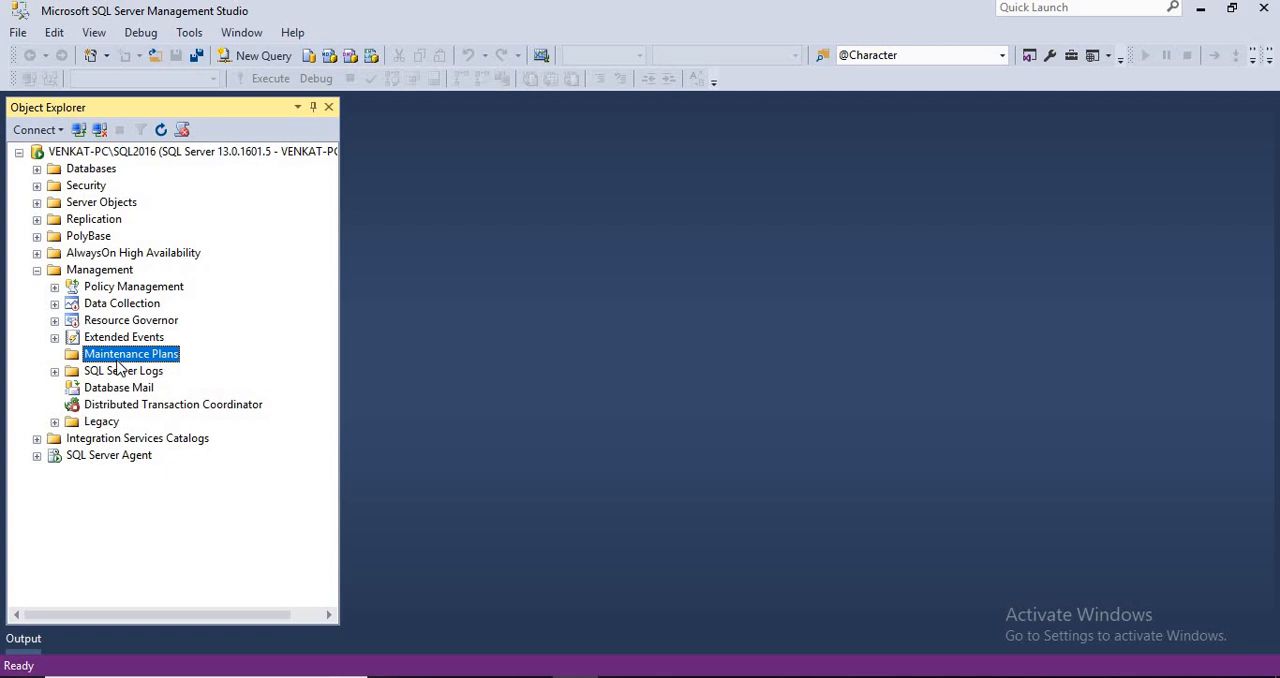
pyautogui.moveTo(144, 332)
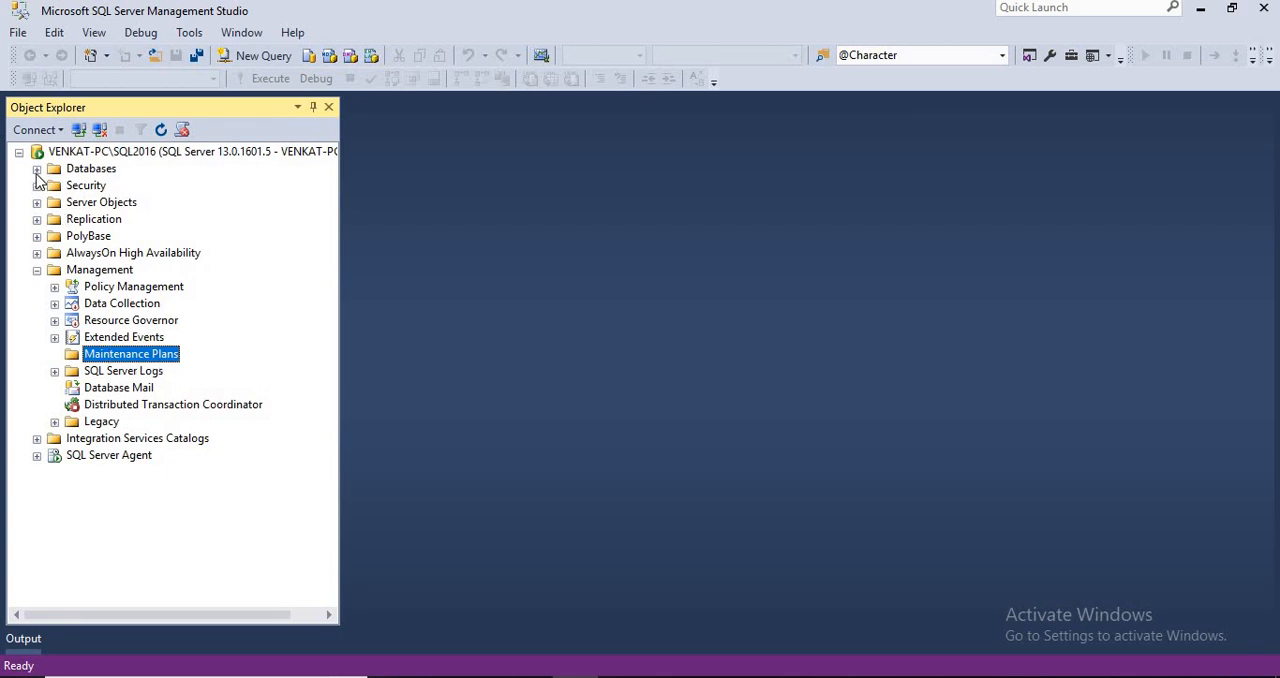
pyautogui.click(36, 168)
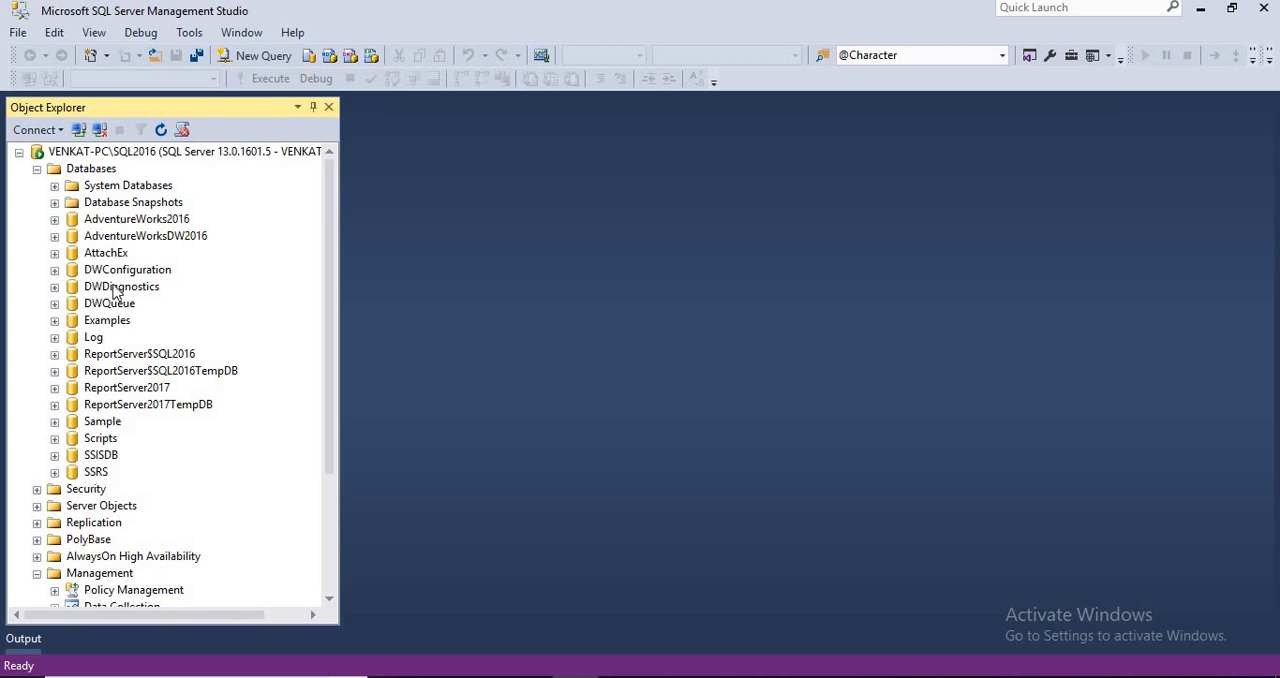
pyautogui.click(54, 184)
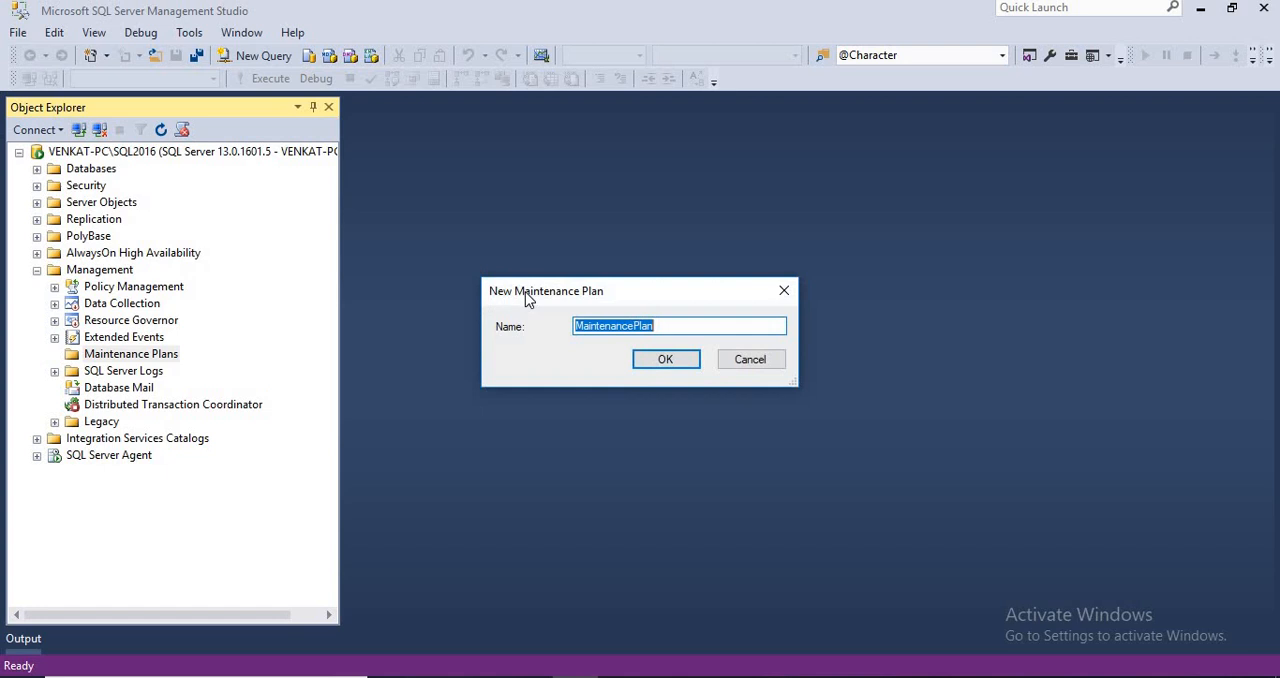
pyautogui.moveTo(544, 330)
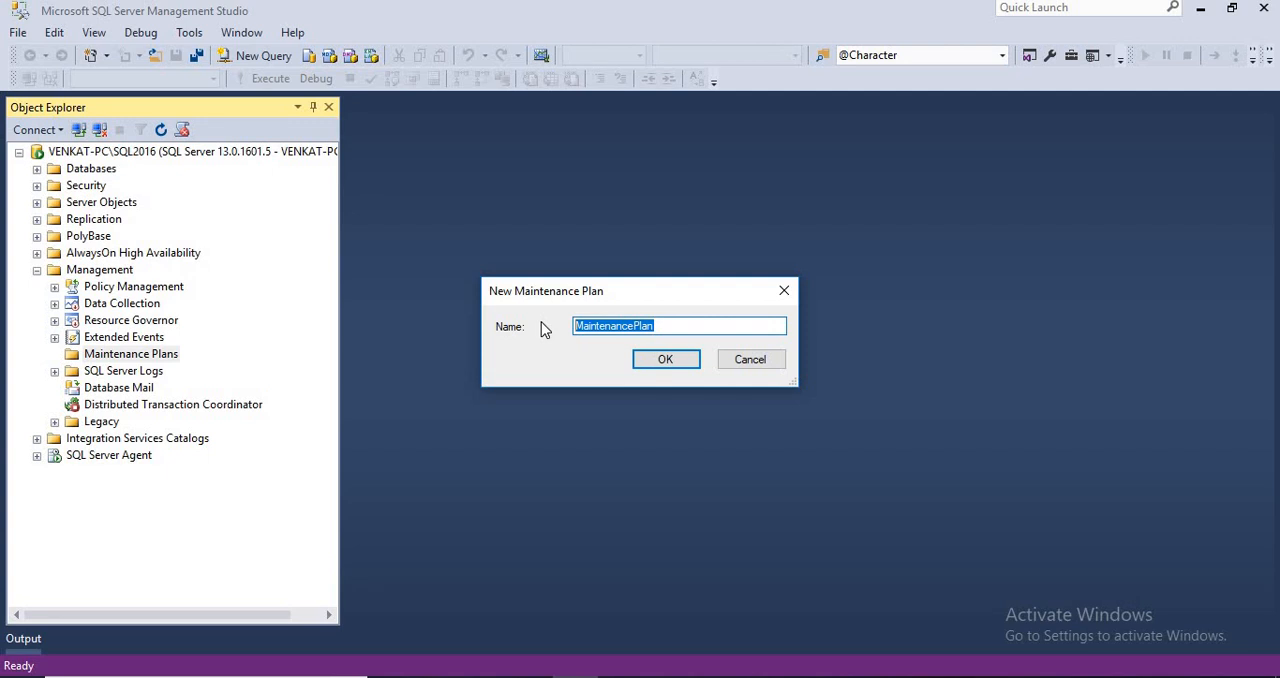
# Step: Name the new maintenance plan SQLDBBackupPlan and create it
pyautogui.write('SQLD')
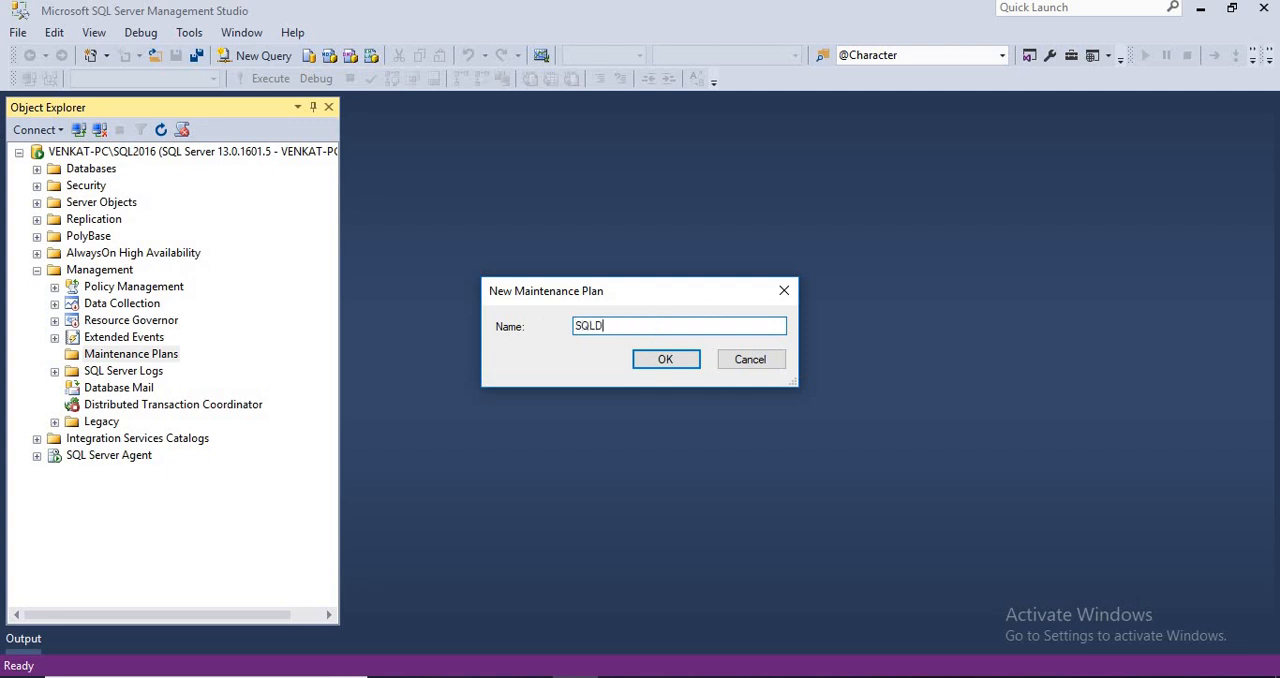
pyautogui.write('BBackupPl')
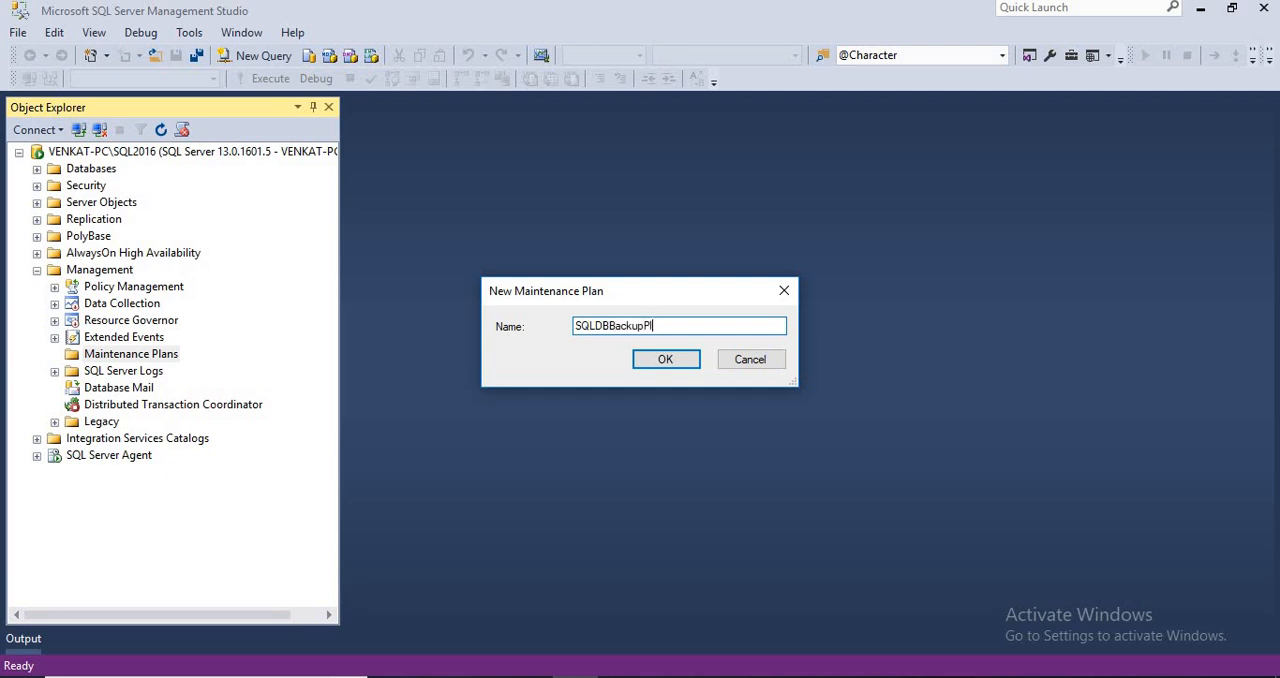
pyautogui.write('an')
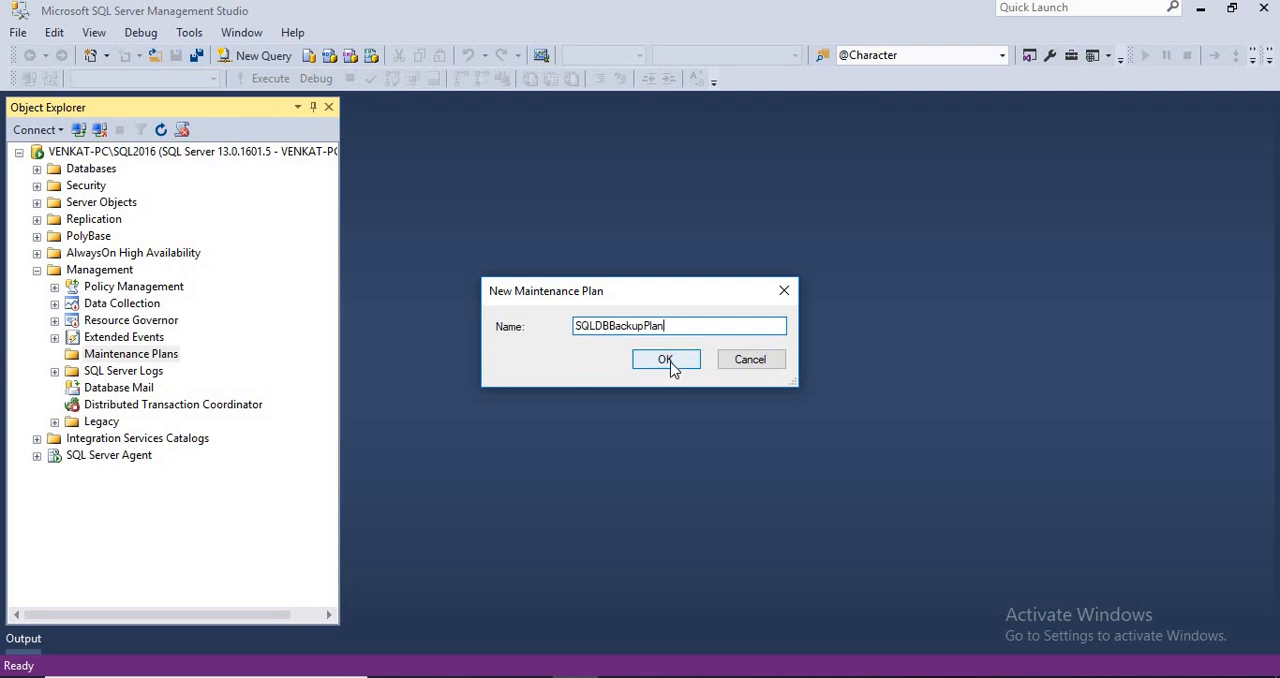
pyautogui.click(664, 360)
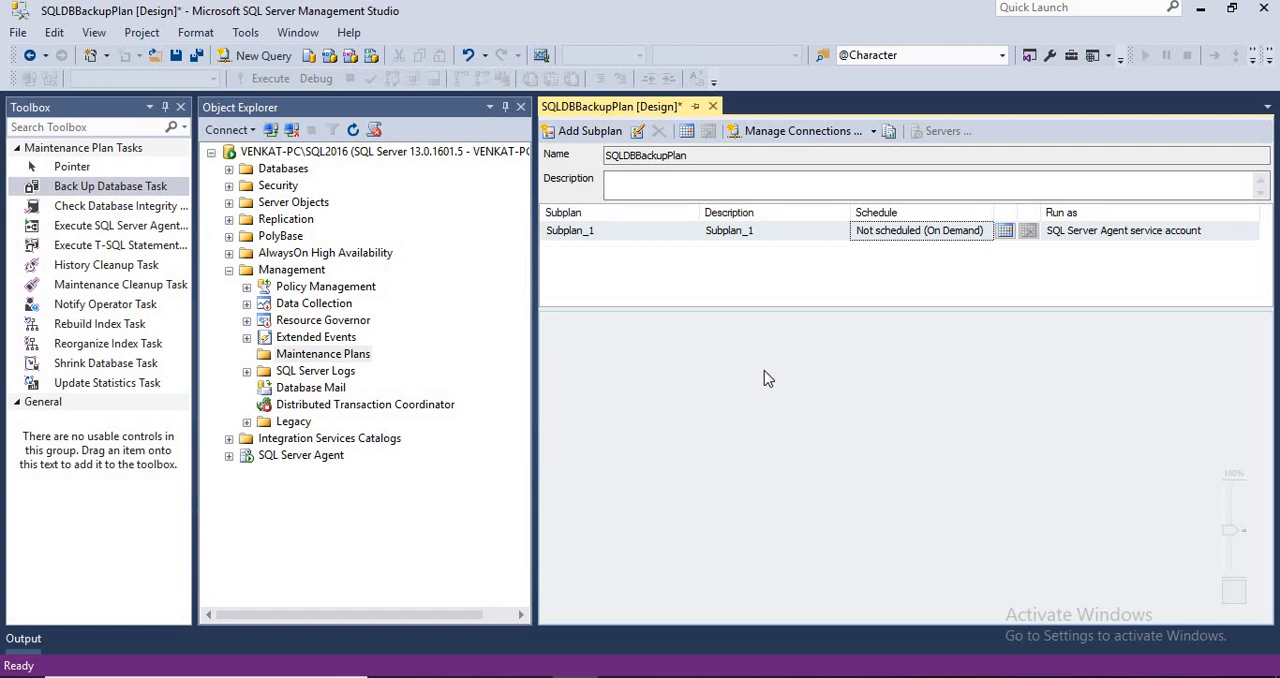
pyautogui.moveTo(630, 472)
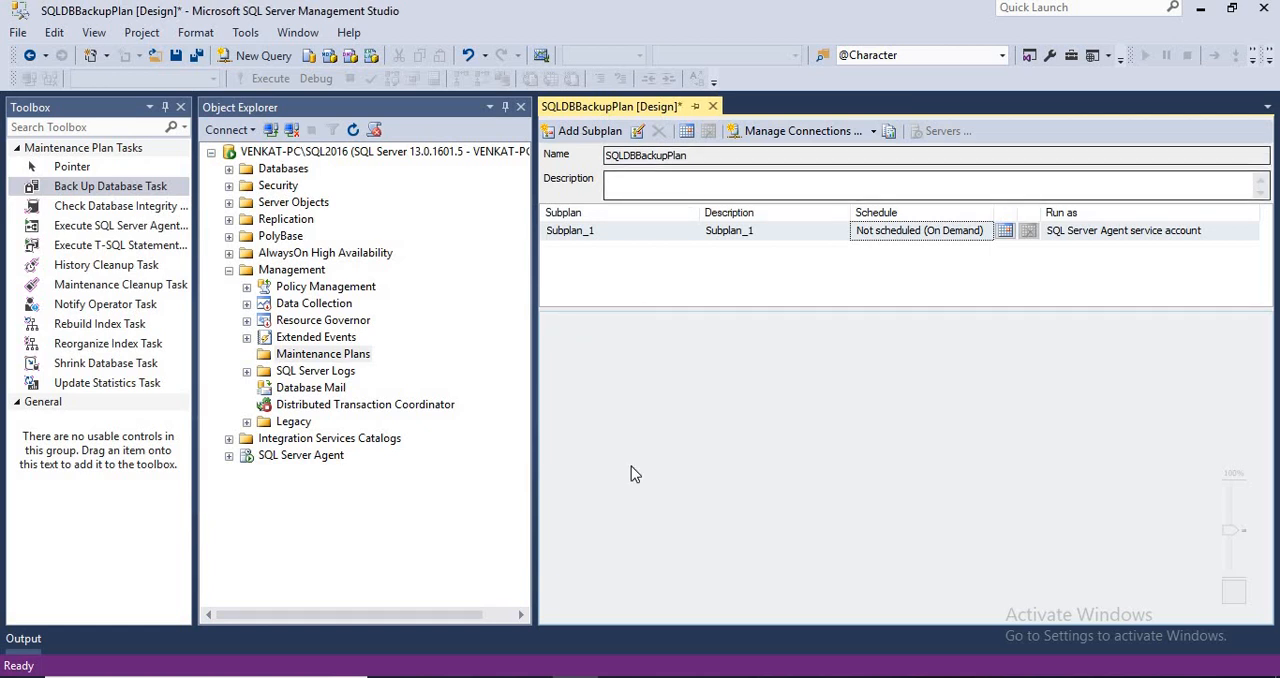
pyautogui.moveTo(700, 394)
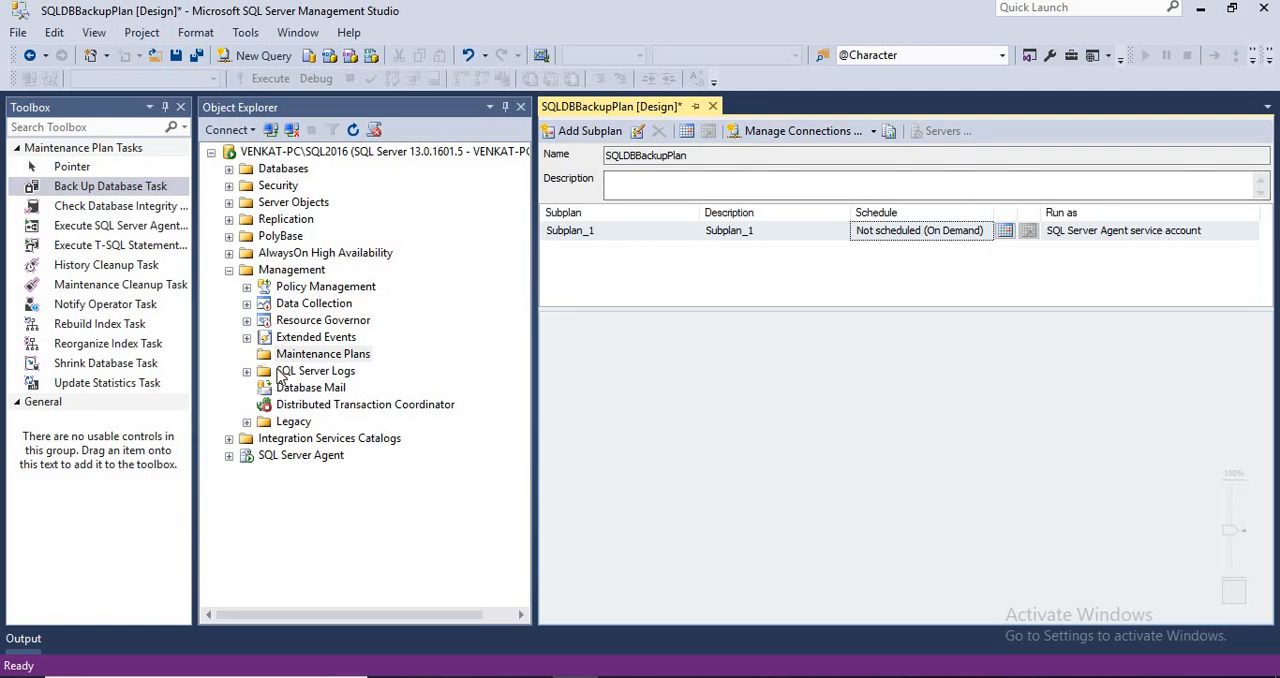
pyautogui.click(90, 128)
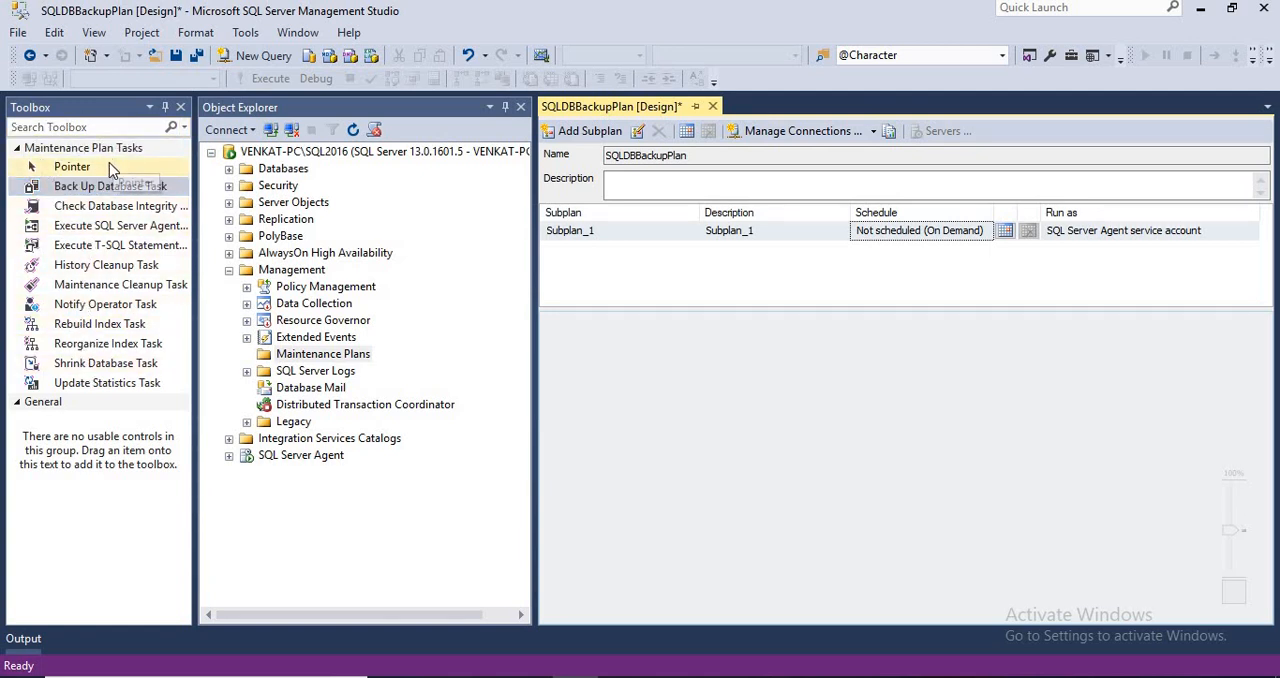
pyautogui.moveTo(120, 284)
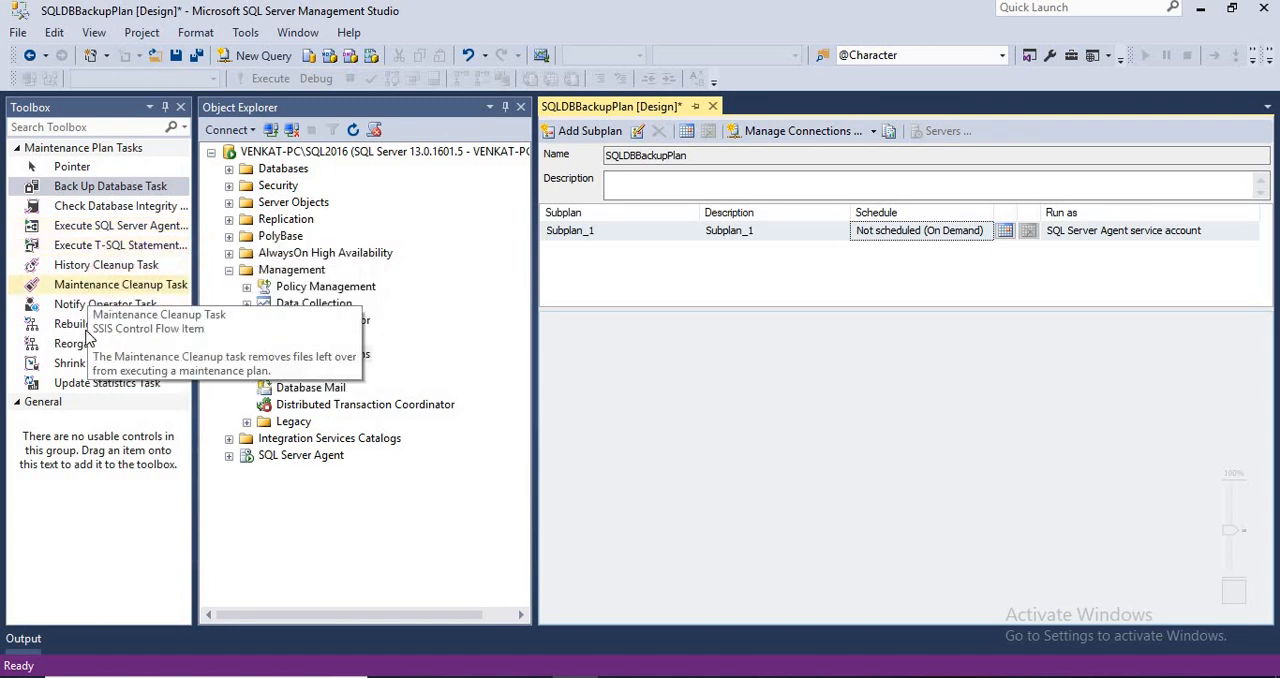
pyautogui.moveTo(90, 206)
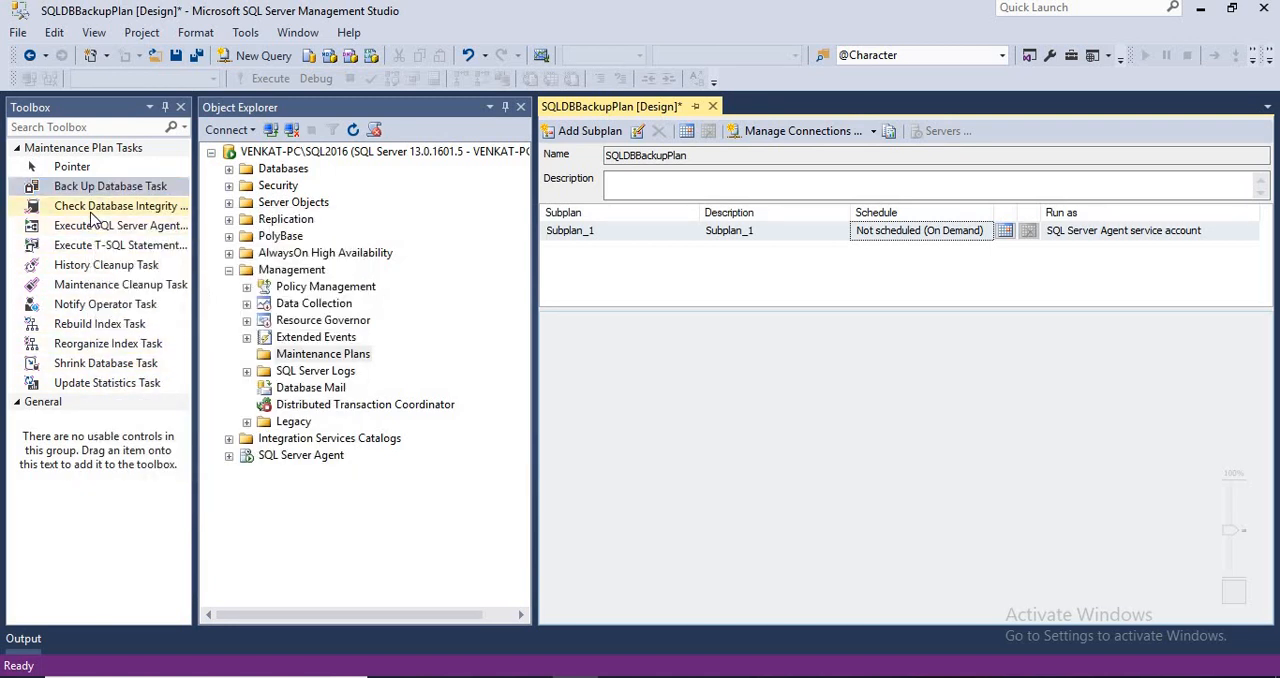
pyautogui.moveTo(120, 224)
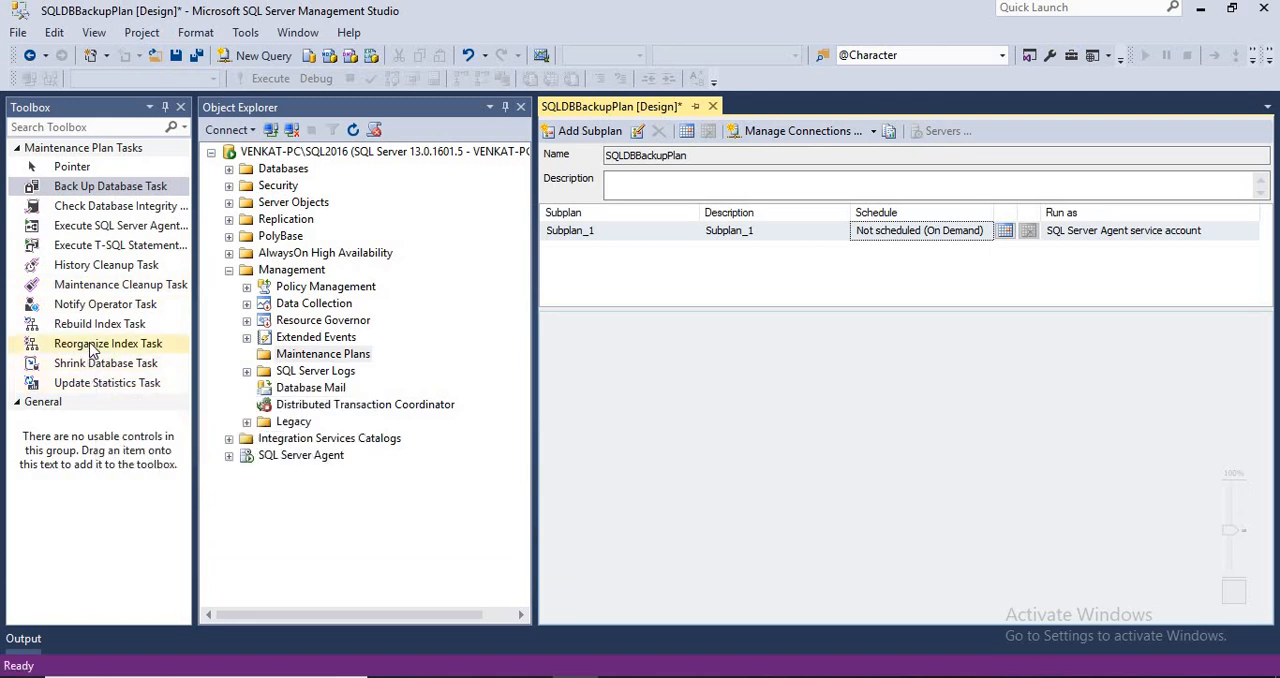
pyautogui.moveTo(108, 344)
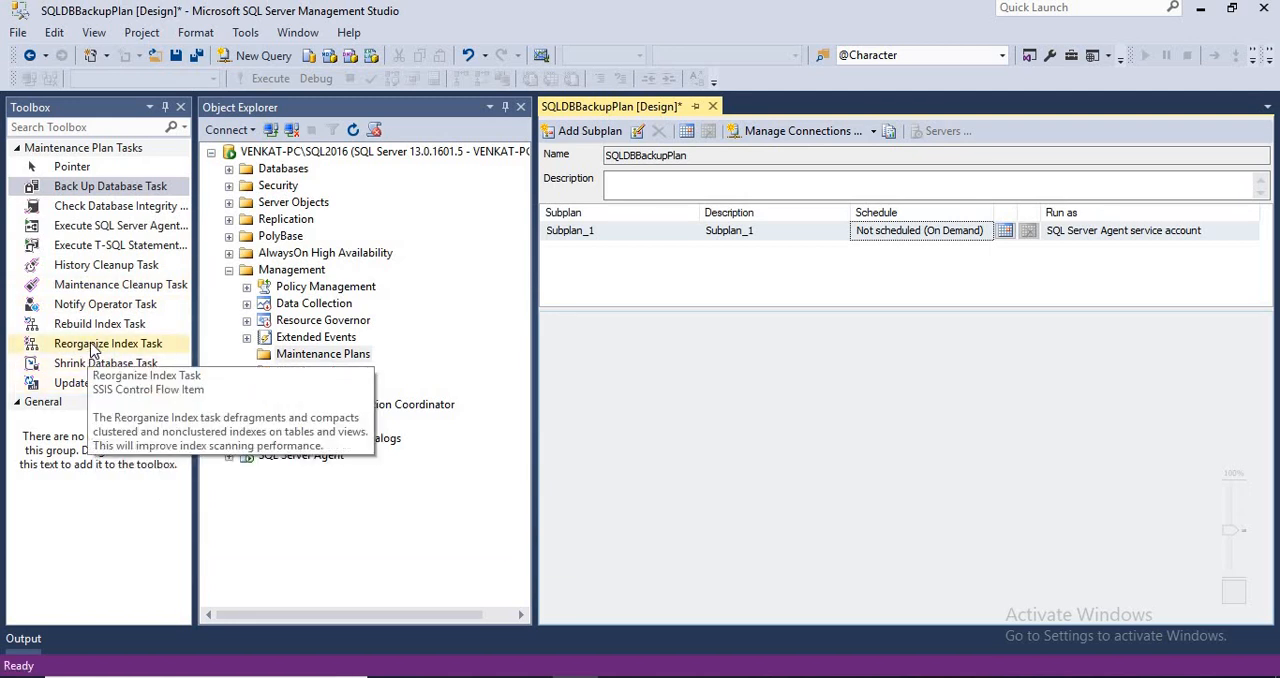
pyautogui.moveTo(110, 186)
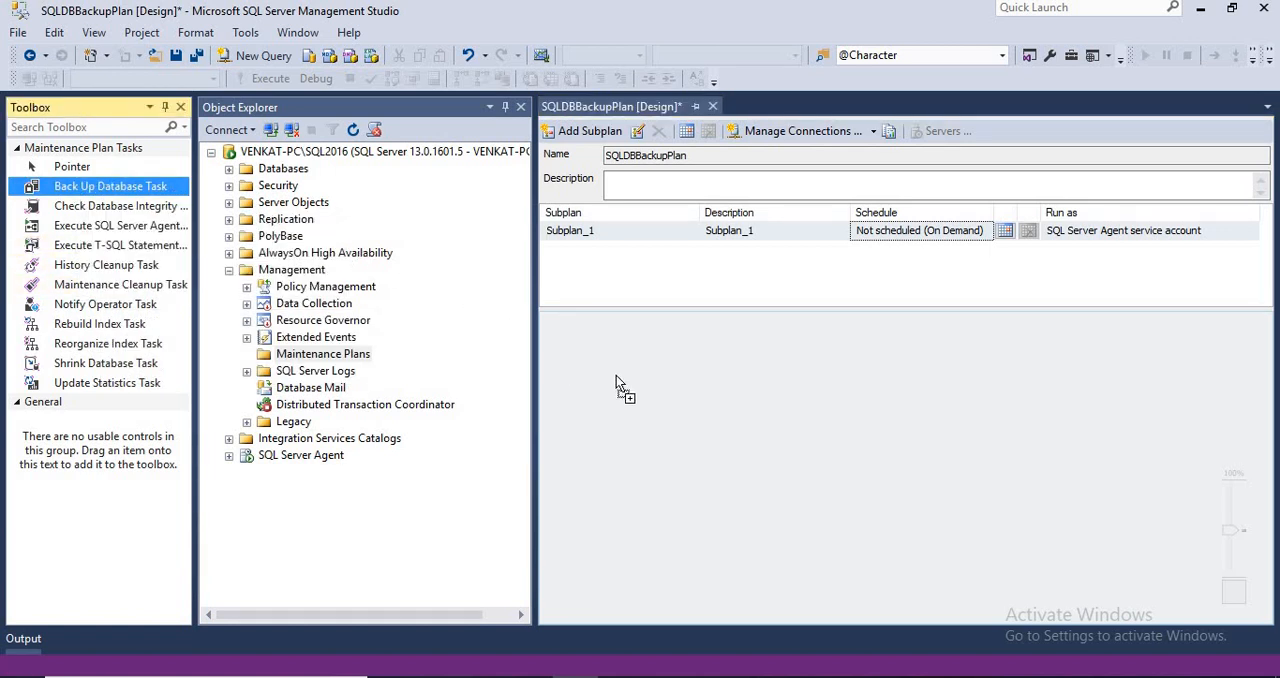
# Step: Place a Back Up Database Task on Subplan_1 and auto-hide Object Explorer
pyautogui.moveTo(110, 186); pyautogui.dragTo(770, 440)
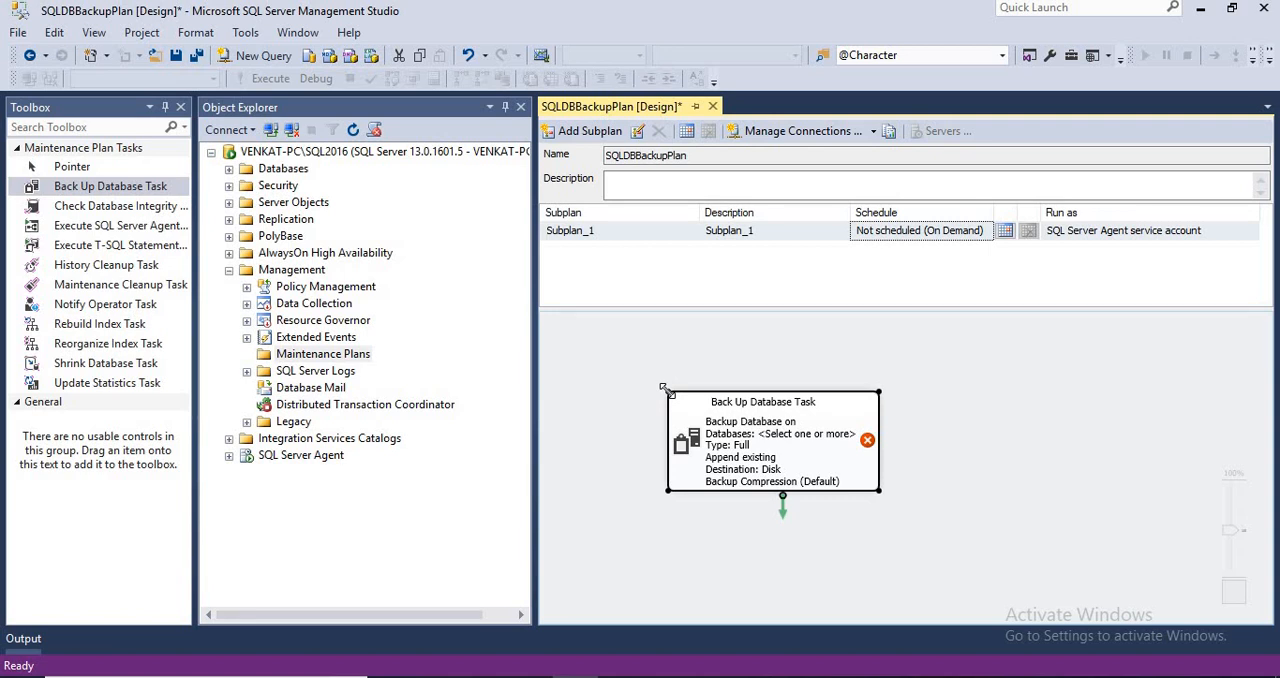
pyautogui.moveTo(762, 440); pyautogui.dragTo(744, 416)
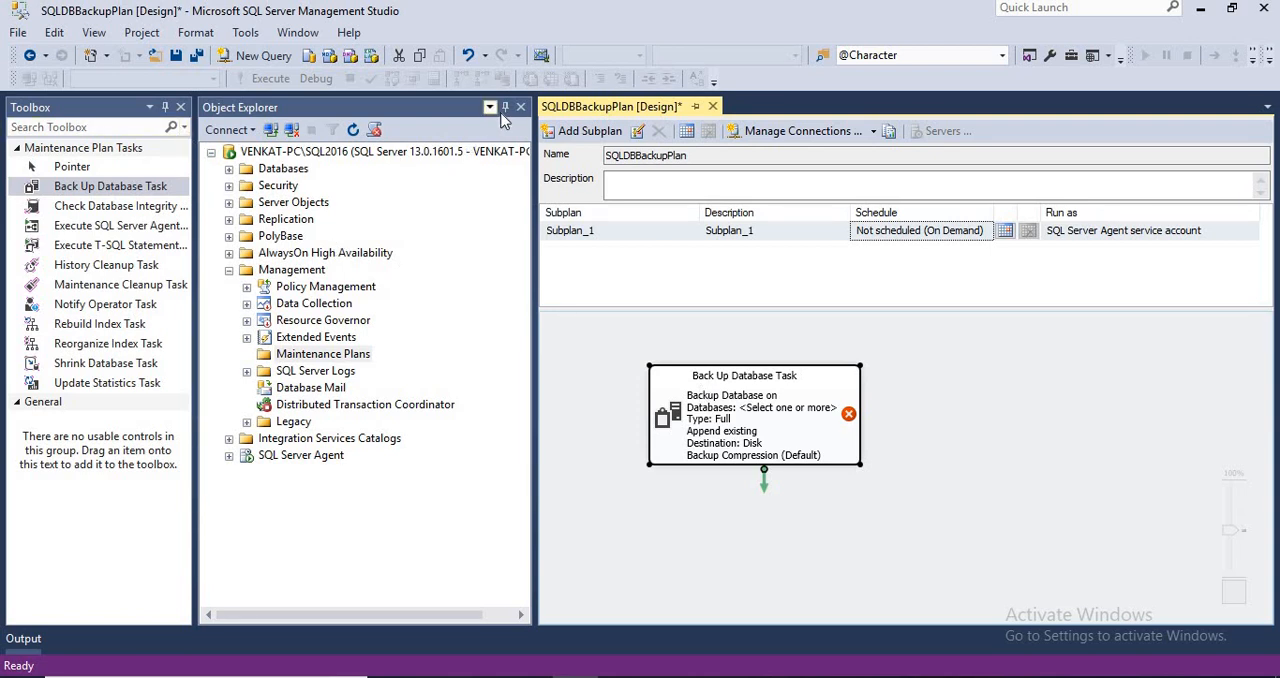
pyautogui.click(520, 108)
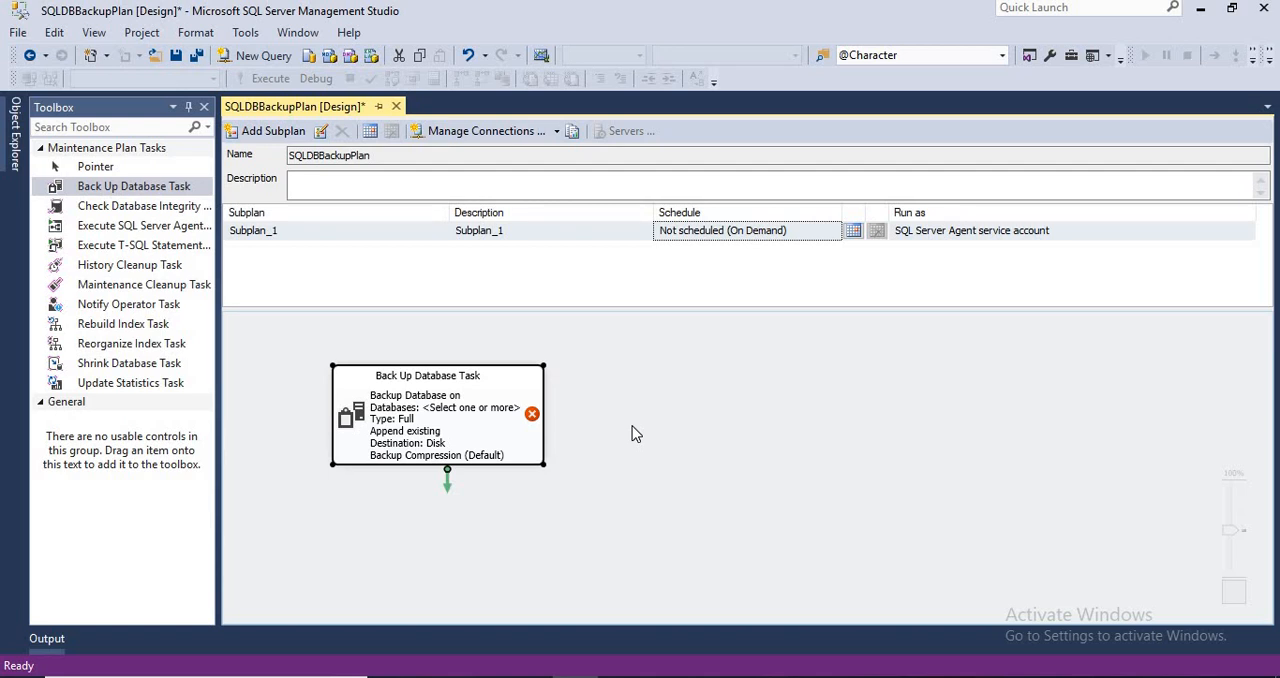
pyautogui.moveTo(504, 440)
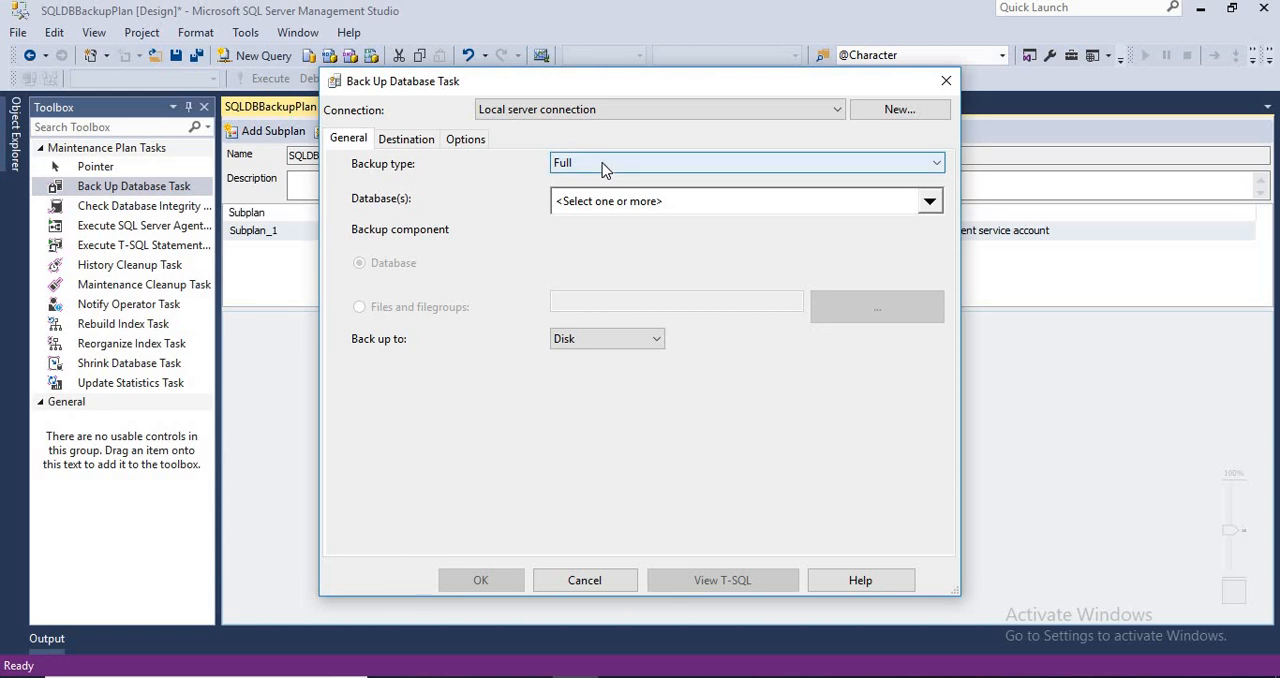
# Step: Select All databases for backup, ignoring databases whose state is not online
pyautogui.click(934, 162)
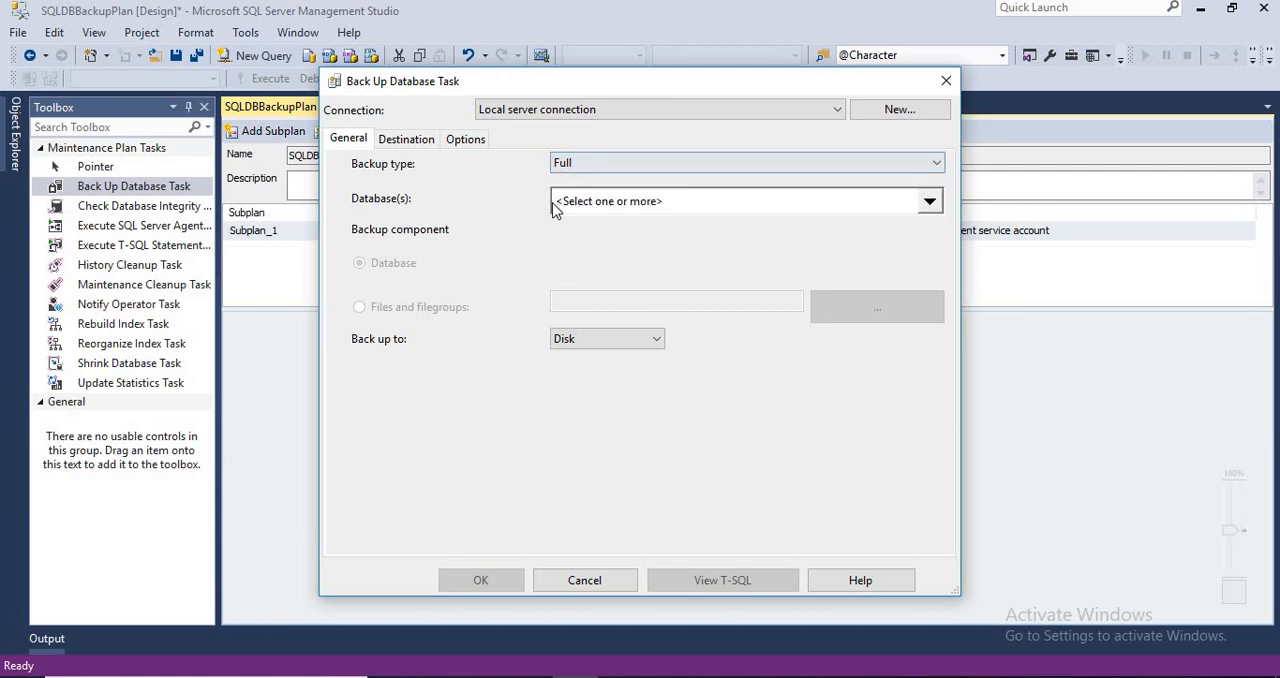
pyautogui.click(928, 200)
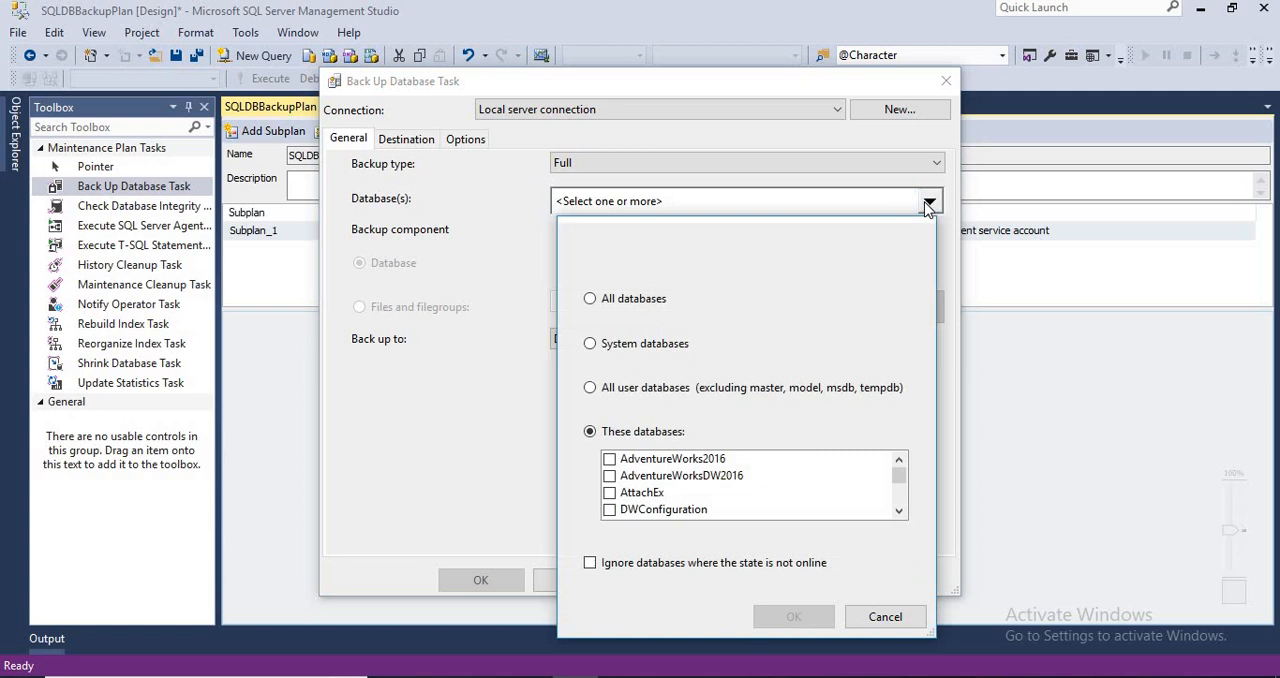
pyautogui.moveTo(892, 470)
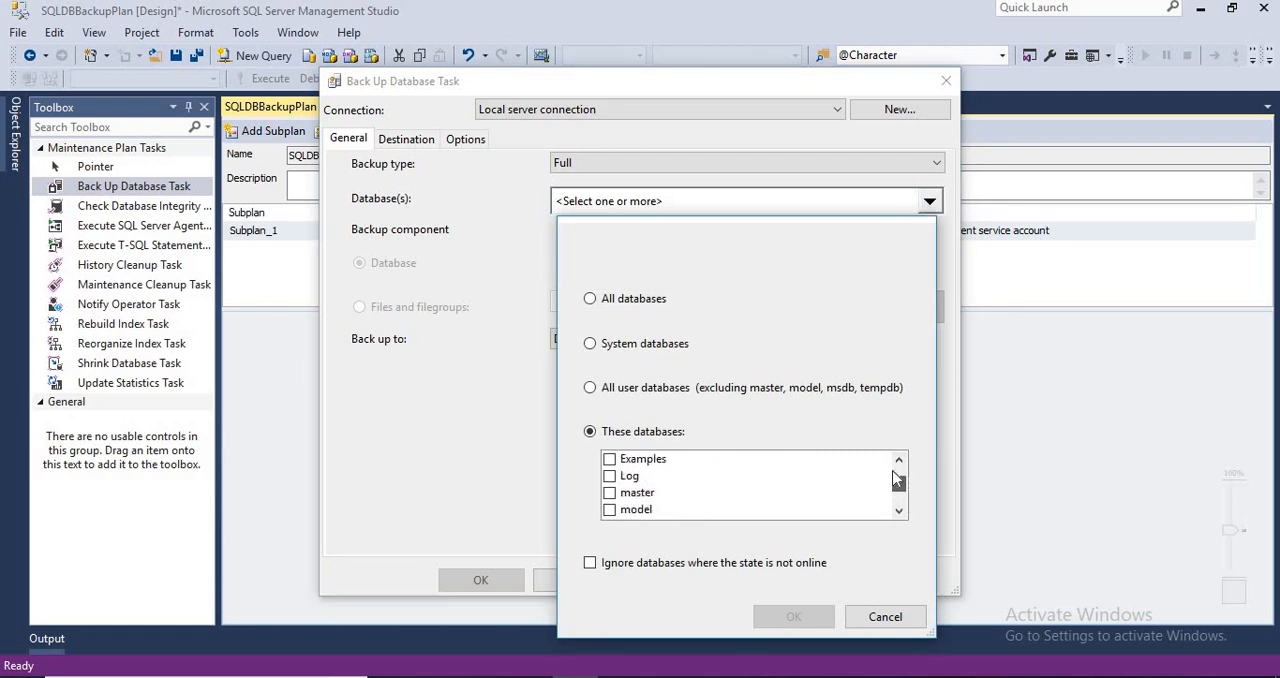
pyautogui.scroll(-3)
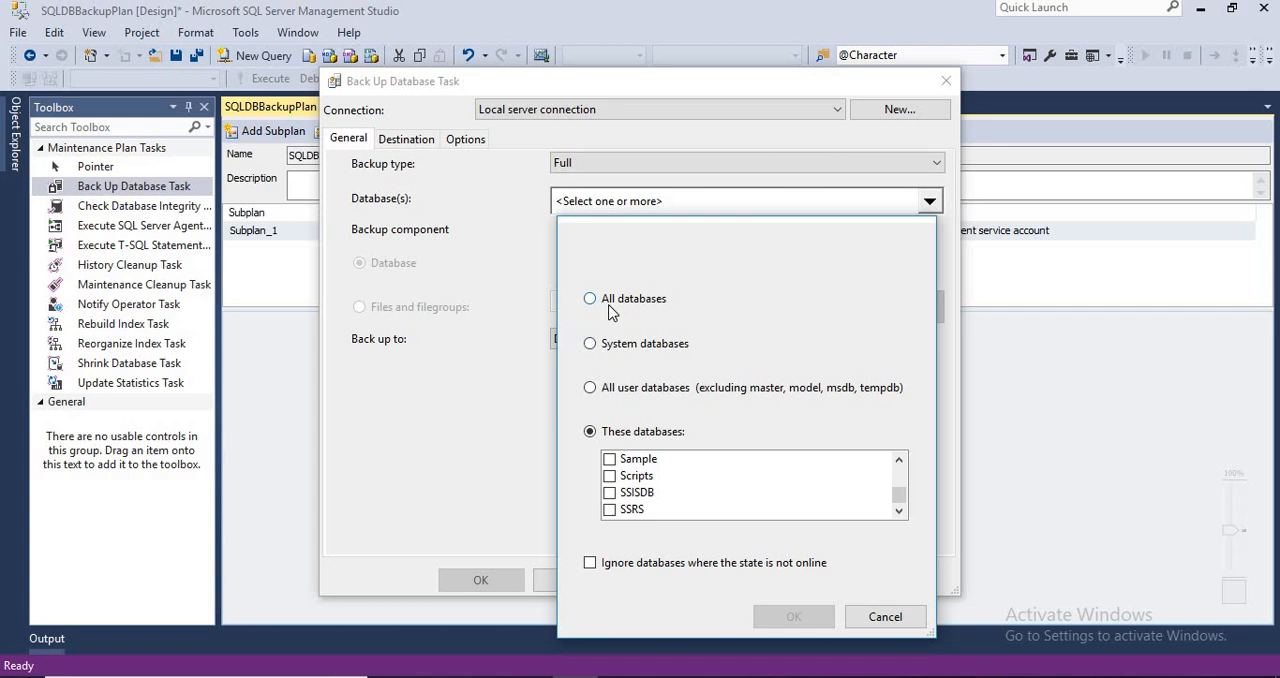
pyautogui.click(588, 298)
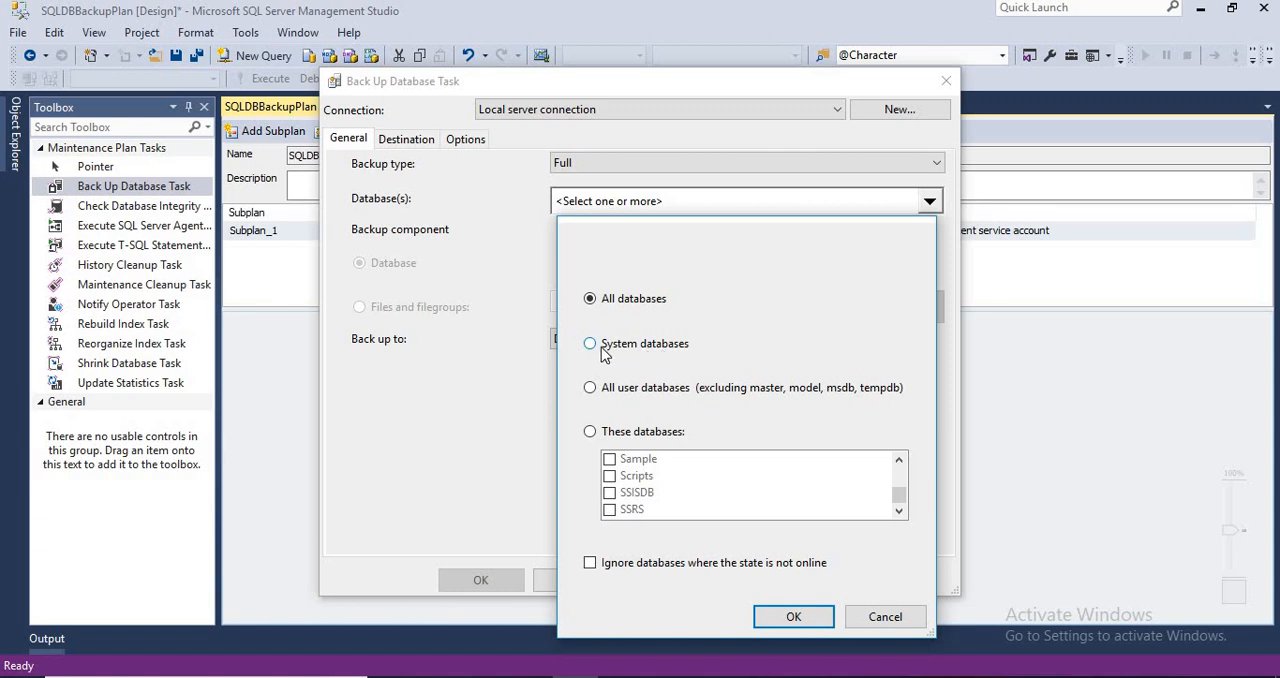
pyautogui.moveTo(658, 392)
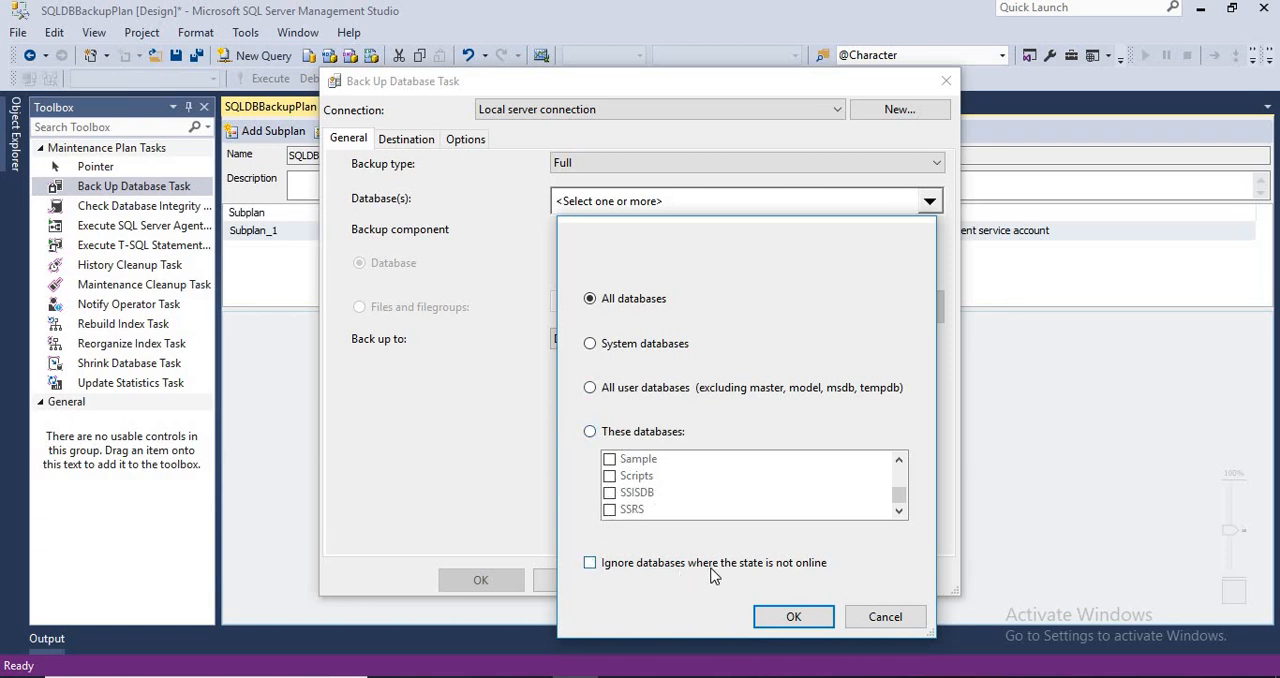
pyautogui.moveTo(758, 556)
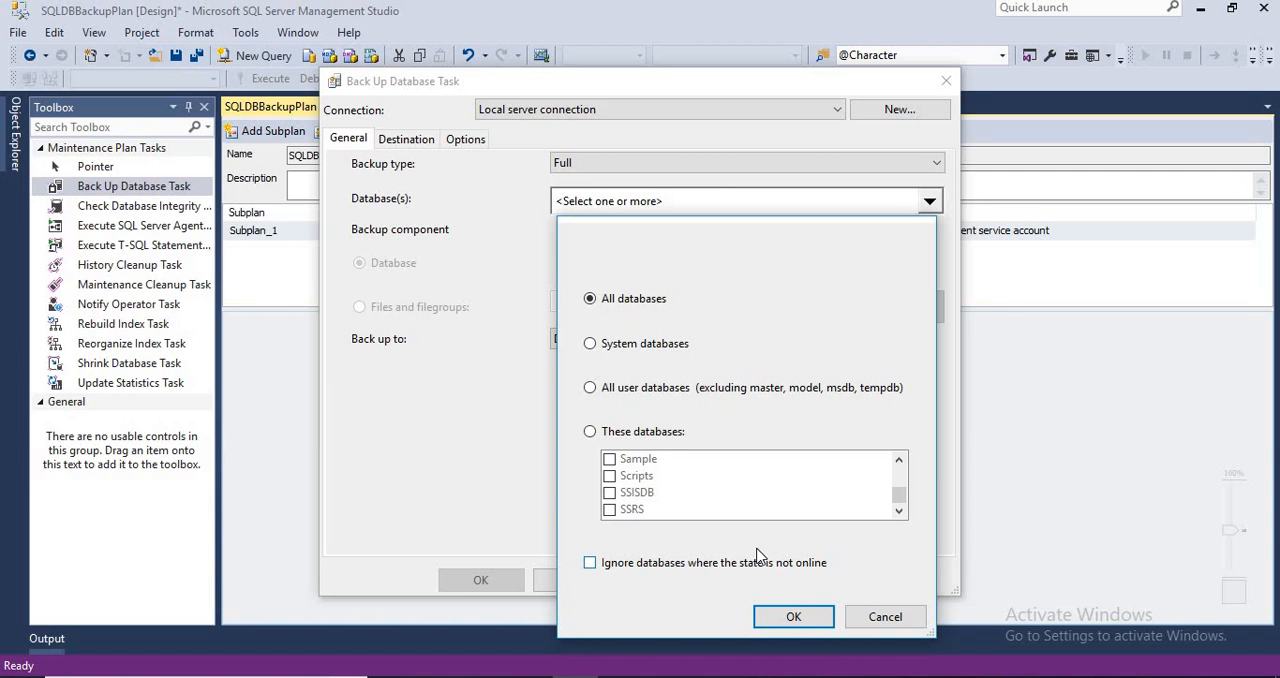
pyautogui.moveTo(640, 570)
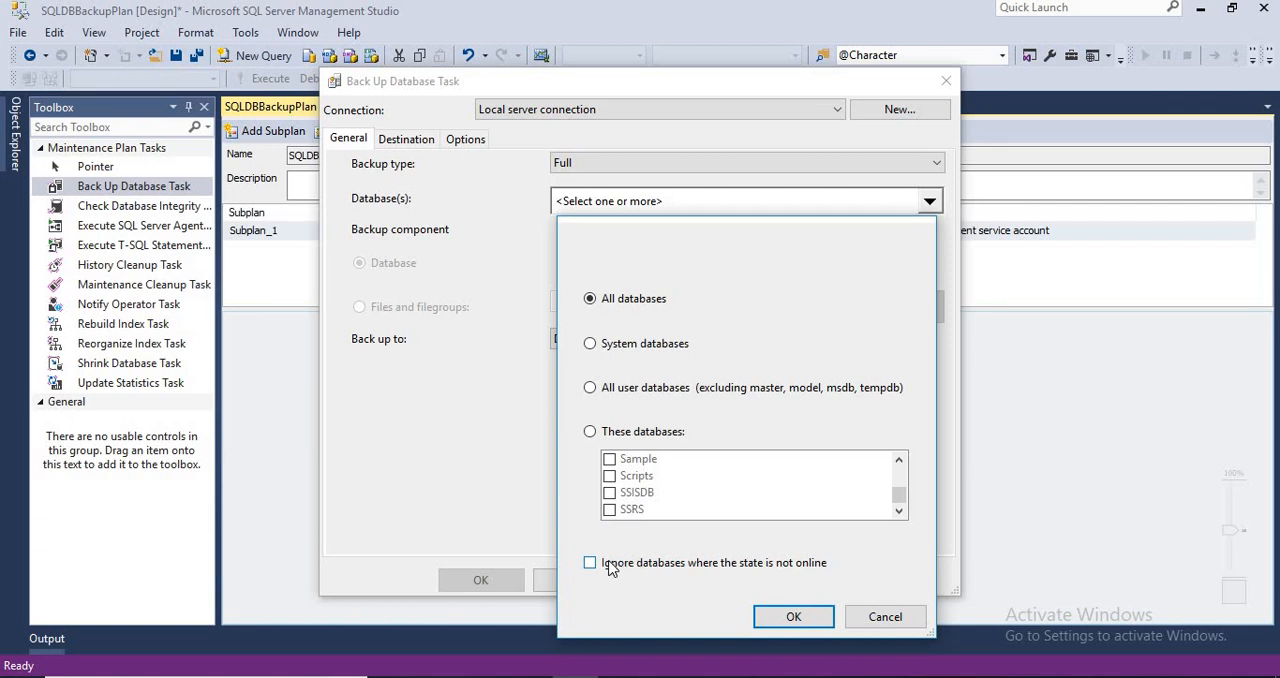
pyautogui.click(588, 562)
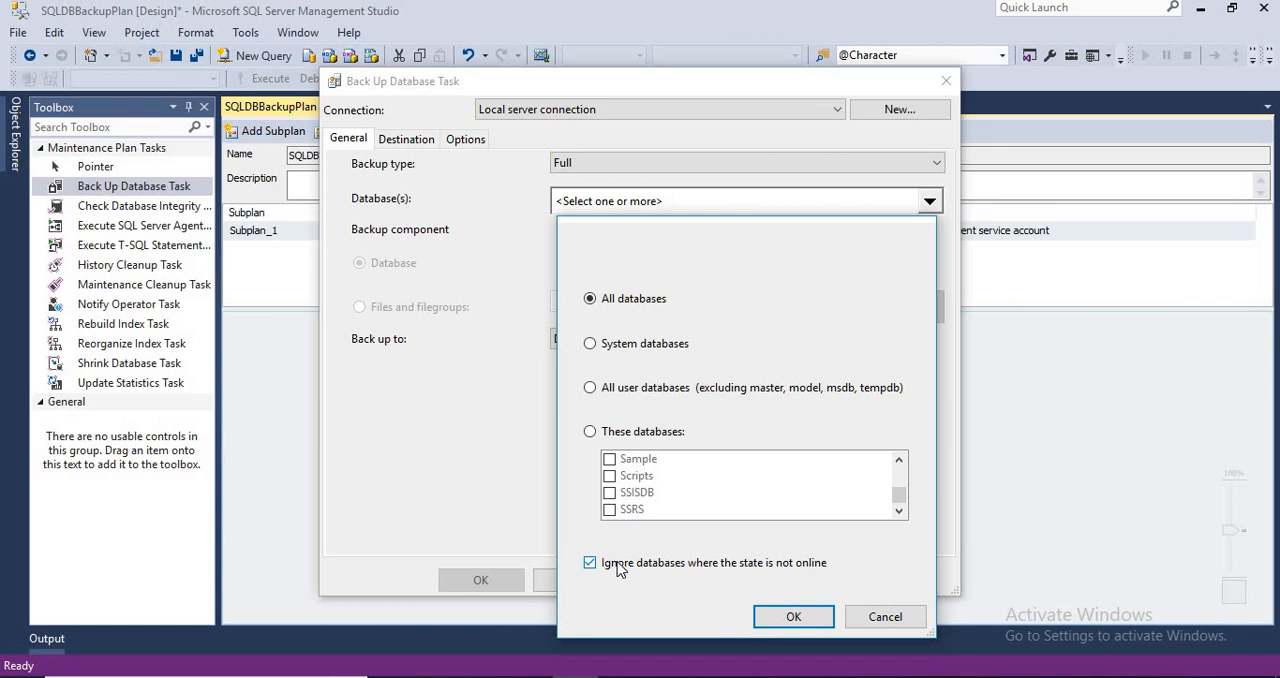
pyautogui.moveTo(808, 568)
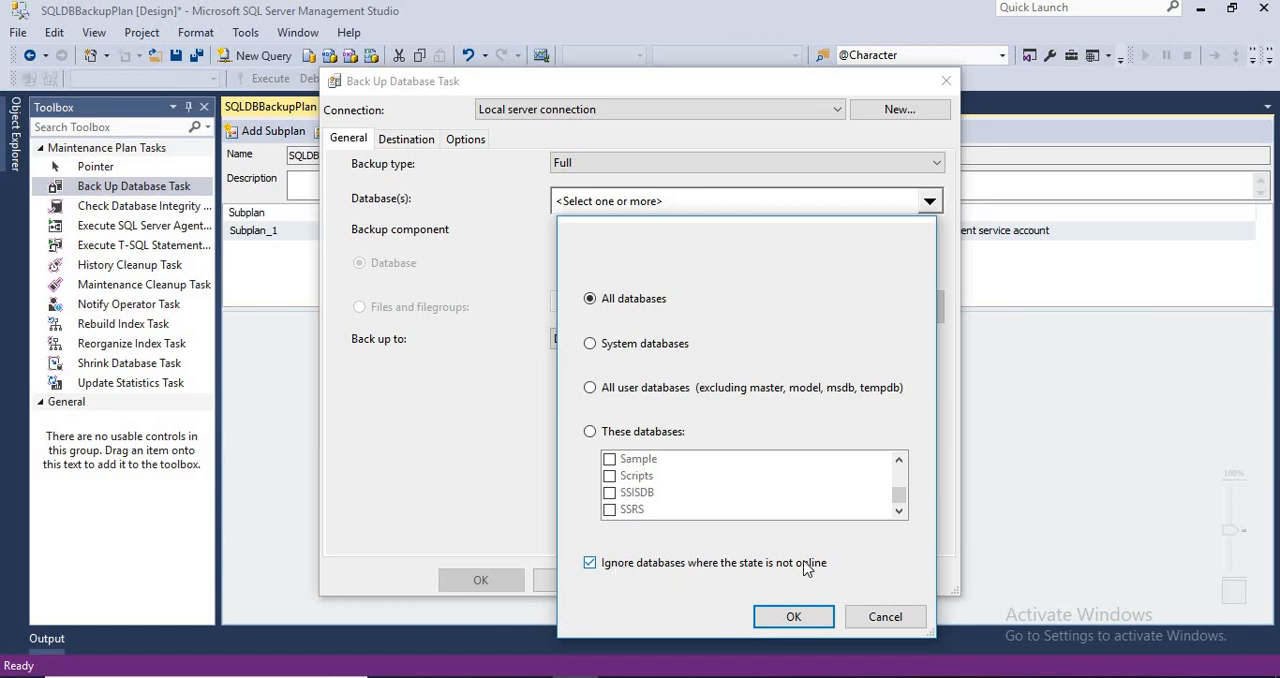
pyautogui.moveTo(642, 568)
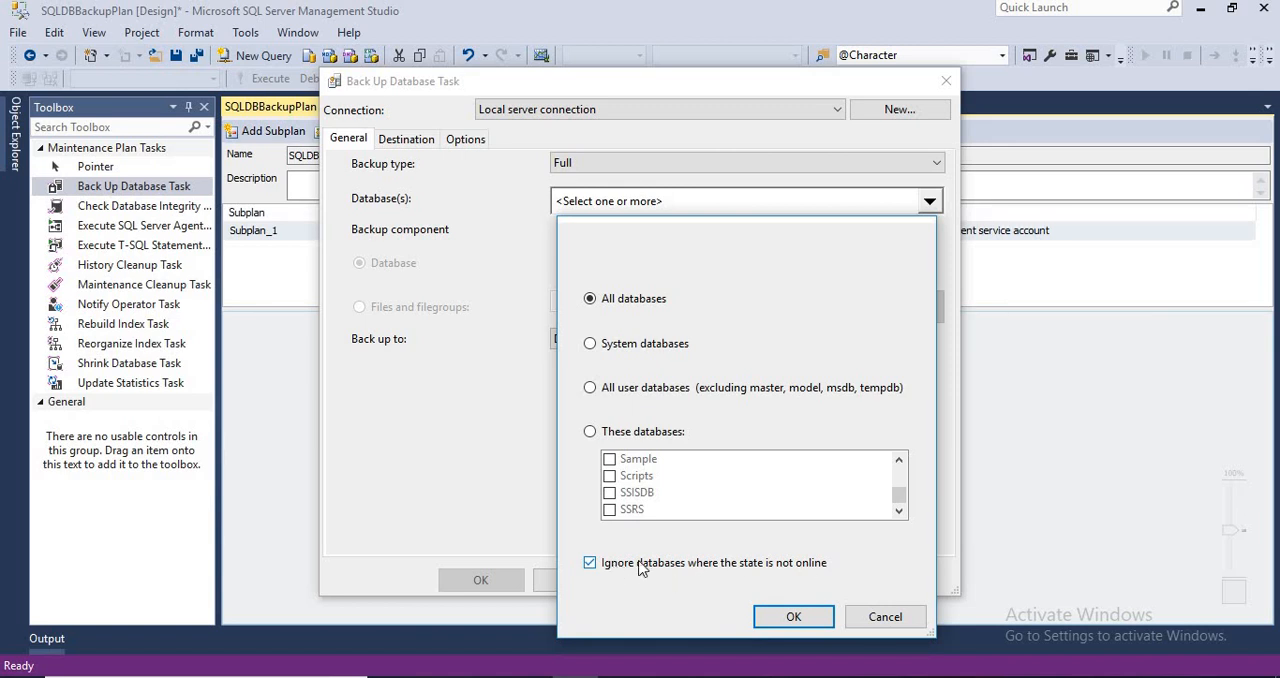
pyautogui.moveTo(630, 404)
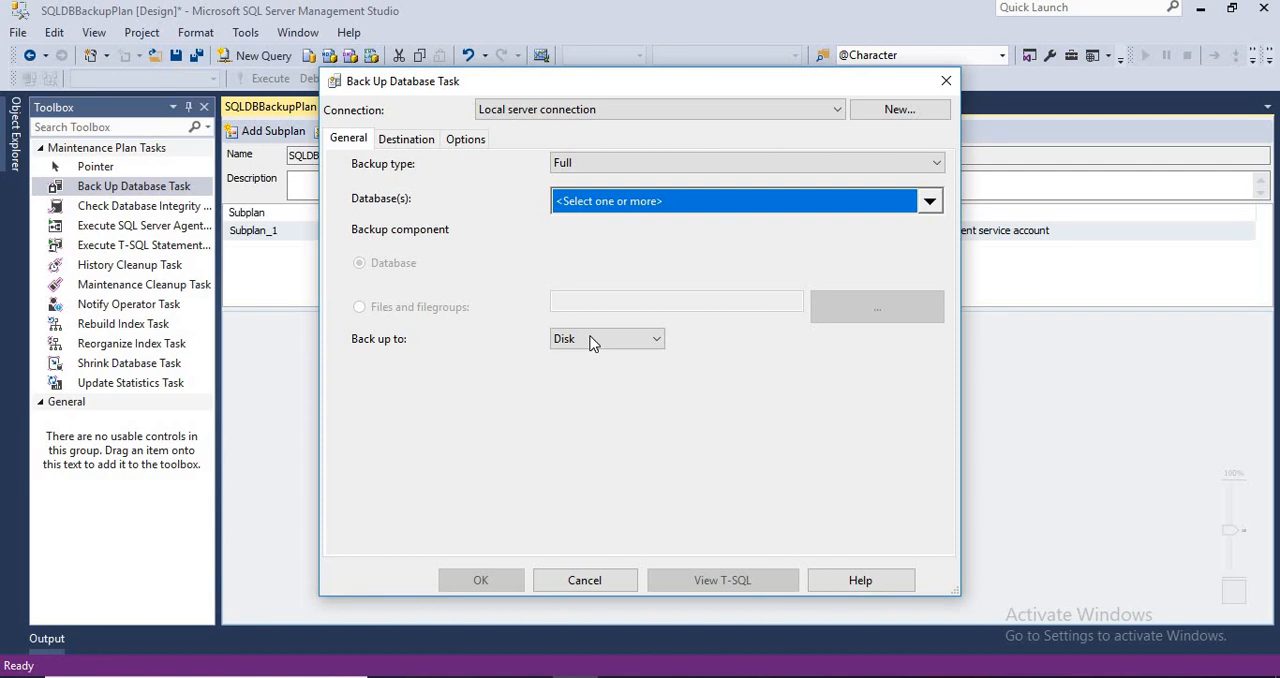
# Step: Keep Disk as the Back up to target and show the Destination settings
pyautogui.click(604, 338)
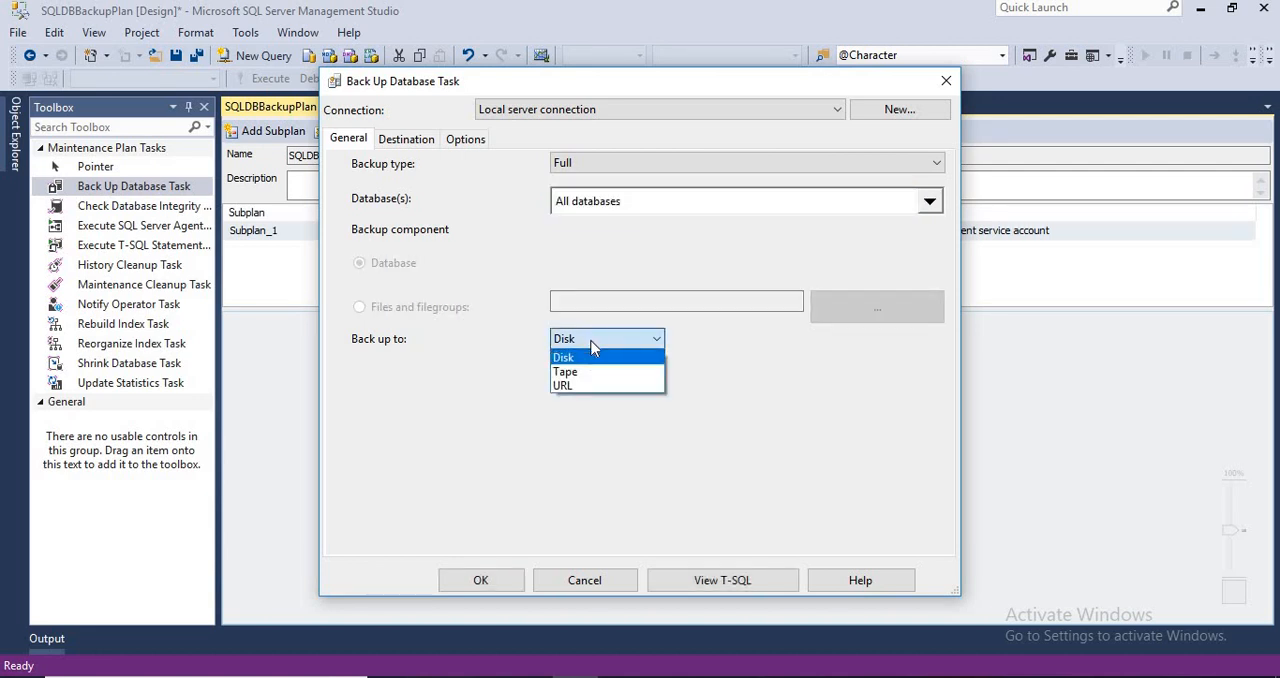
pyautogui.click(564, 356)
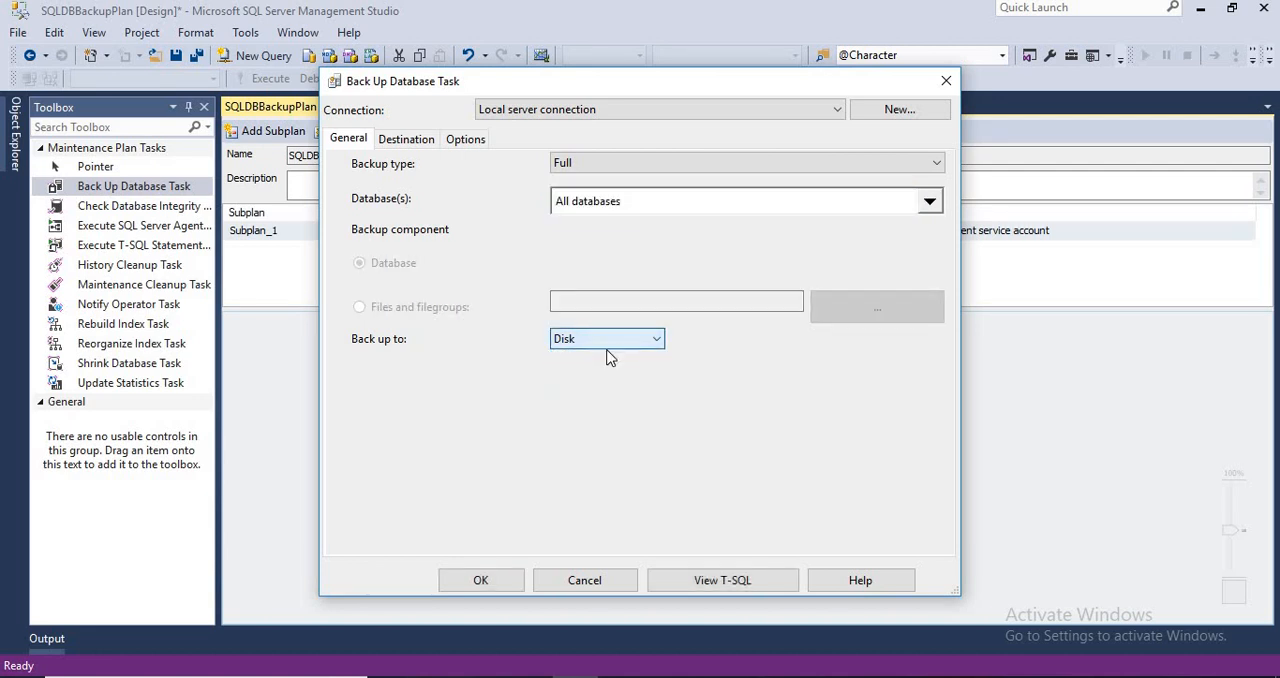
pyautogui.click(406, 138)
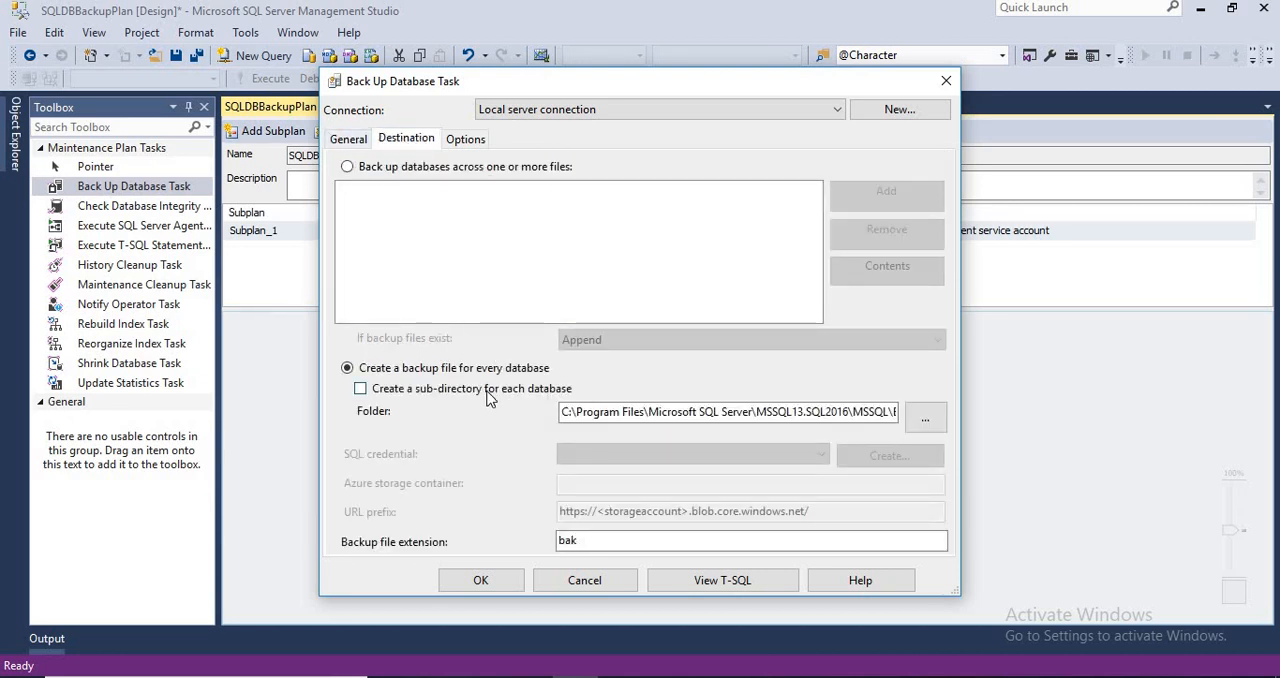
# Step: Set the backup folder to F:\Databases\Backups with a sub-directory for each database
pyautogui.click(728, 412)
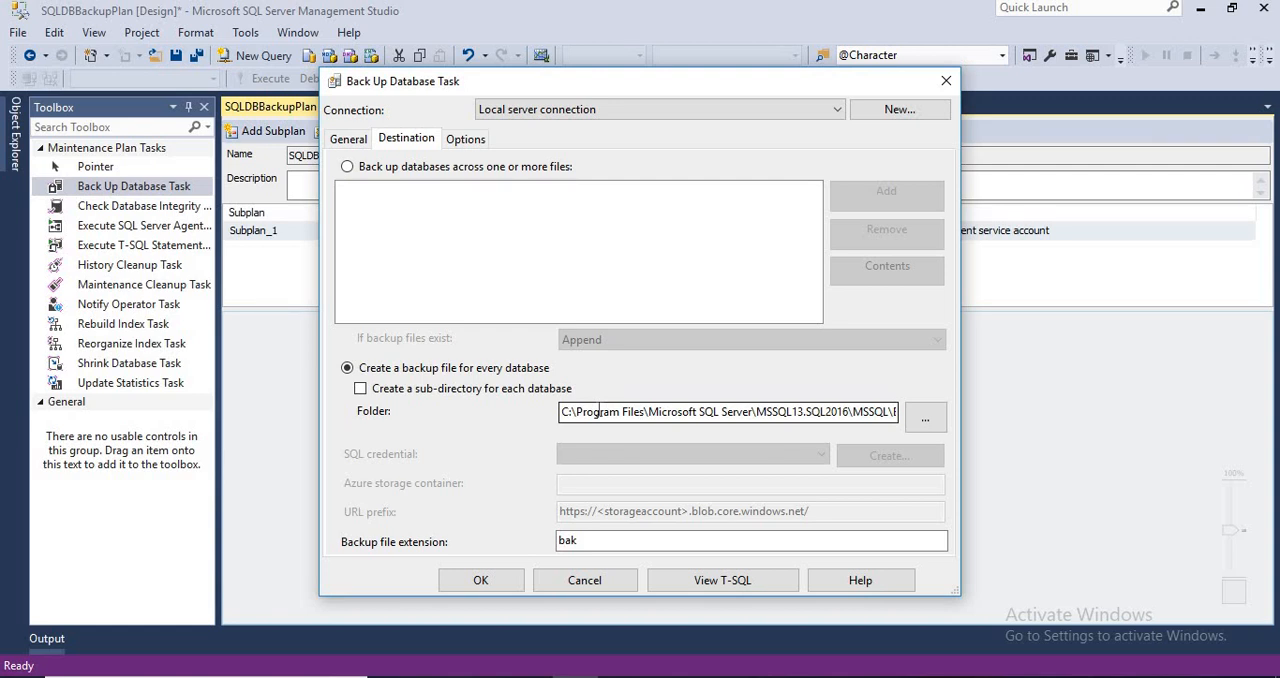
pyautogui.tripleClick(728, 412)
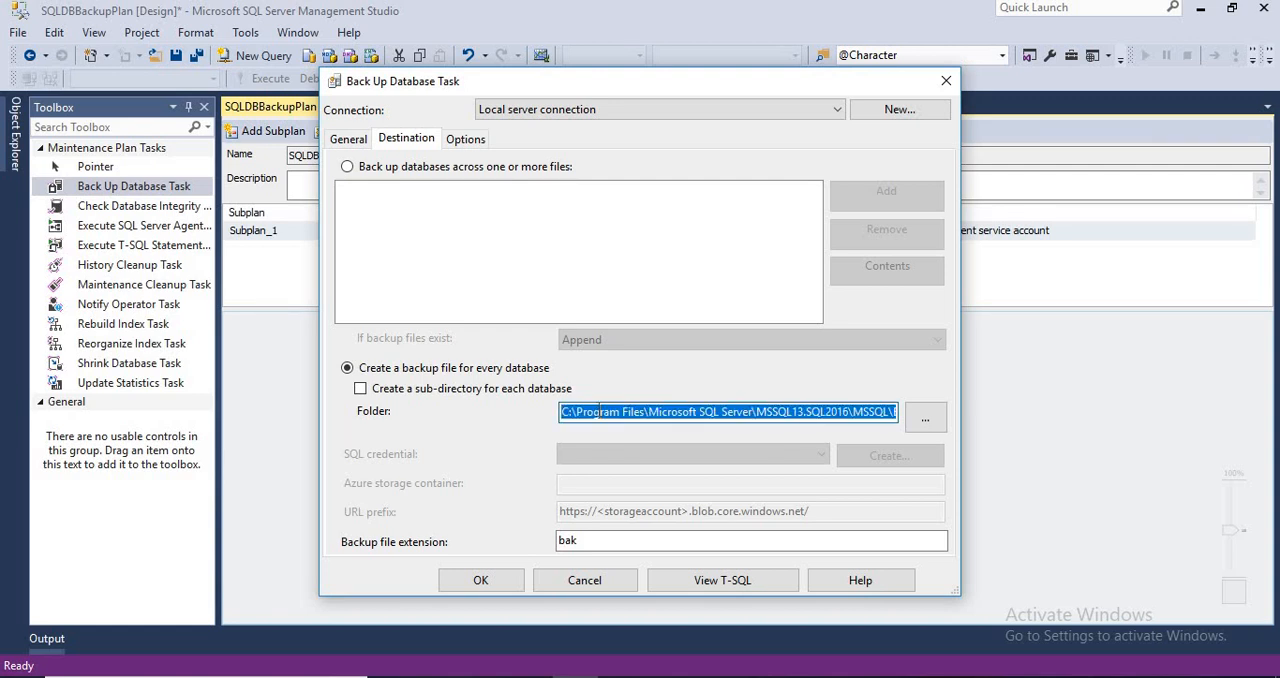
pyautogui.write('F:\\Databases\\Backups')
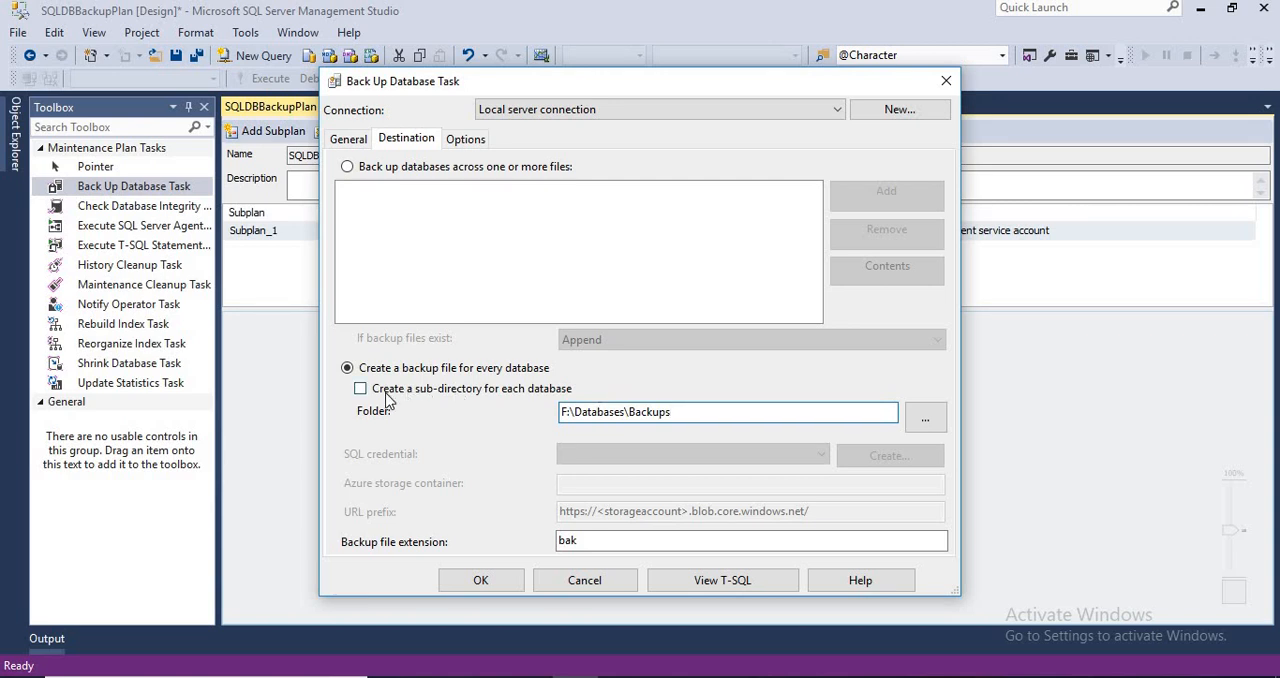
pyautogui.moveTo(508, 404)
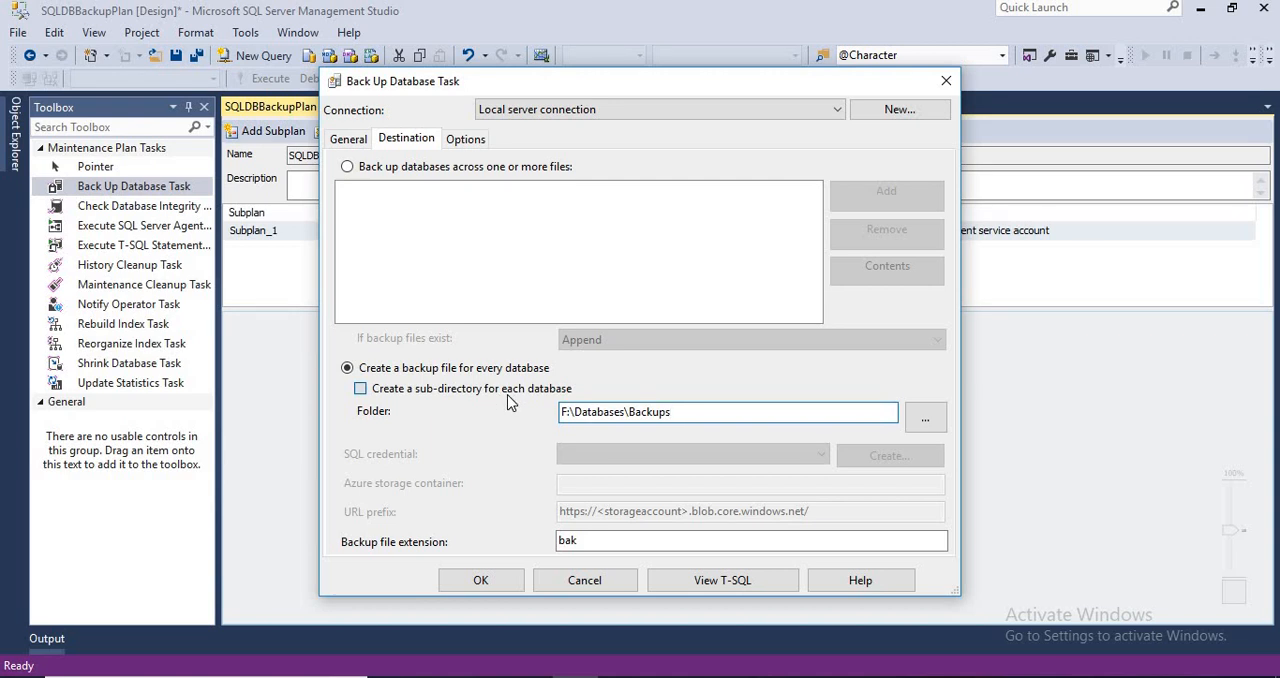
pyautogui.click(360, 388)
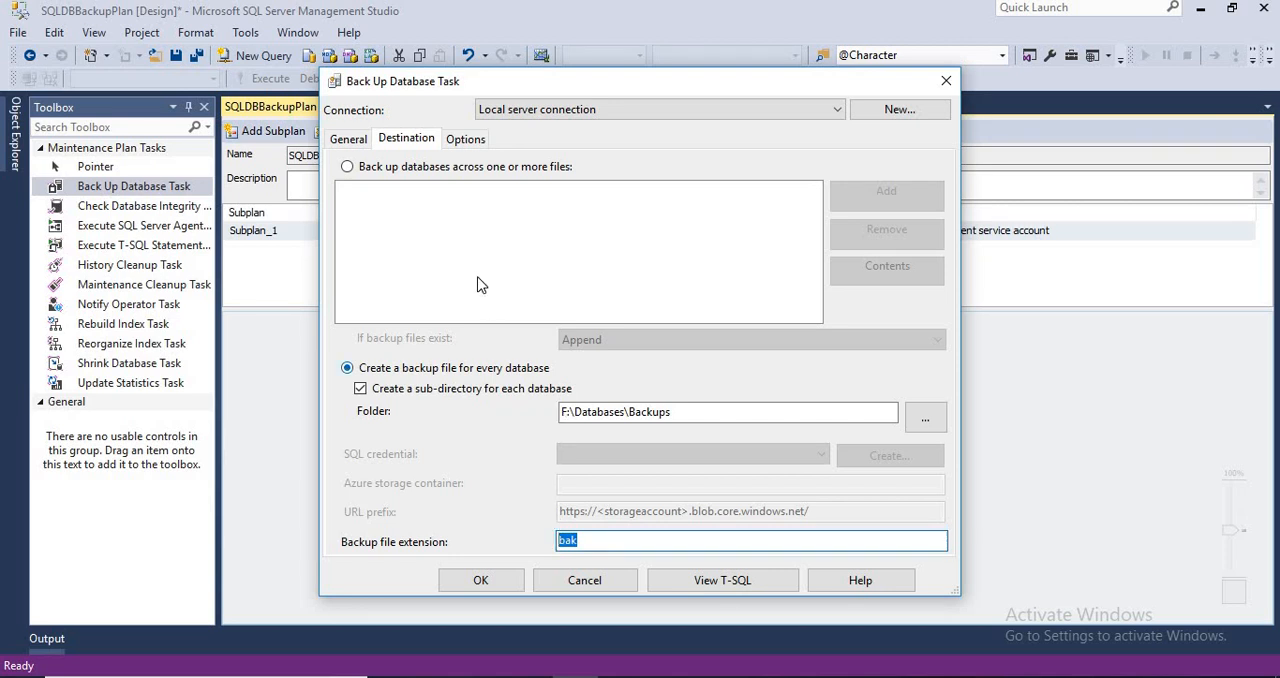
pyautogui.moveTo(464, 268)
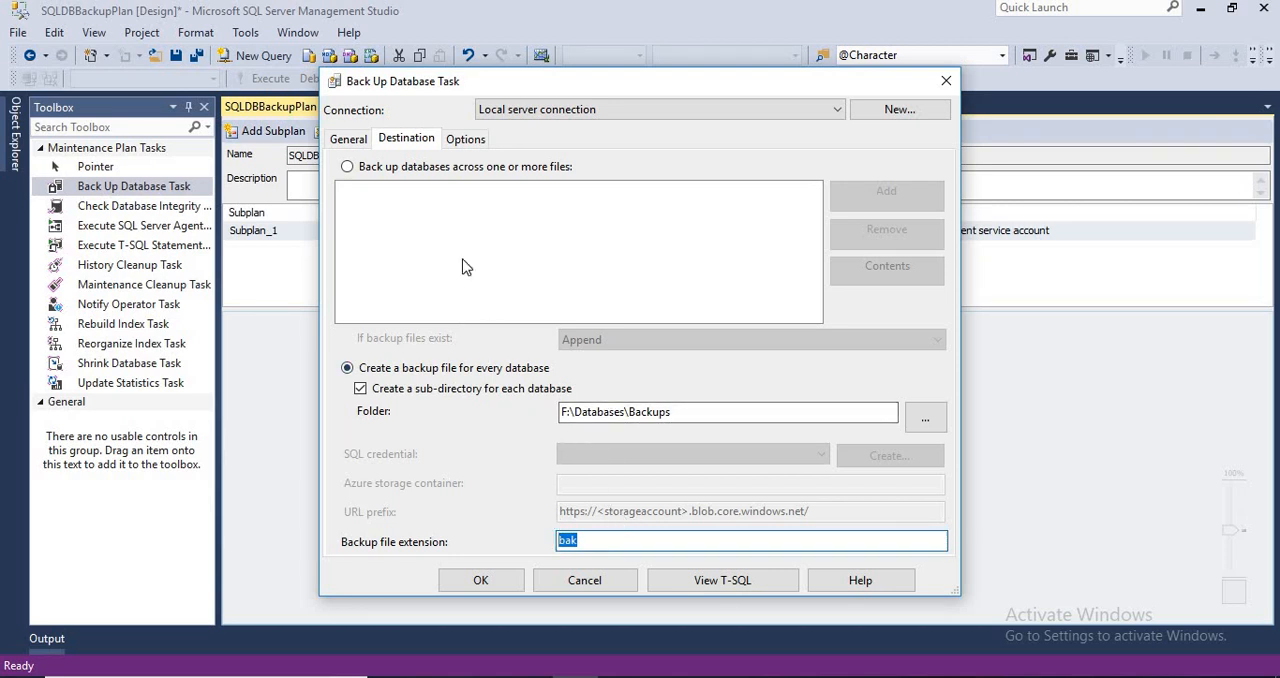
pyautogui.click(464, 138)
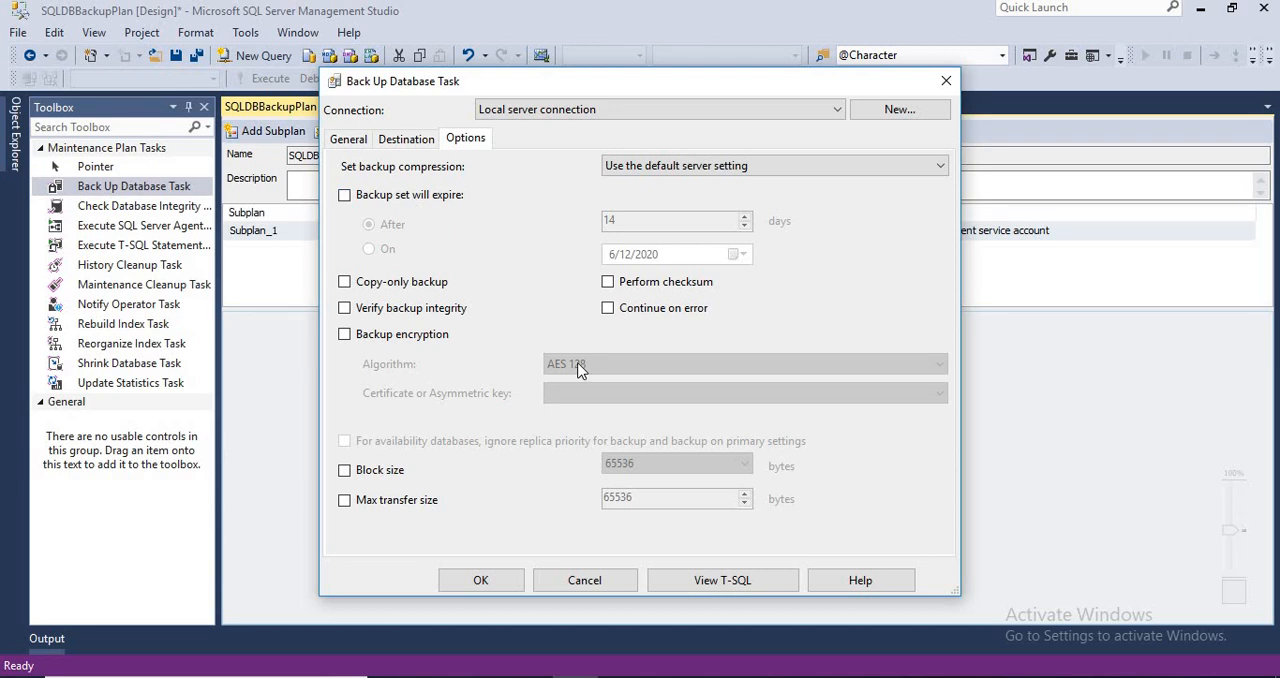
# Step: Review Destination and General settings and confirm the Back Up Database Task
pyautogui.click(406, 138)
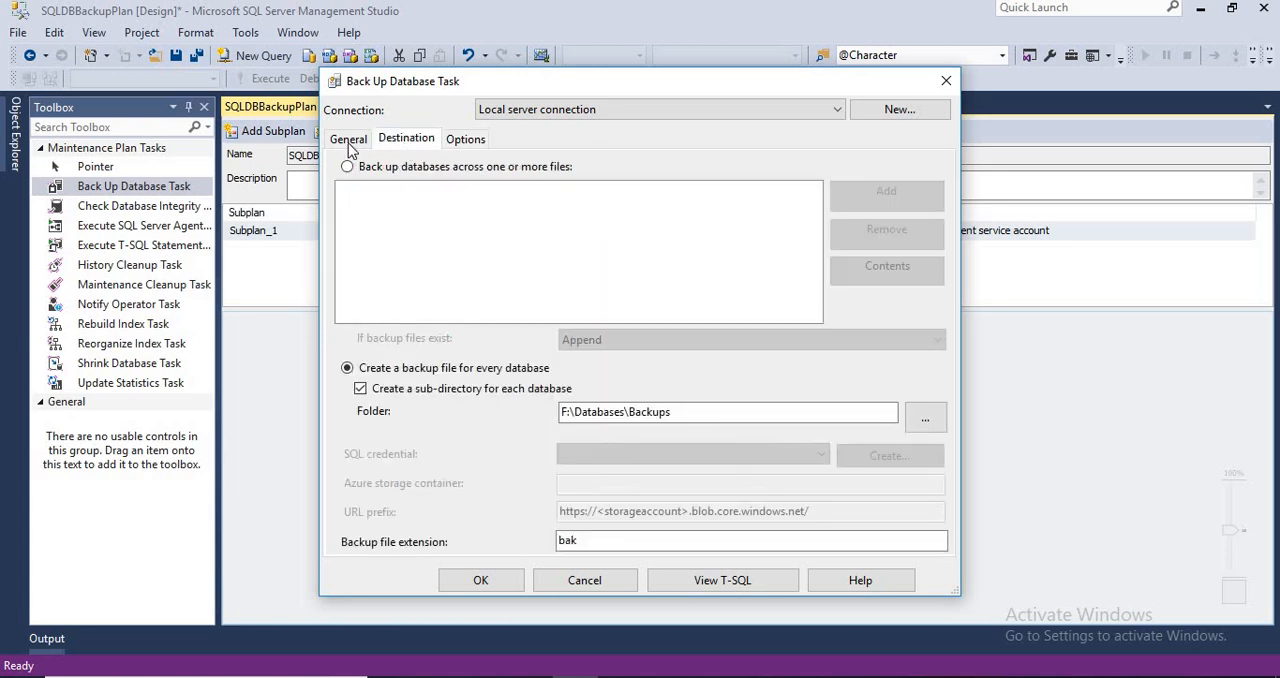
pyautogui.click(348, 138)
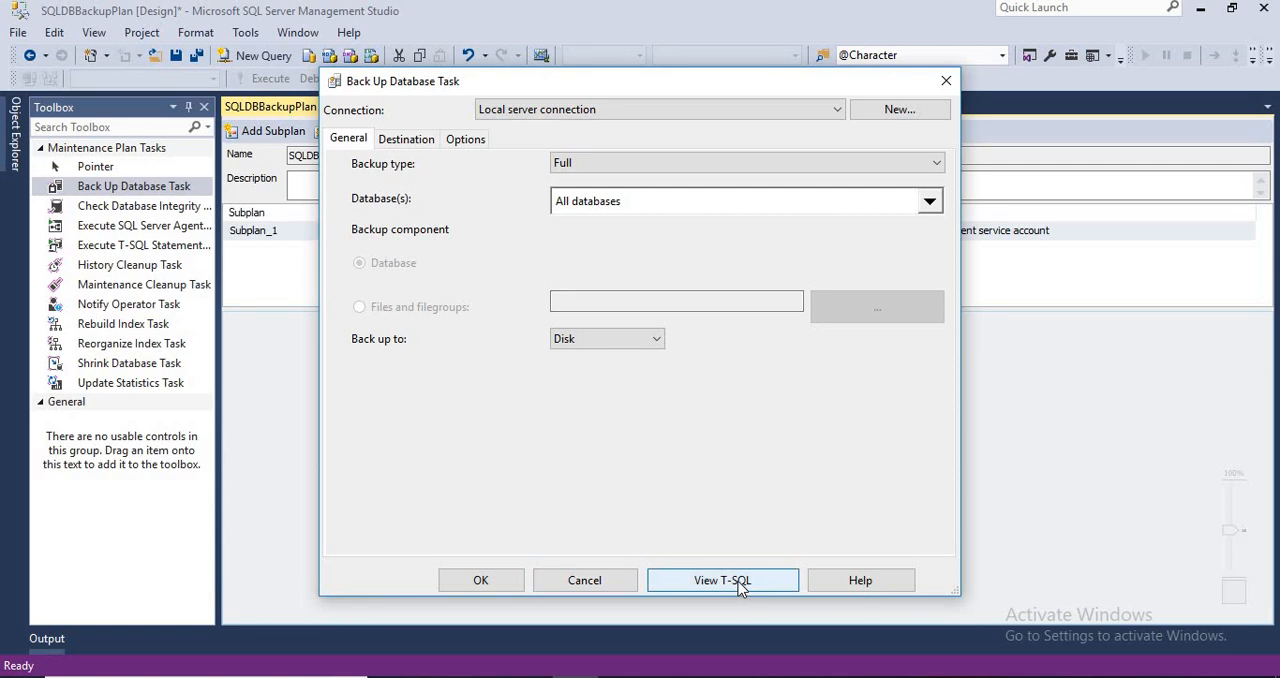
pyautogui.moveTo(480, 580)
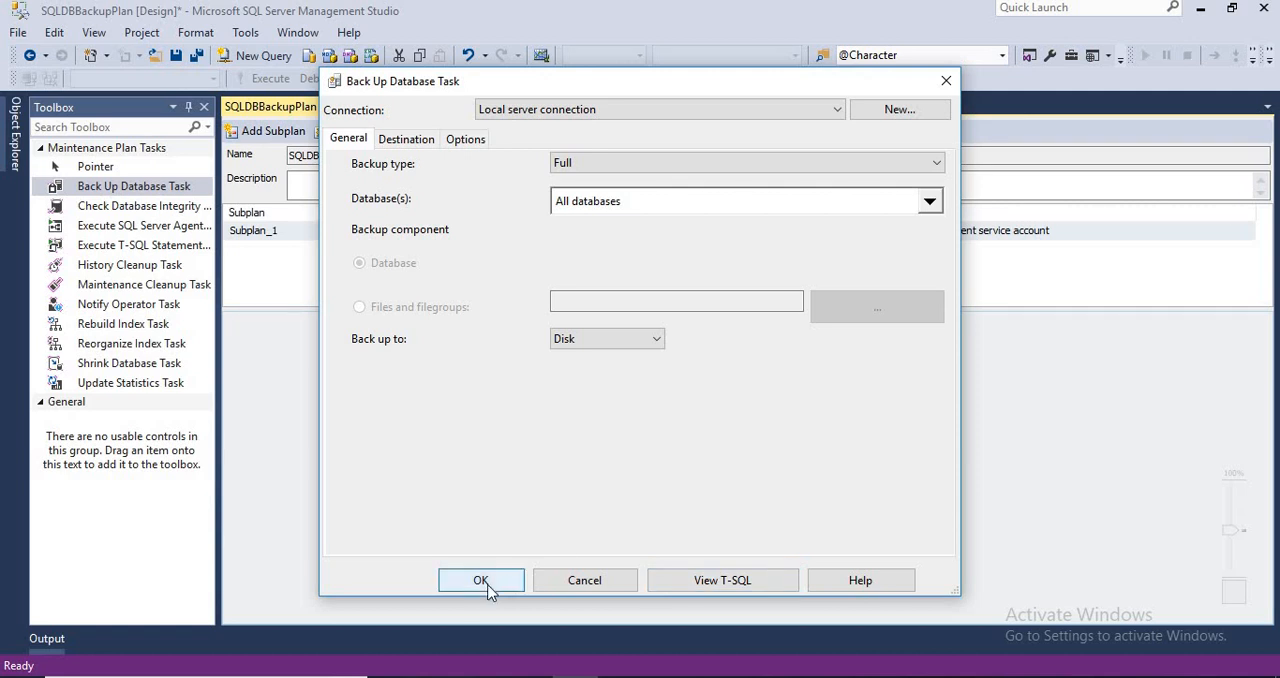
pyautogui.click(480, 580)
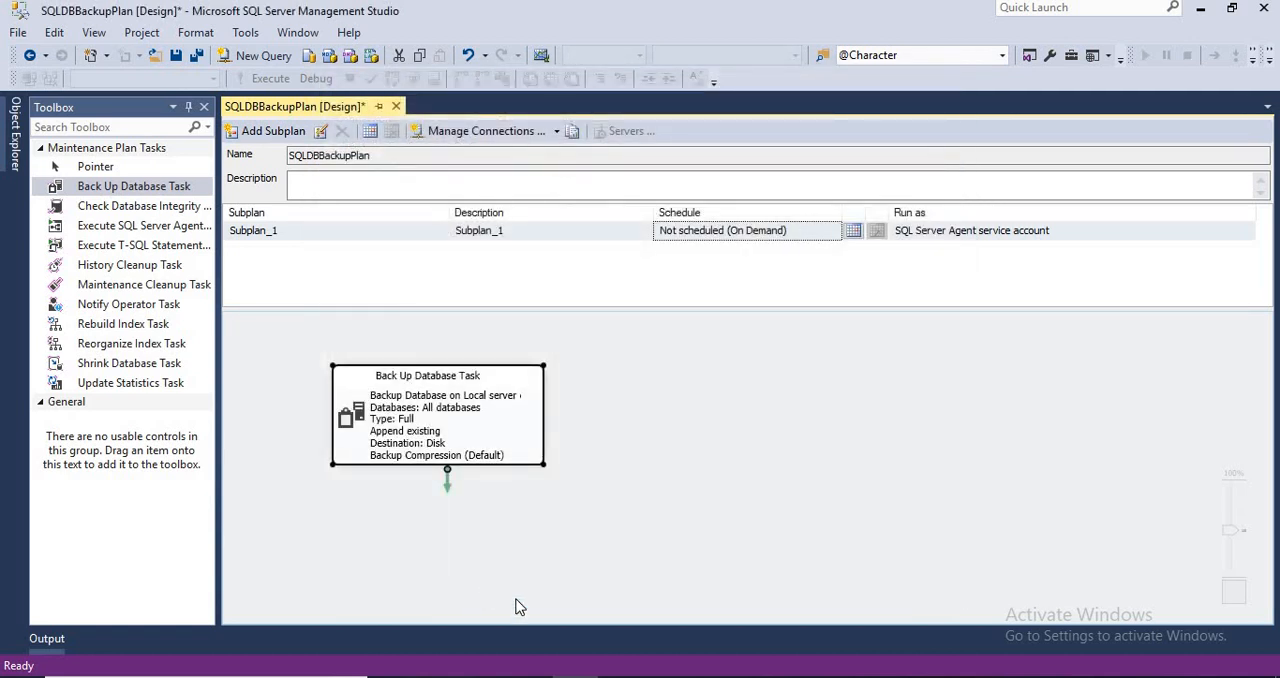
pyautogui.moveTo(556, 412)
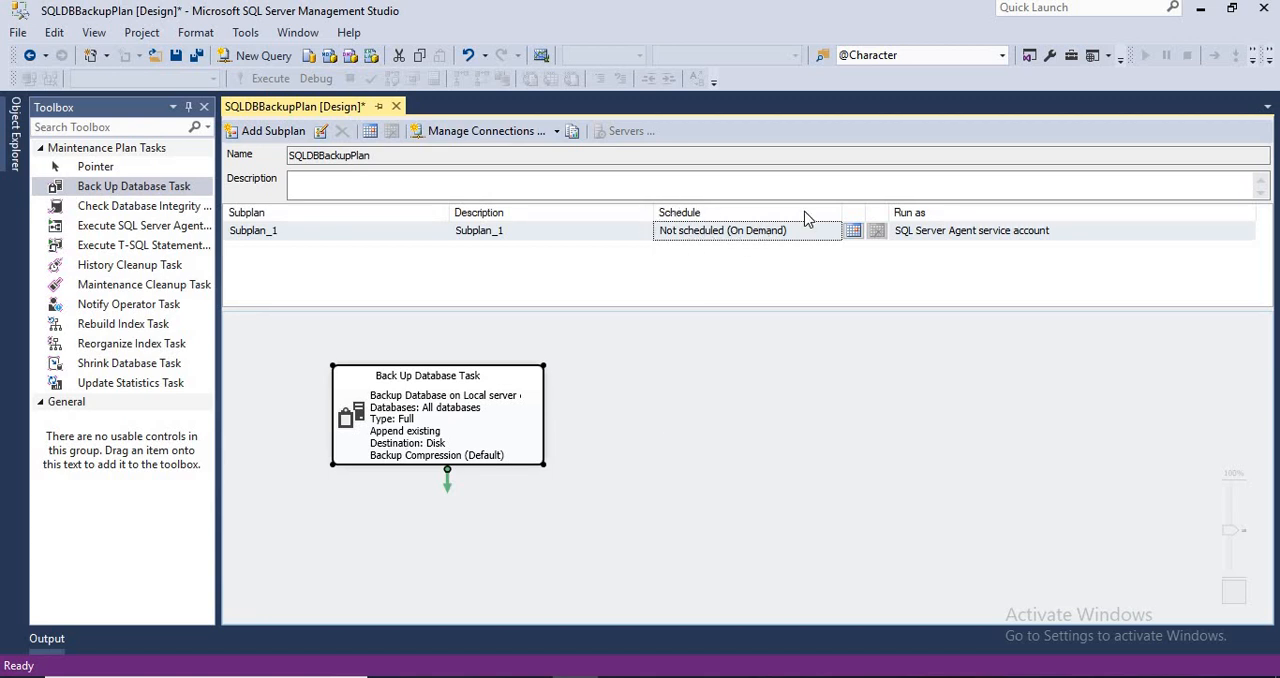
pyautogui.moveTo(858, 240)
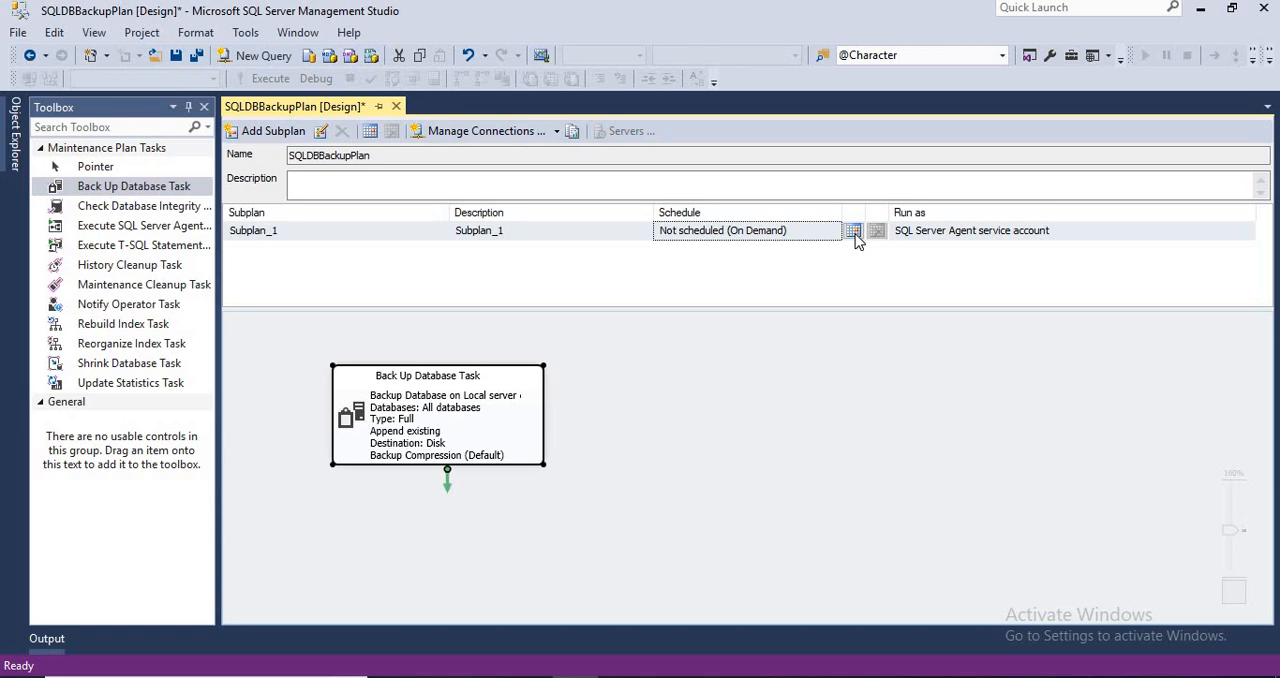
# Step: Schedule Subplan_1 to occur Daily, once at the adjusted time, with No end date
pyautogui.click(854, 230)
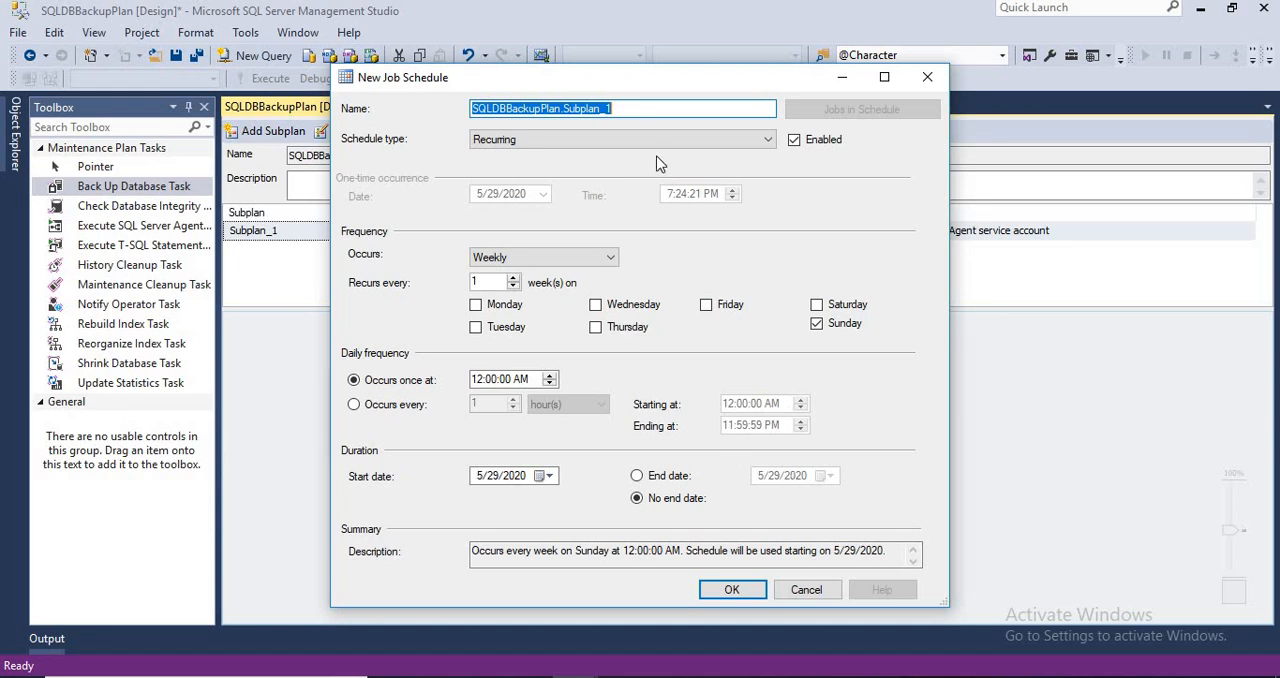
pyautogui.moveTo(532, 260)
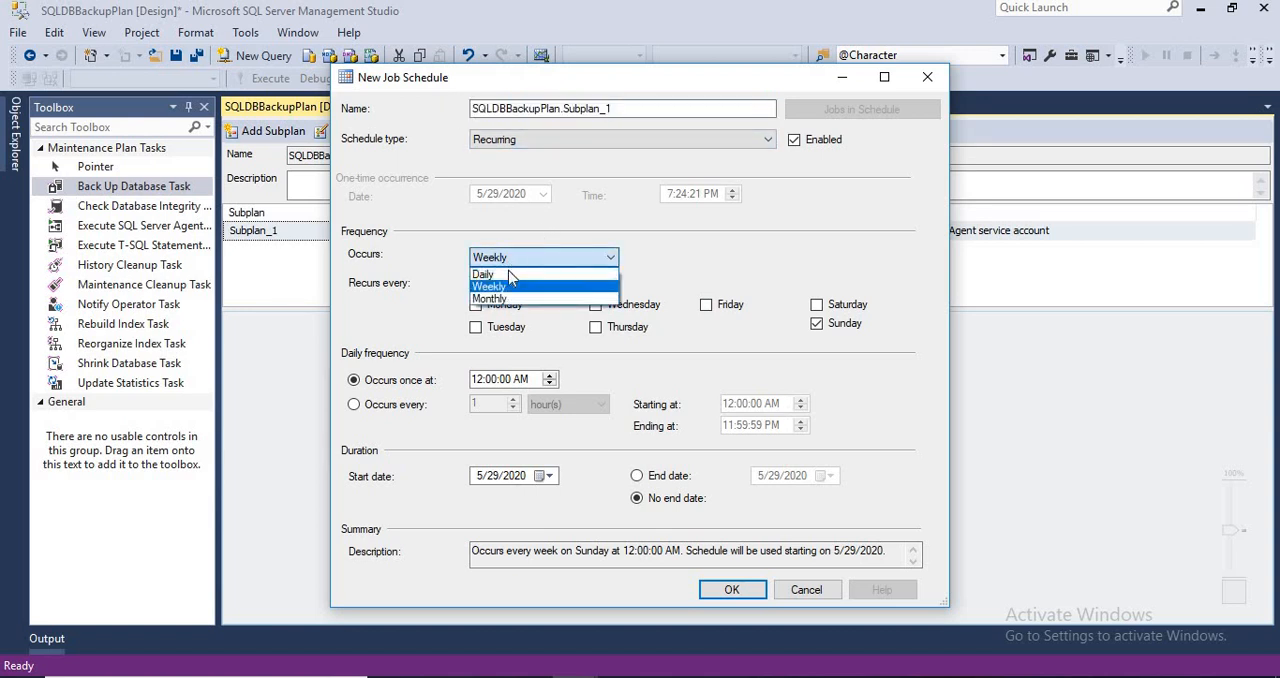
pyautogui.click(484, 274)
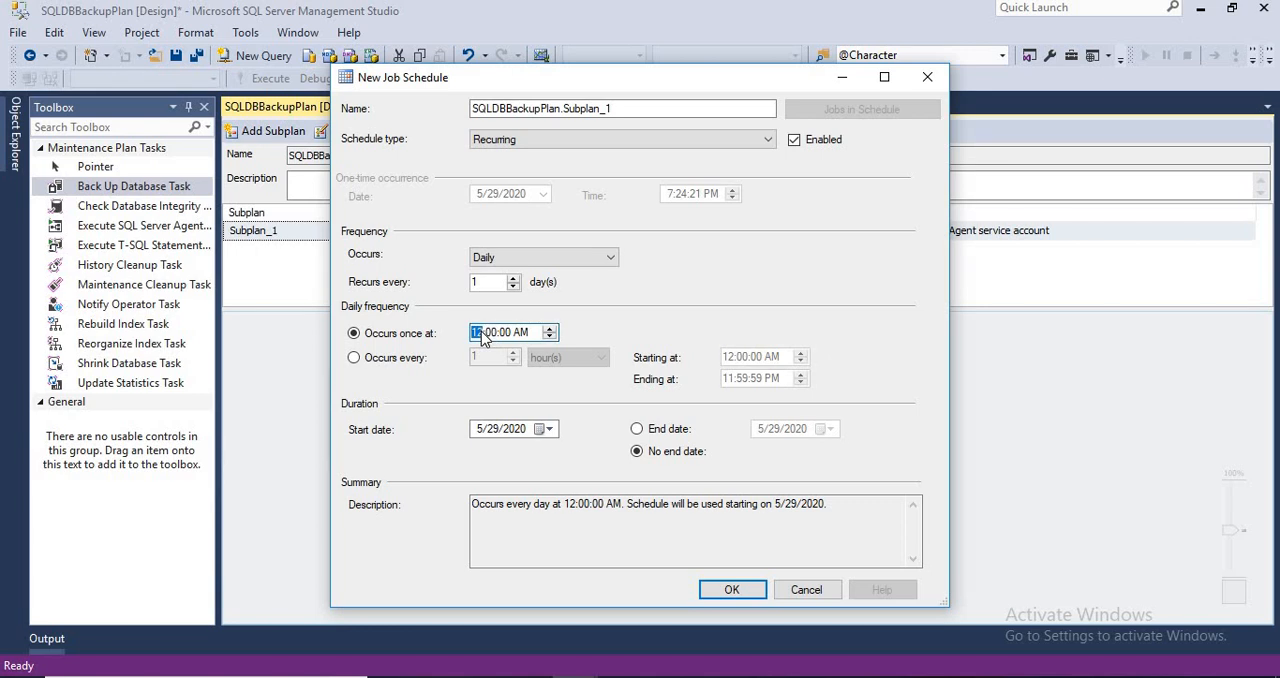
pyautogui.moveTo(608, 336)
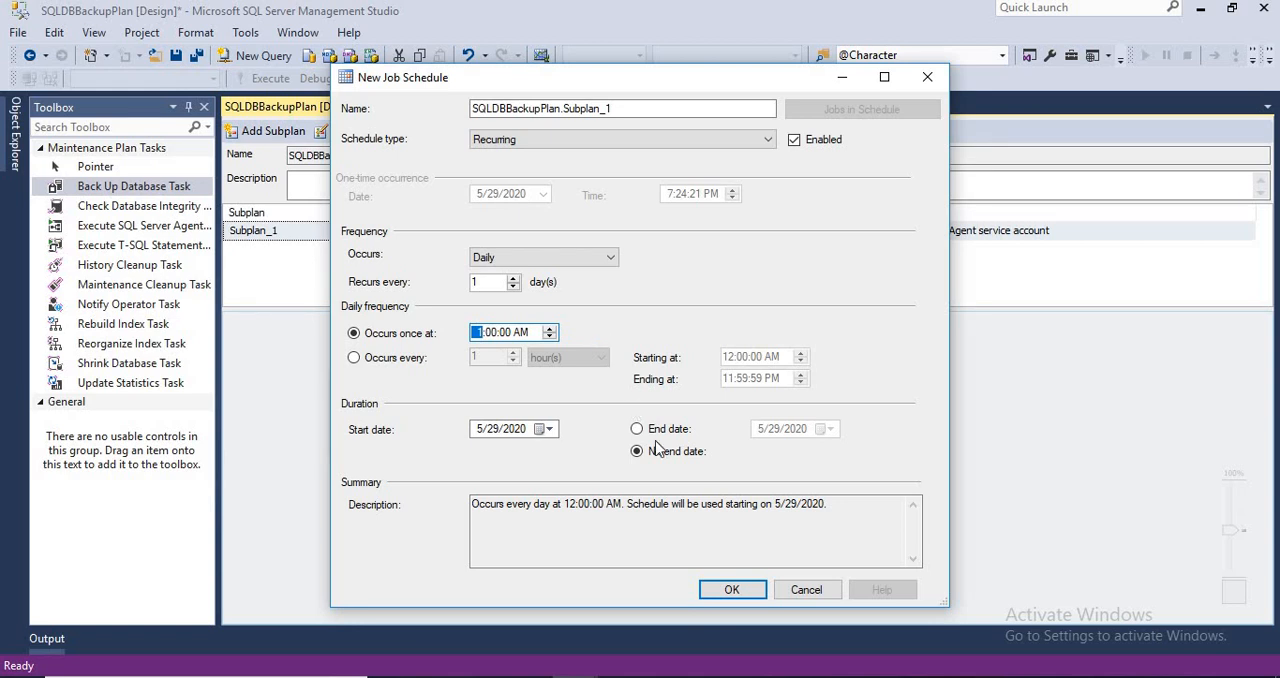
pyautogui.click(636, 452)
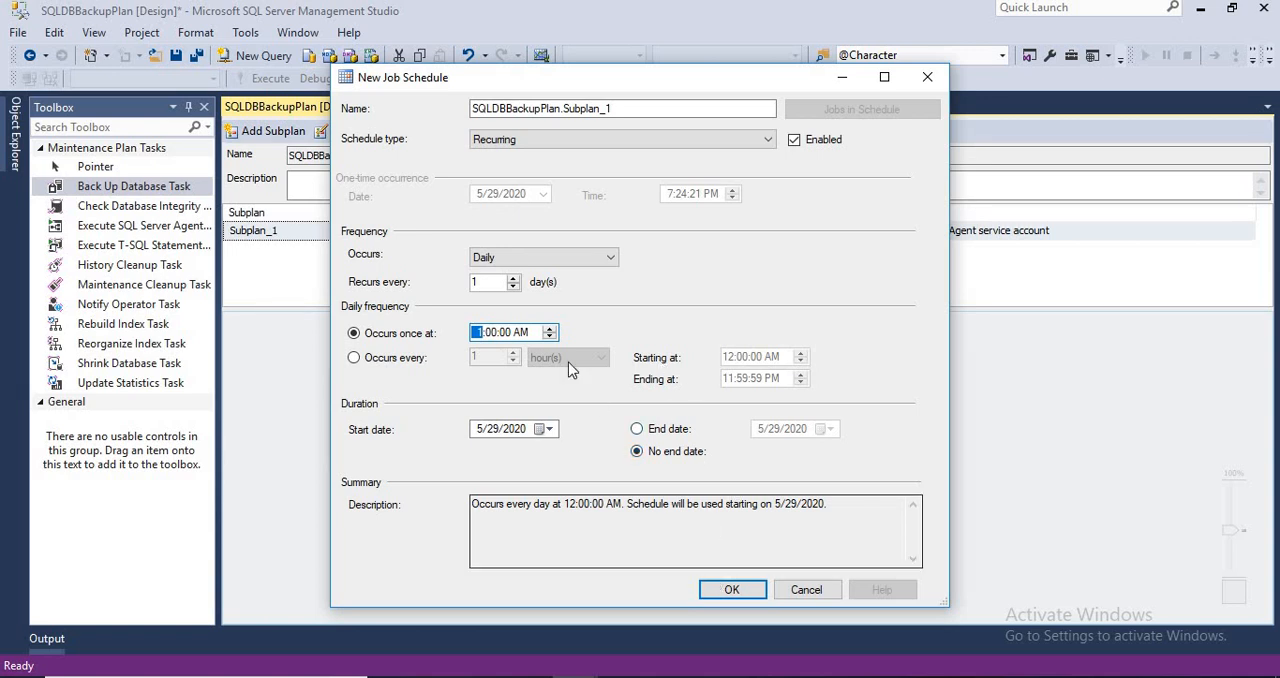
pyautogui.click(732, 588)
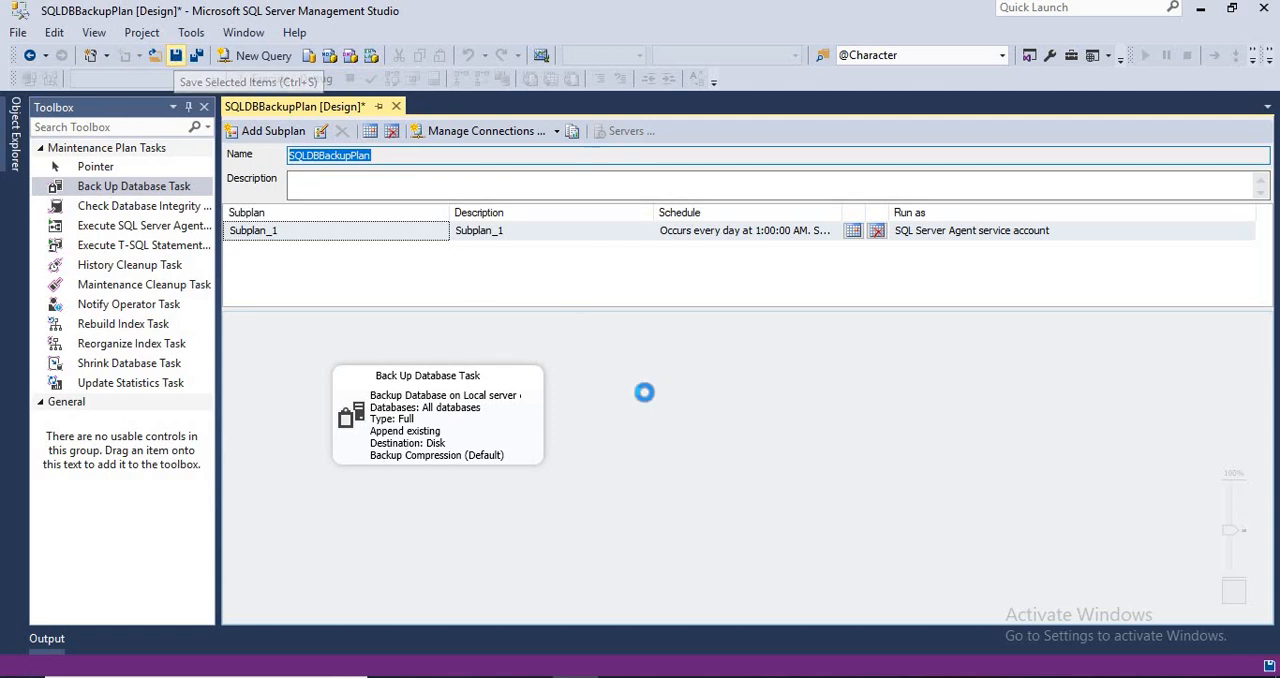
# Step: Show SQLDBBackupPlan under Management > Maintenance Plans and expand SQL Server Agent in Object Explorer
pyautogui.click(176, 56)
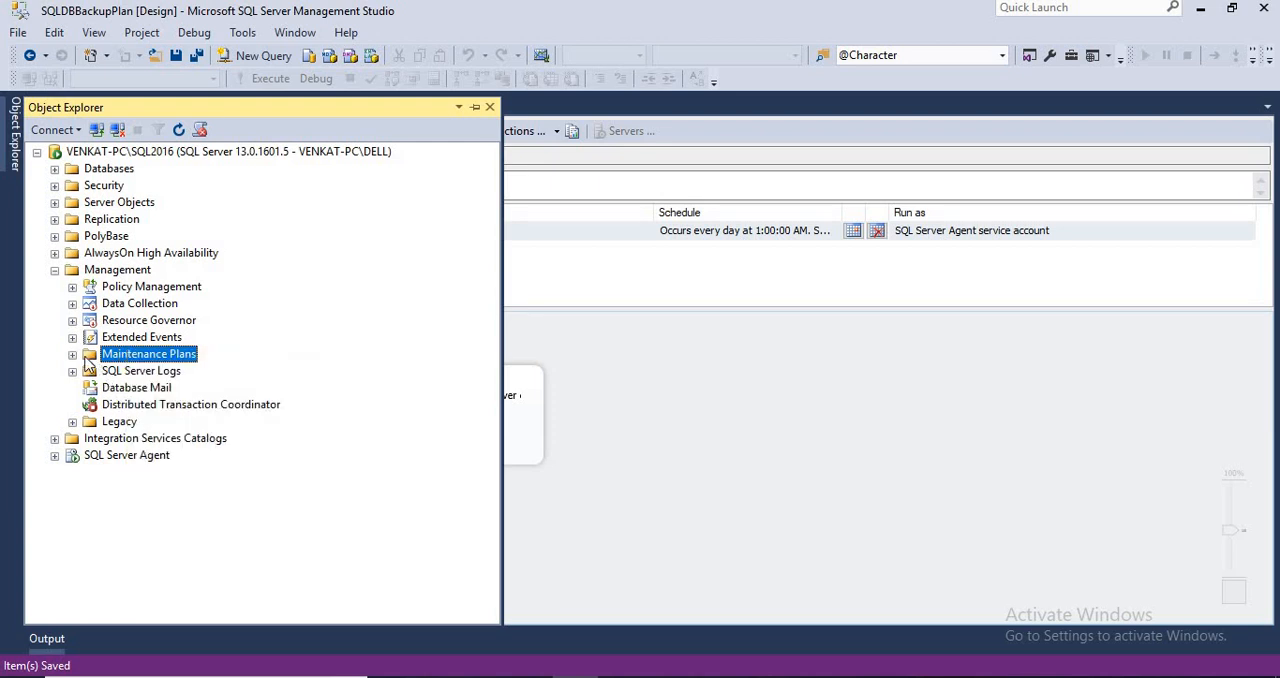
pyautogui.click(72, 352)
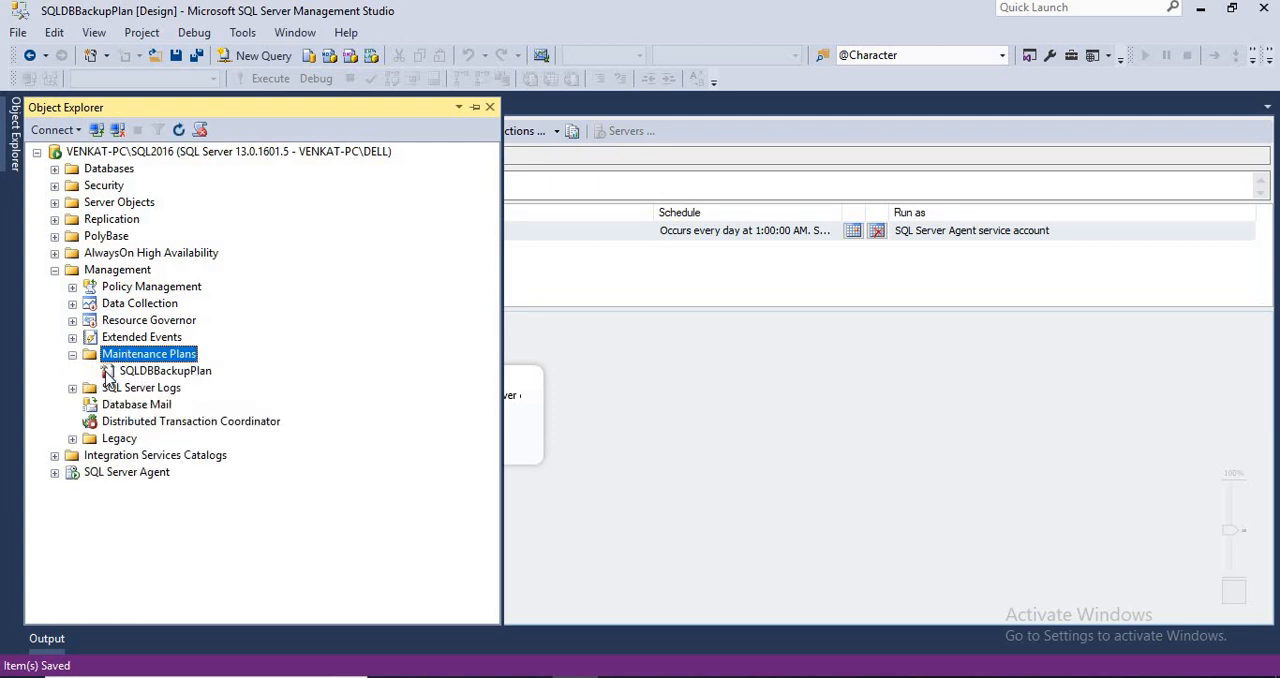
pyautogui.click(56, 472)
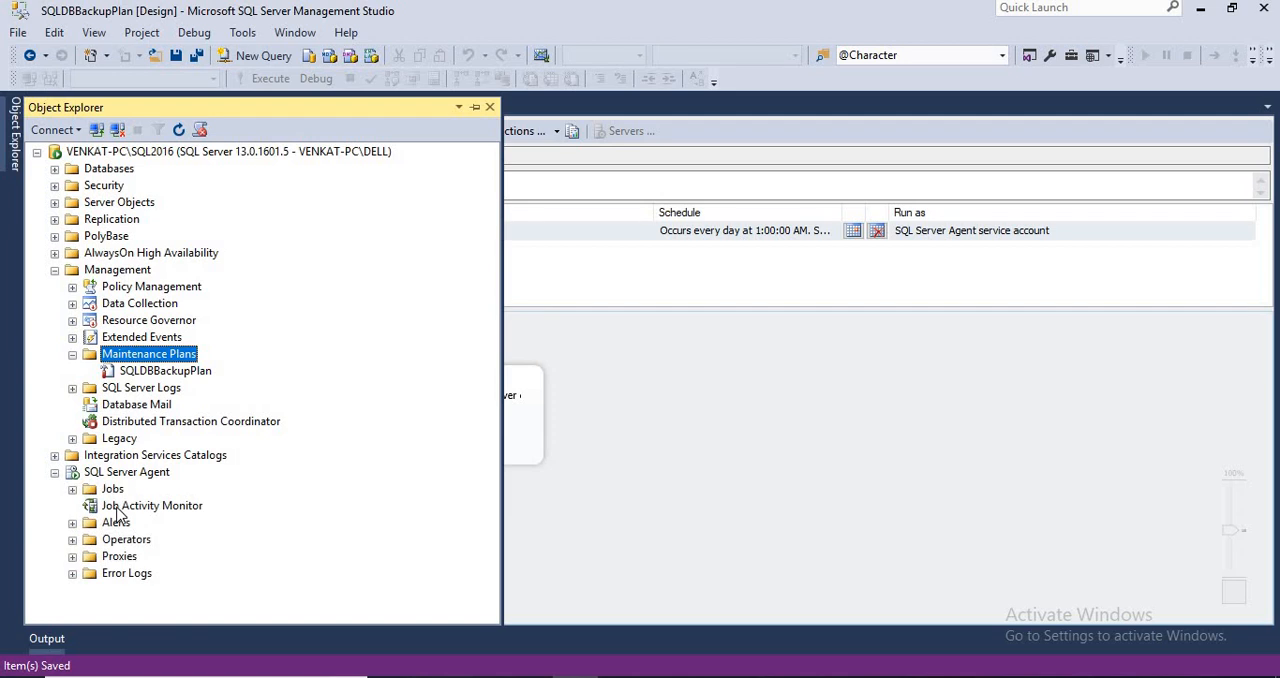
# Step: Show Job Activity Monitor listing SQLDBBackupPlan.Subplan_1, never run, next due 5/30/2020 1:00 AM
pyautogui.doubleClick(152, 504)
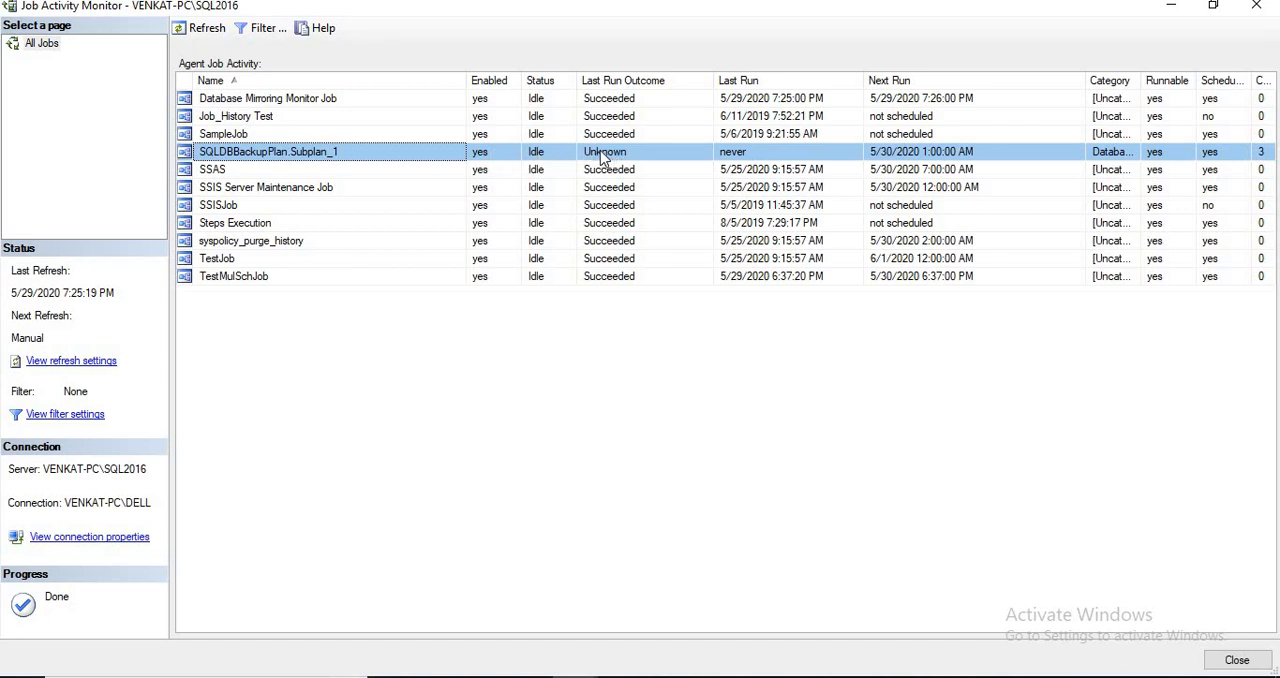
pyautogui.moveTo(738, 160)
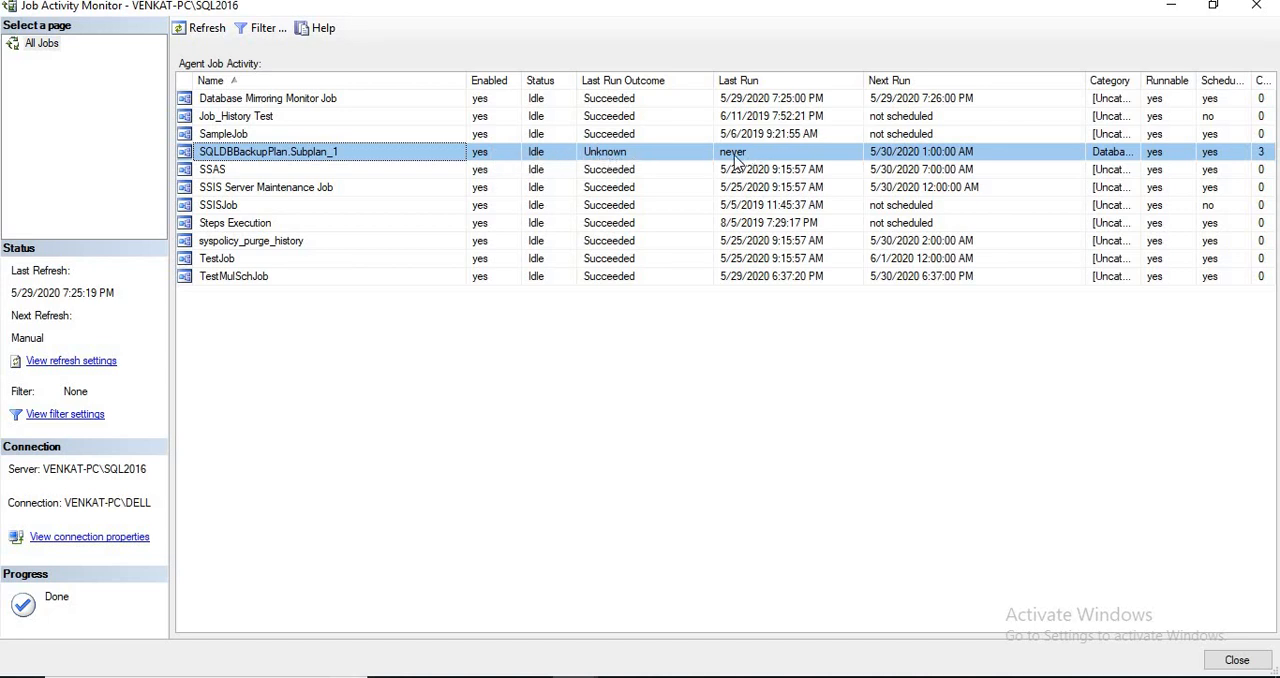
pyautogui.moveTo(918, 162)
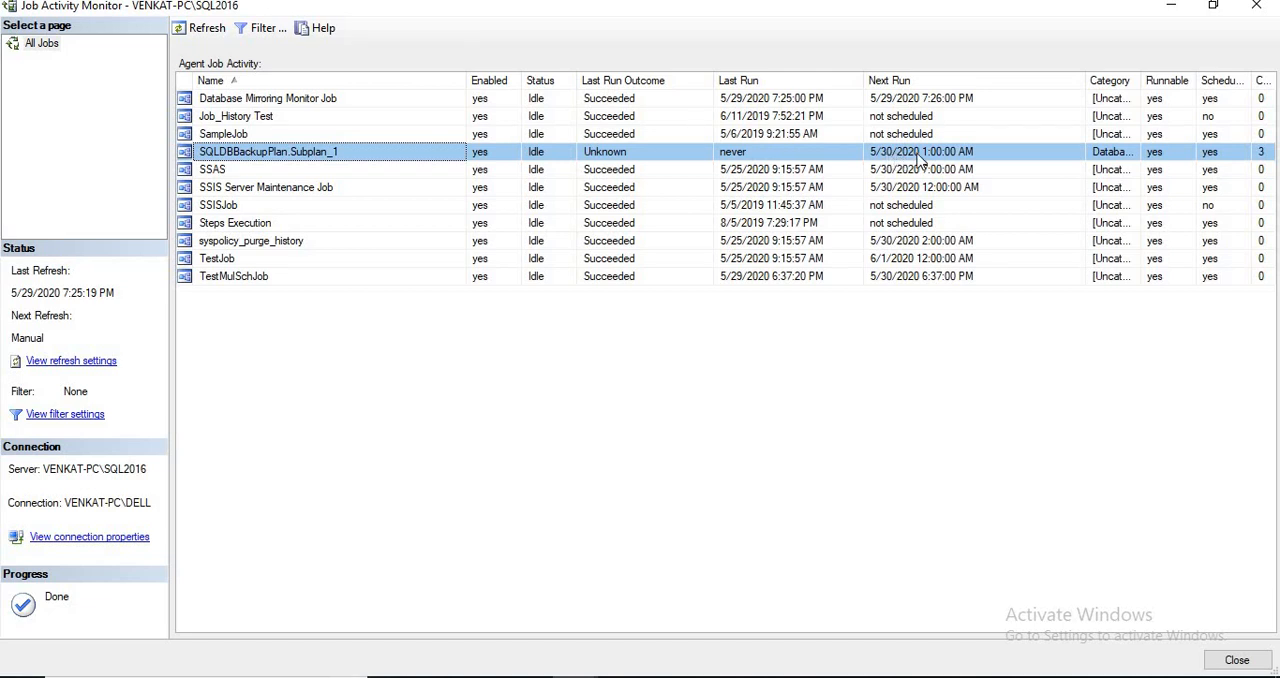
pyautogui.moveTo(938, 164)
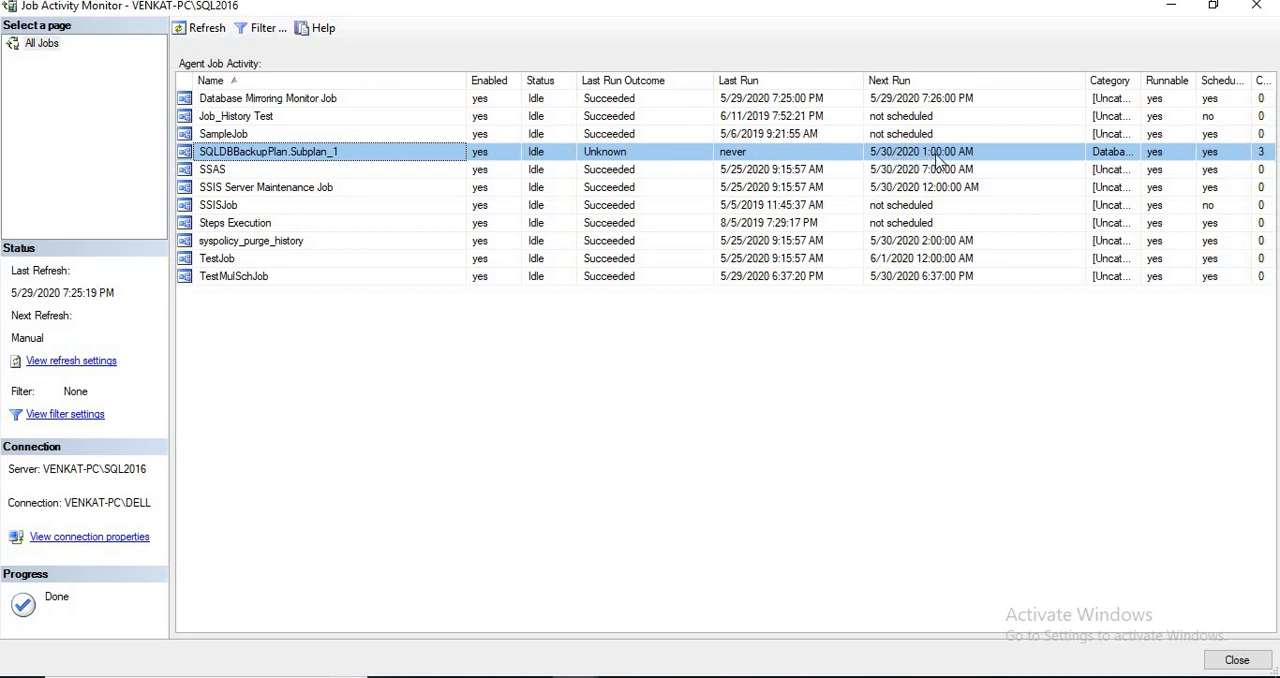
pyautogui.moveTo(252, 164)
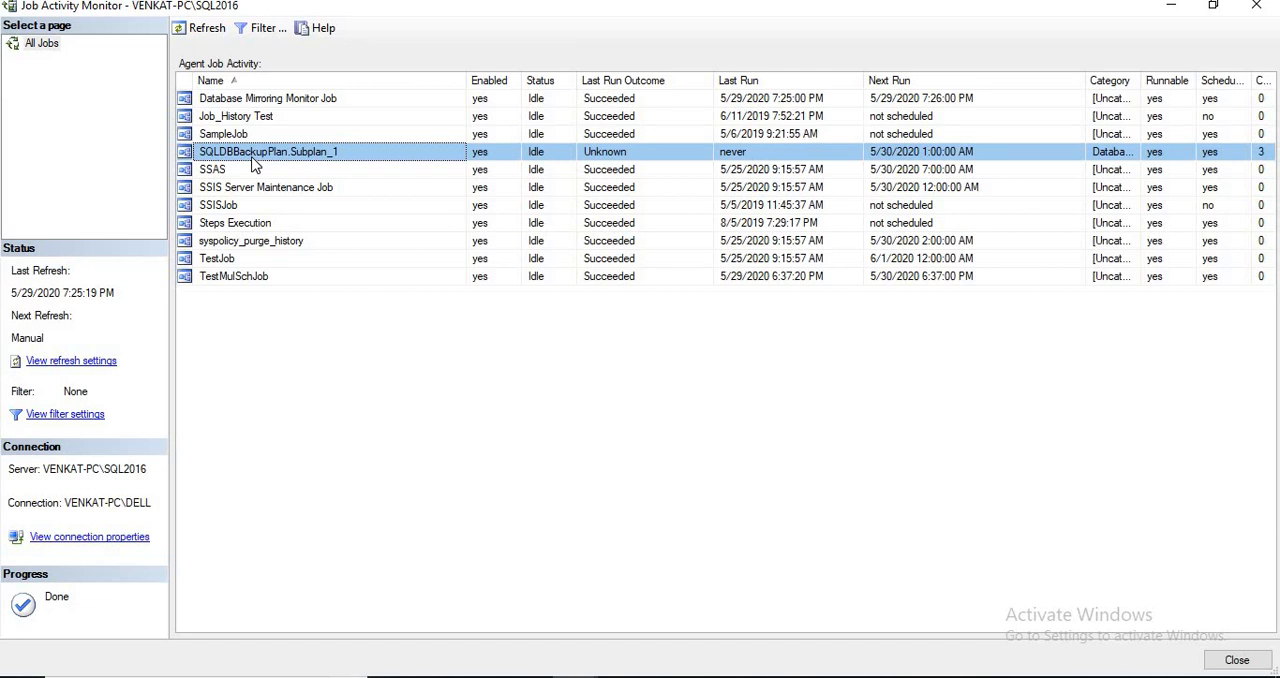
pyautogui.moveTo(248, 160)
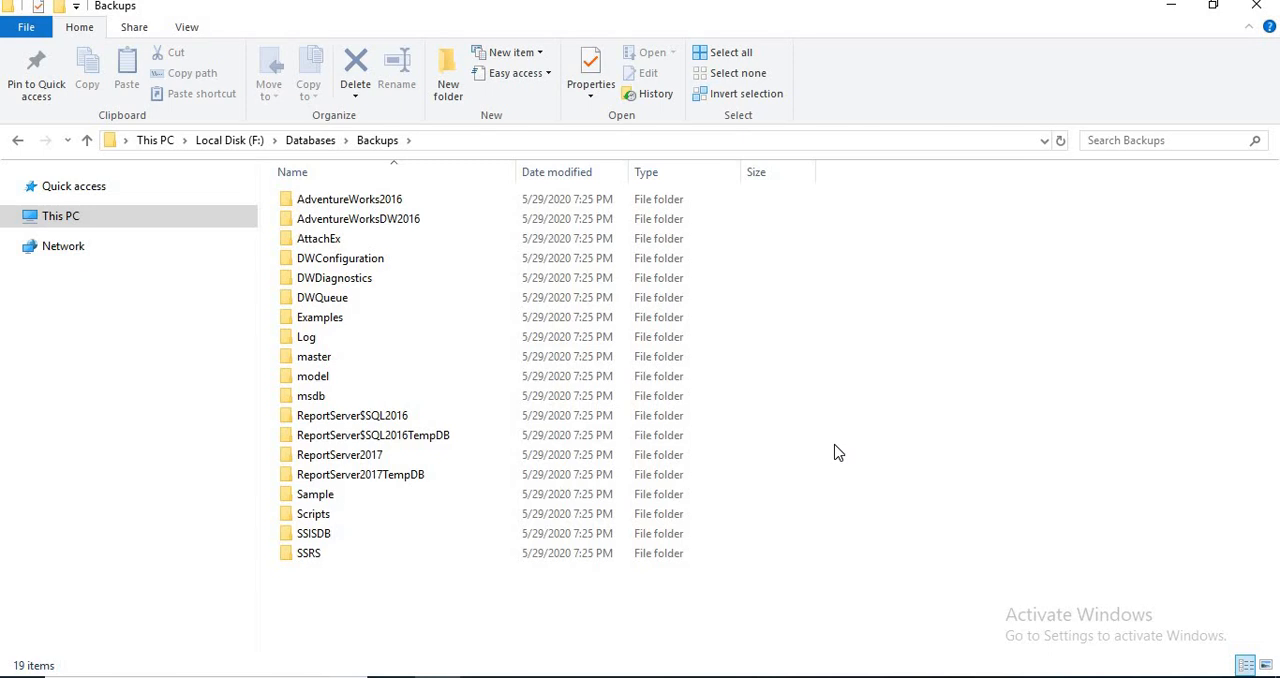
pyautogui.moveTo(644, 640)
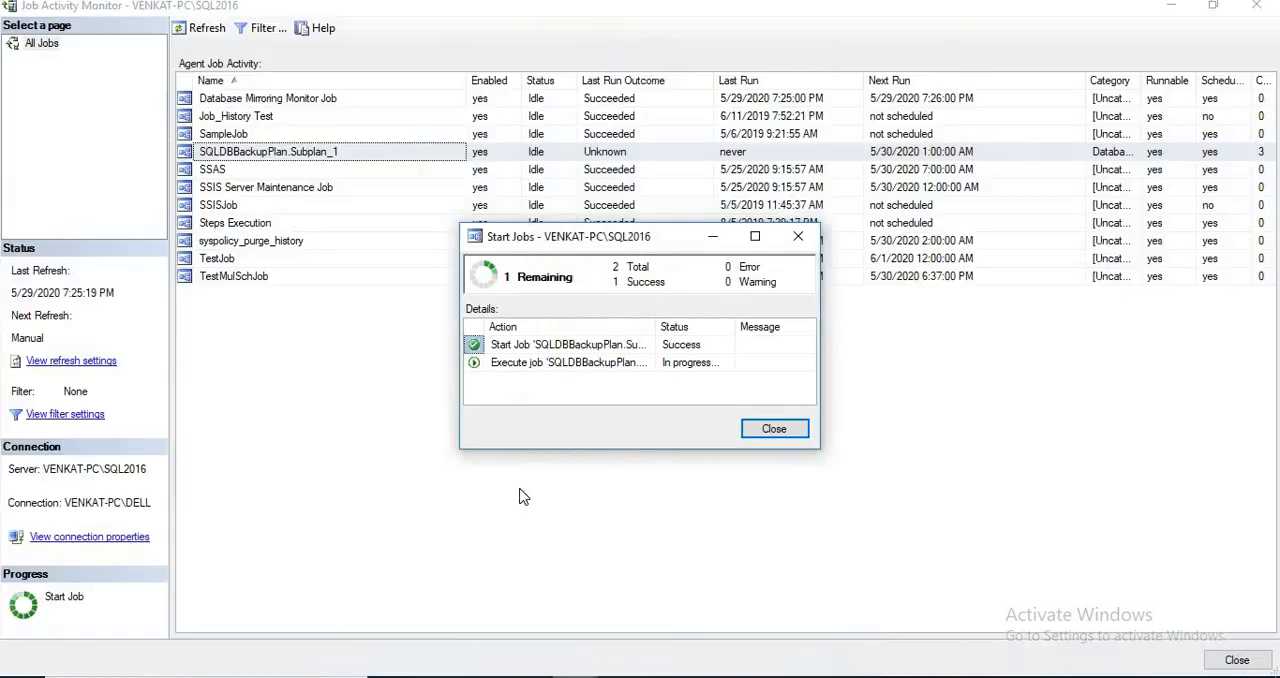
pyautogui.moveTo(472, 540)
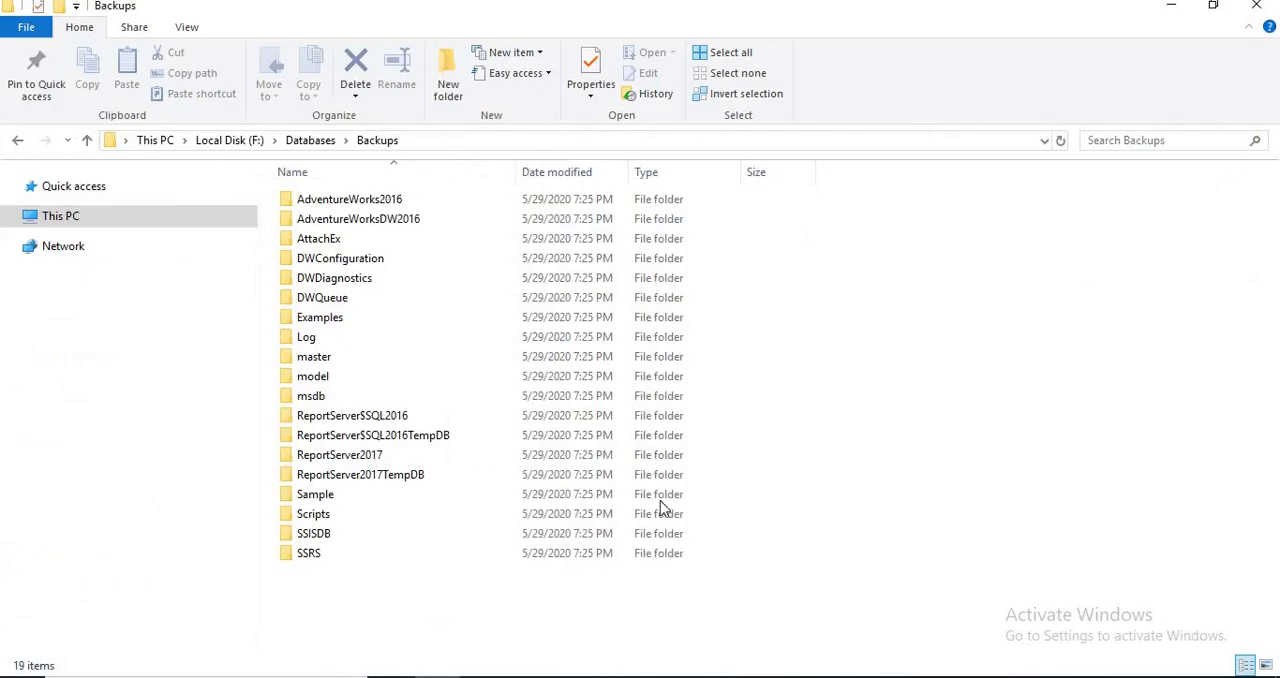
# Step: Verify the new 205 MB .bak file in F:\Databases\Backups\AdventureWorks2016, then return to the Start Jobs dialog
pyautogui.click(352, 416)
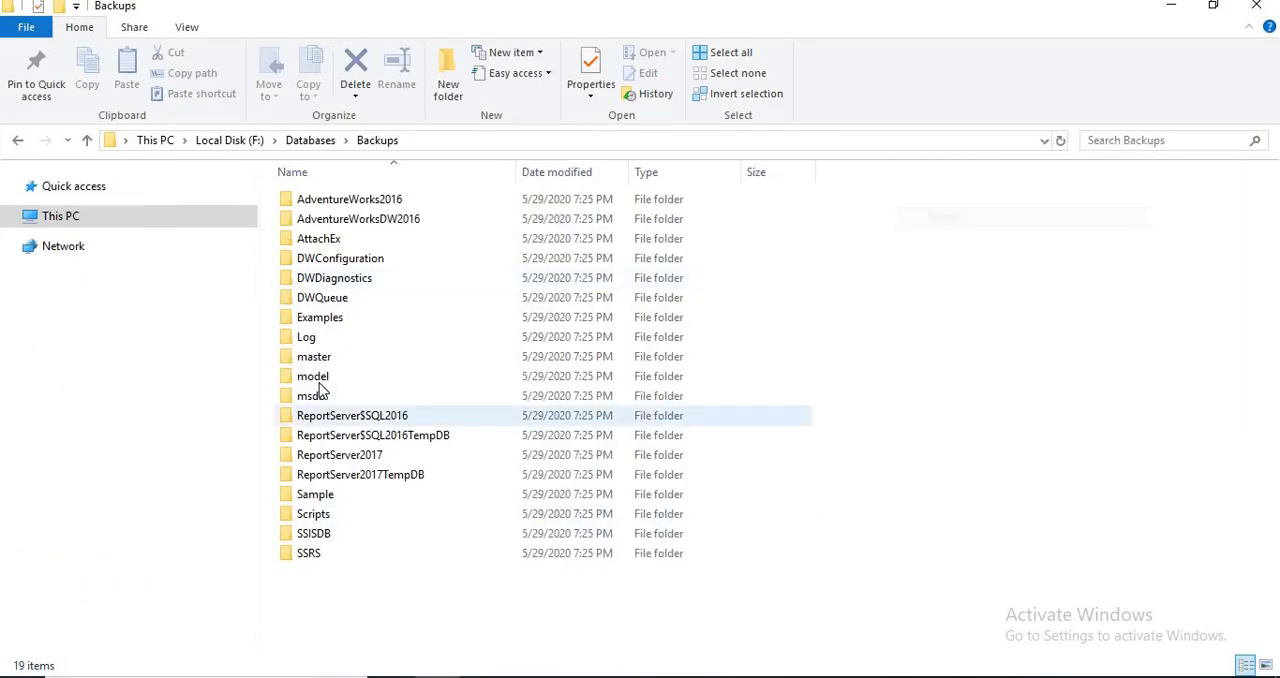
pyautogui.doubleClick(306, 336)
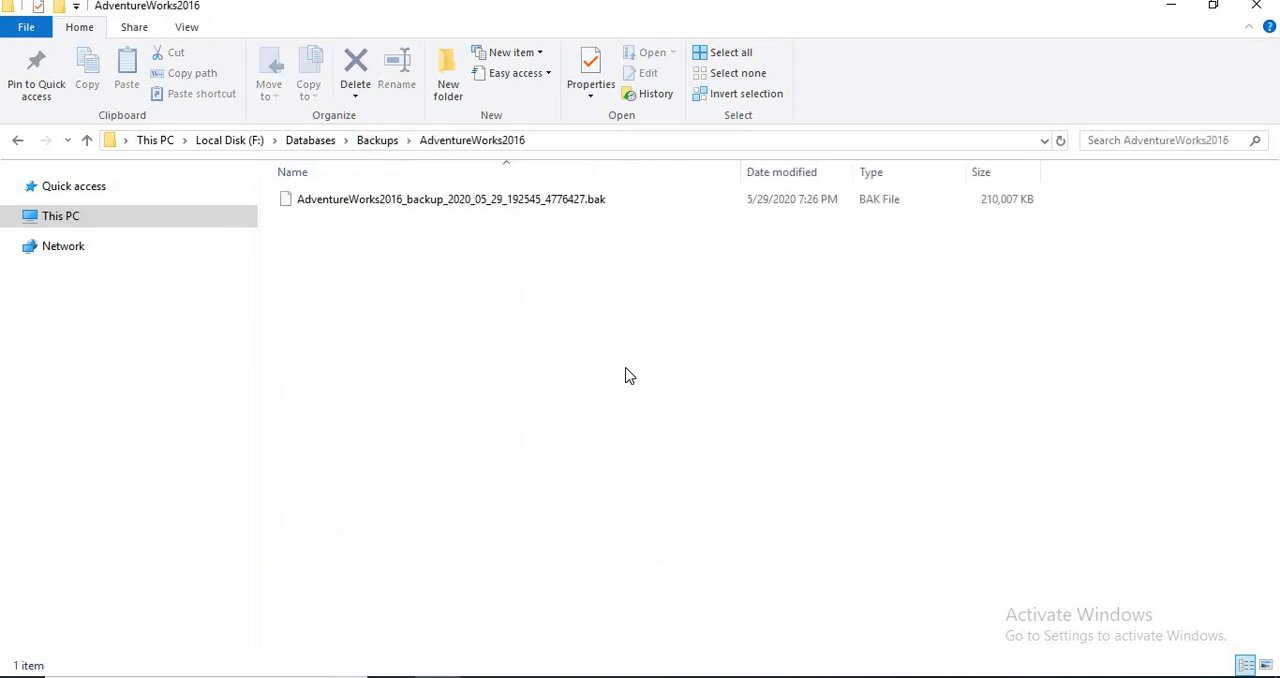
pyautogui.moveTo(352, 220)
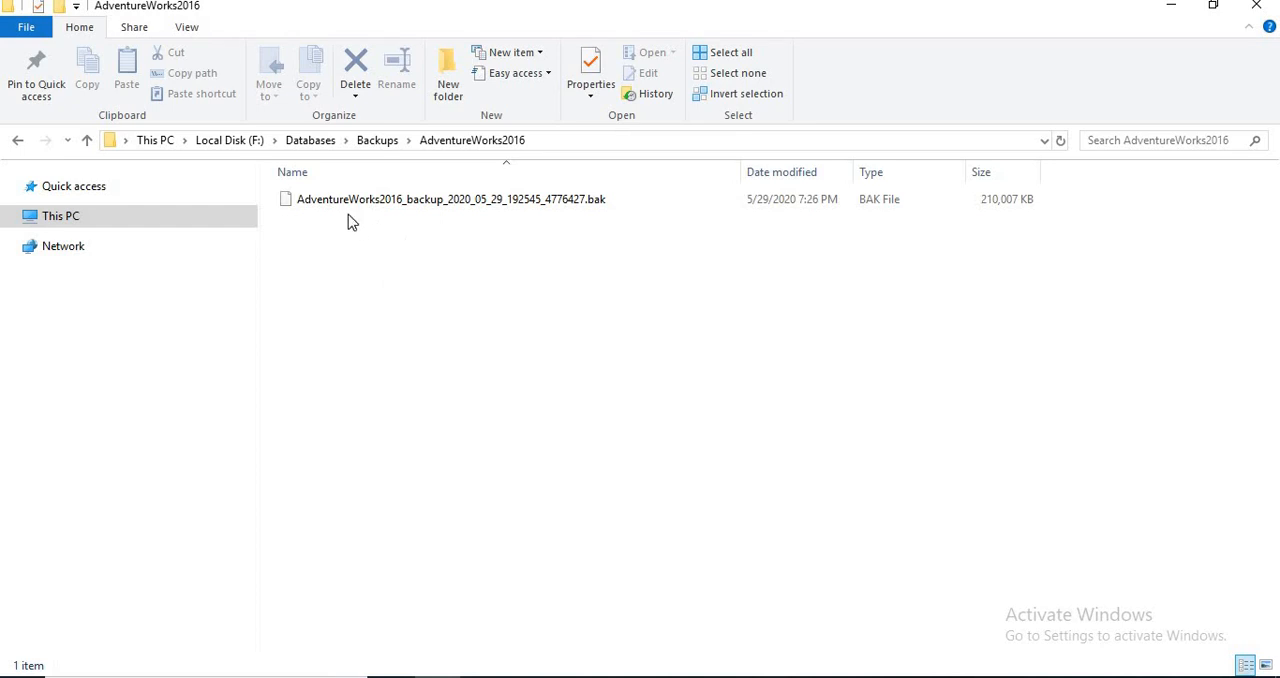
pyautogui.click(450, 198)
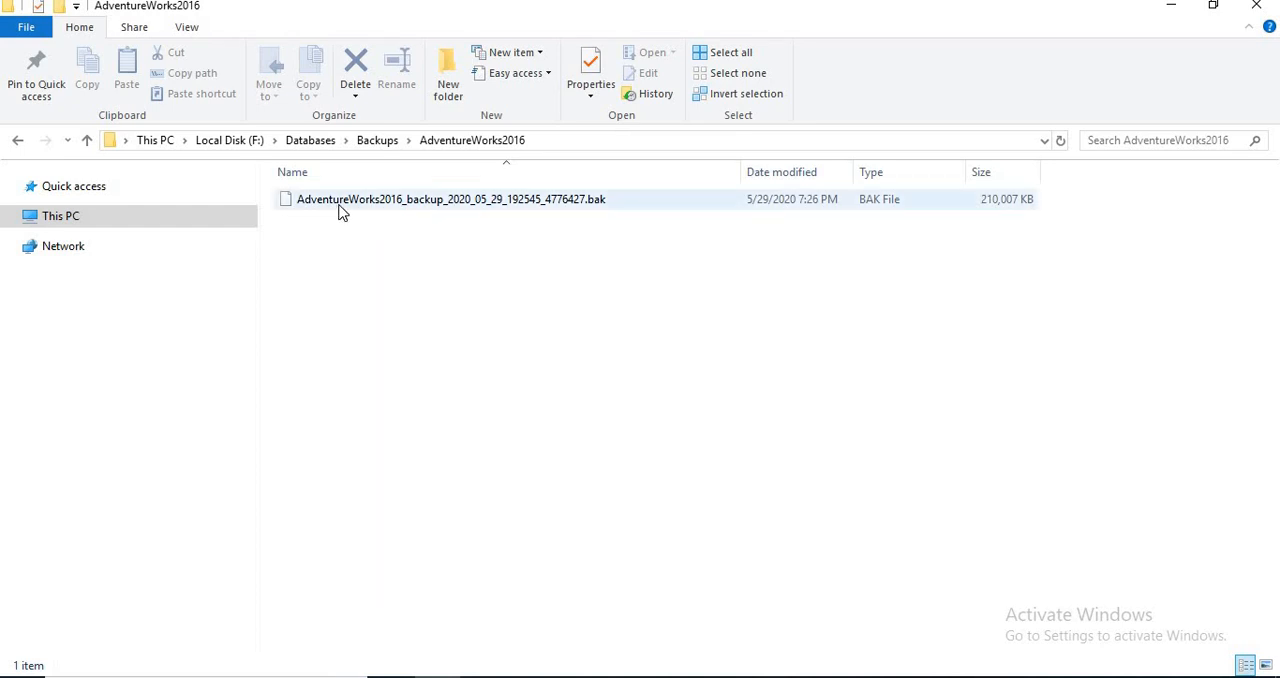
pyautogui.moveTo(456, 198)
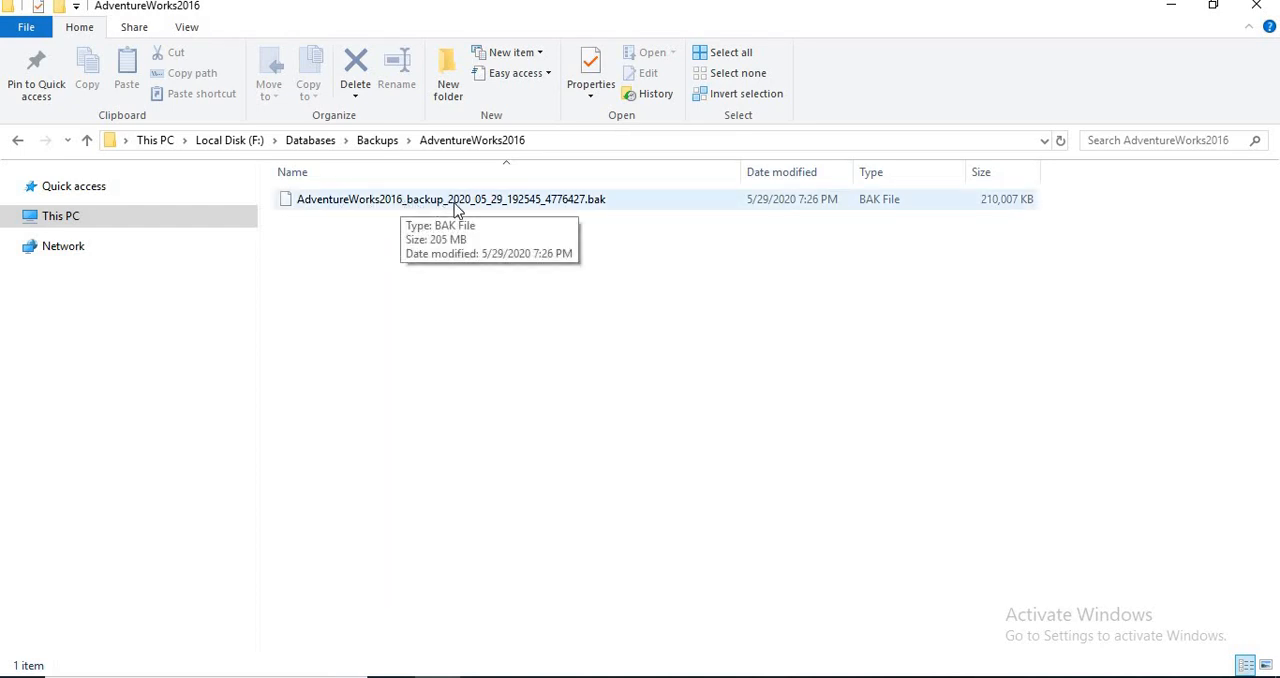
pyautogui.moveTo(568, 396)
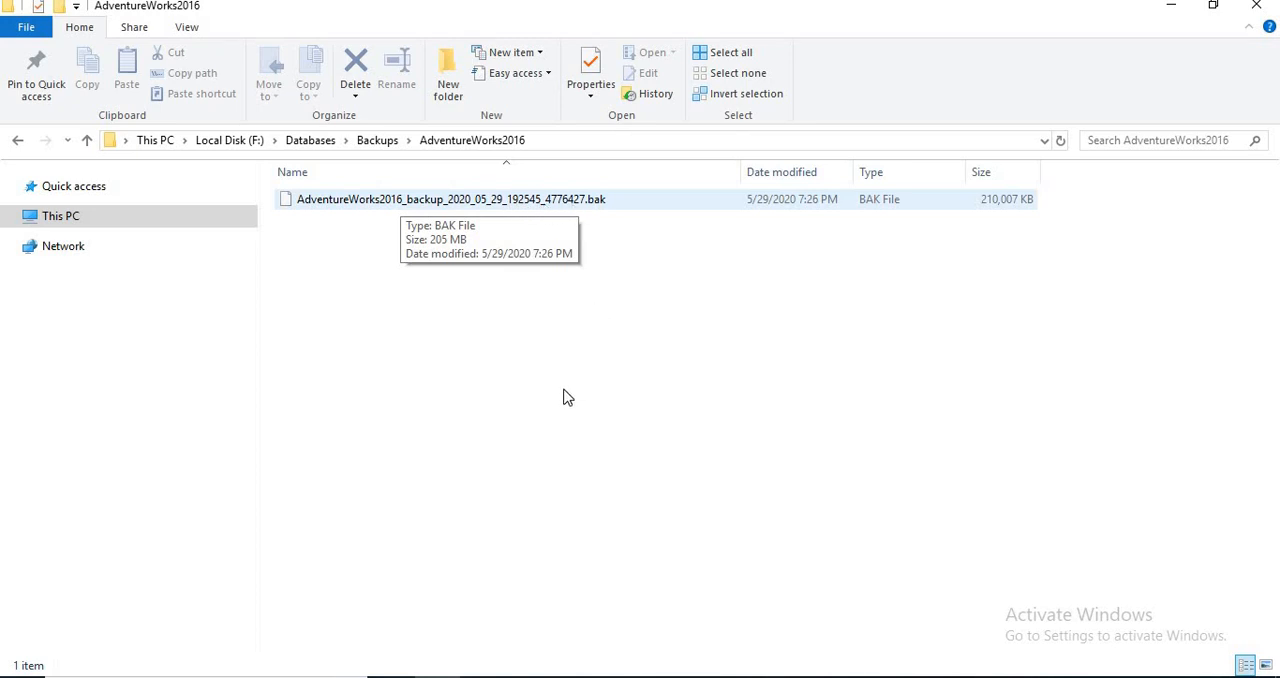
pyautogui.click(378, 140)
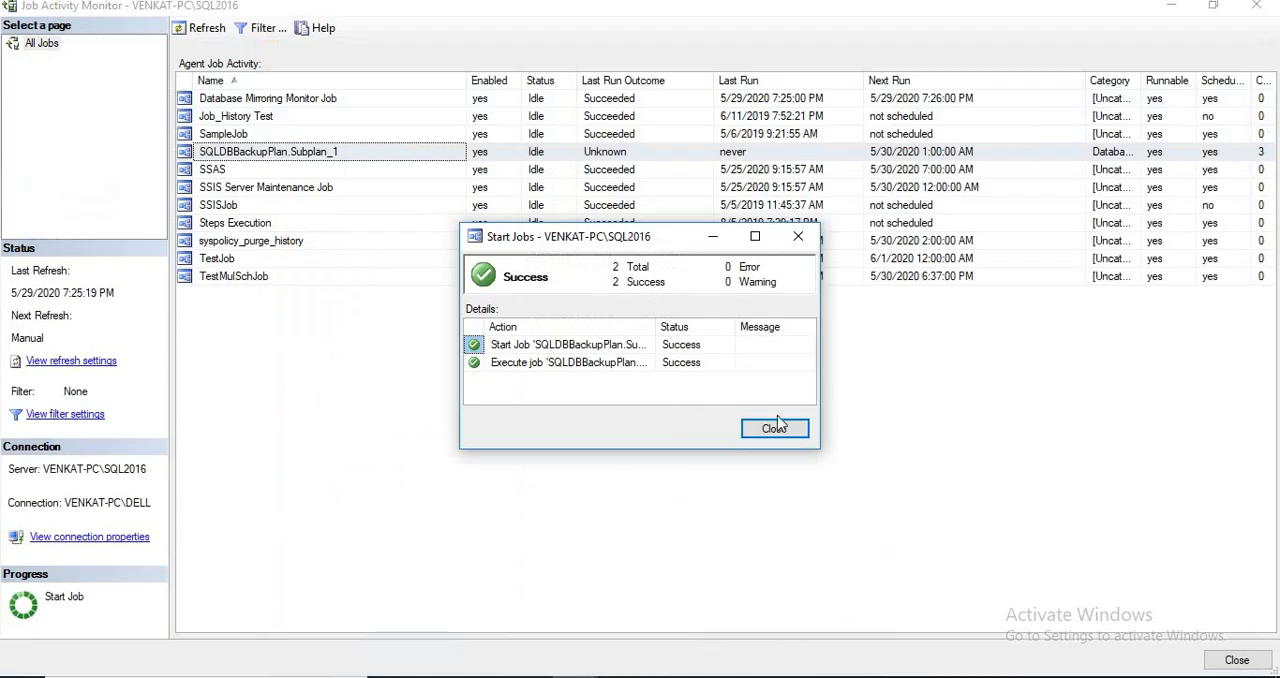
# Step: Start SQLDBBackupPlan.Subplan_1 at step again and refresh the job list to see it executing
pyautogui.click(776, 428)
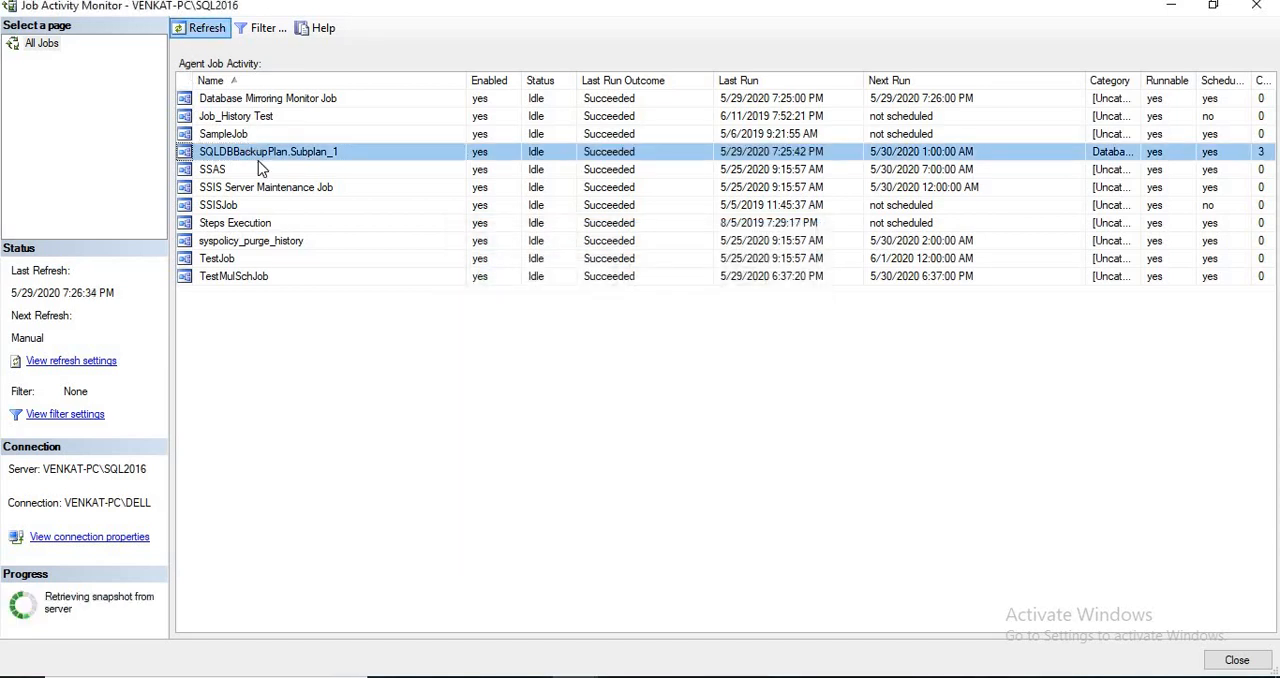
pyautogui.rightClick(268, 152)
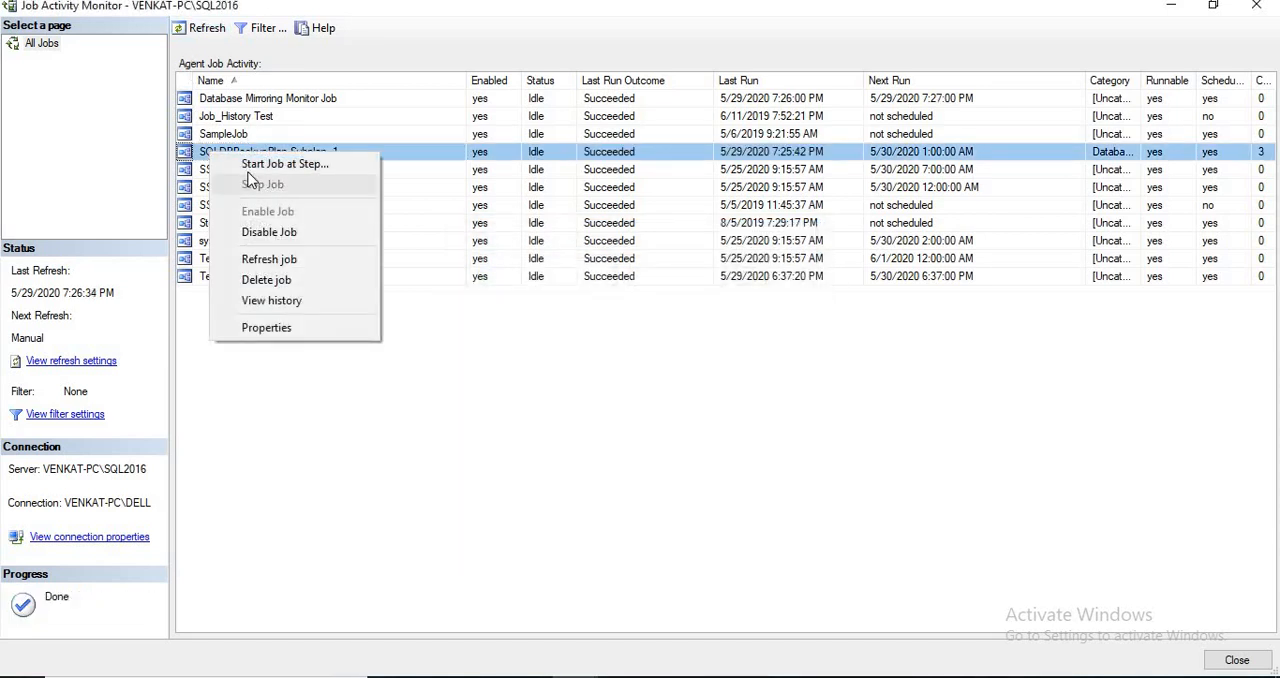
pyautogui.click(284, 164)
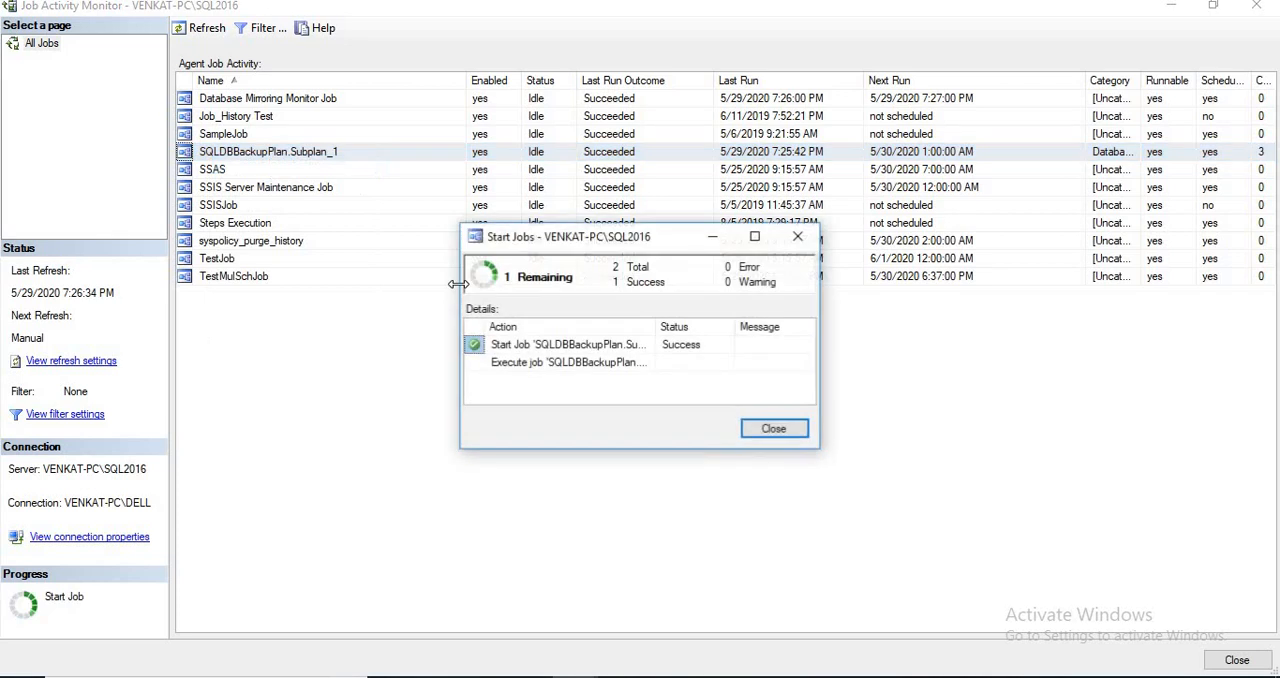
pyautogui.click(772, 428)
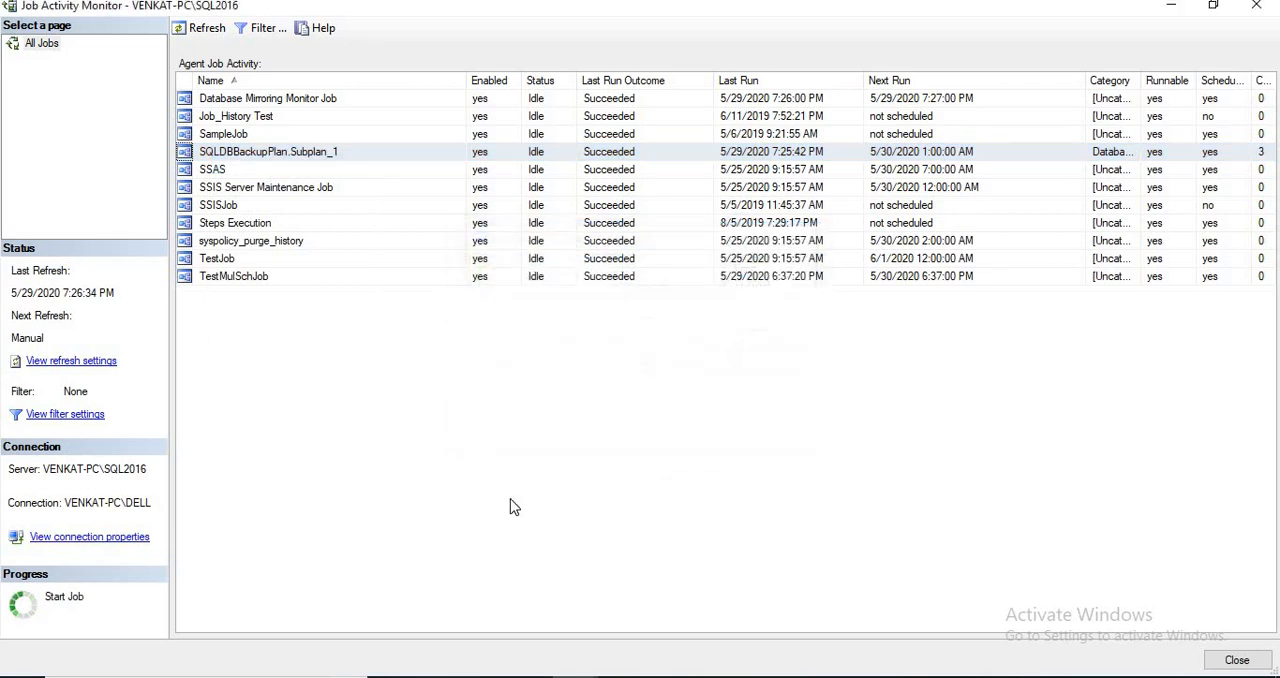
pyautogui.click(200, 28)
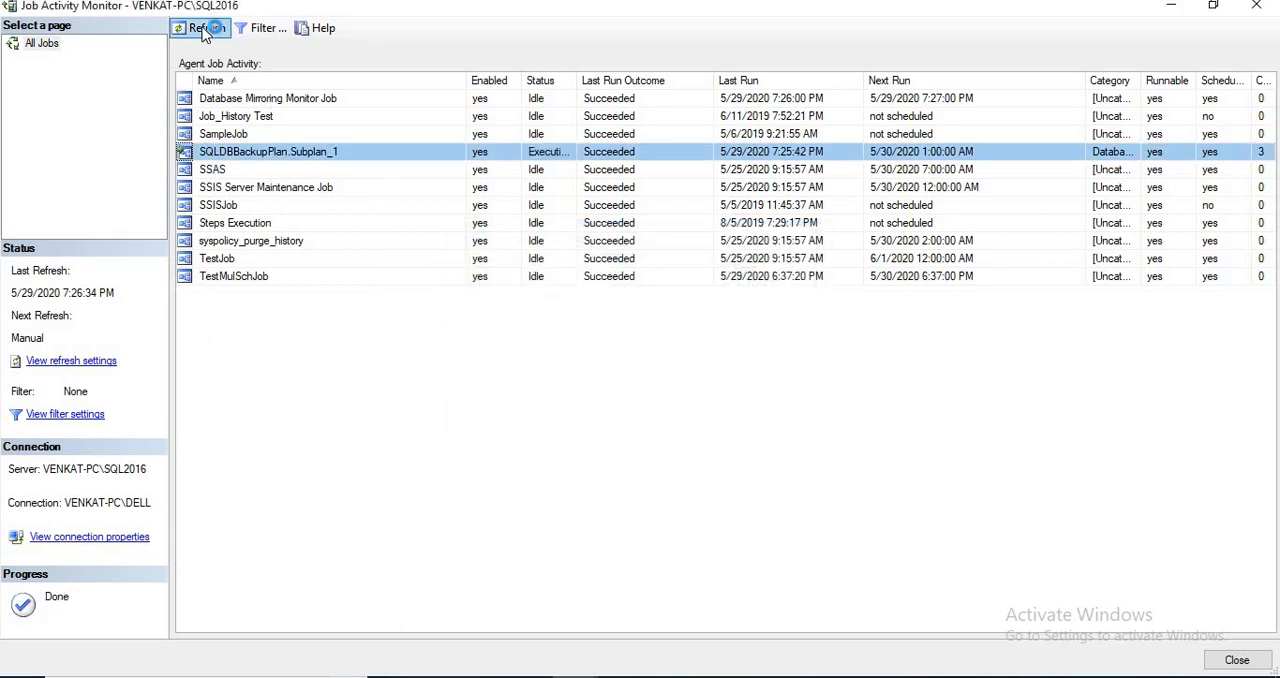
pyautogui.click(200, 28)
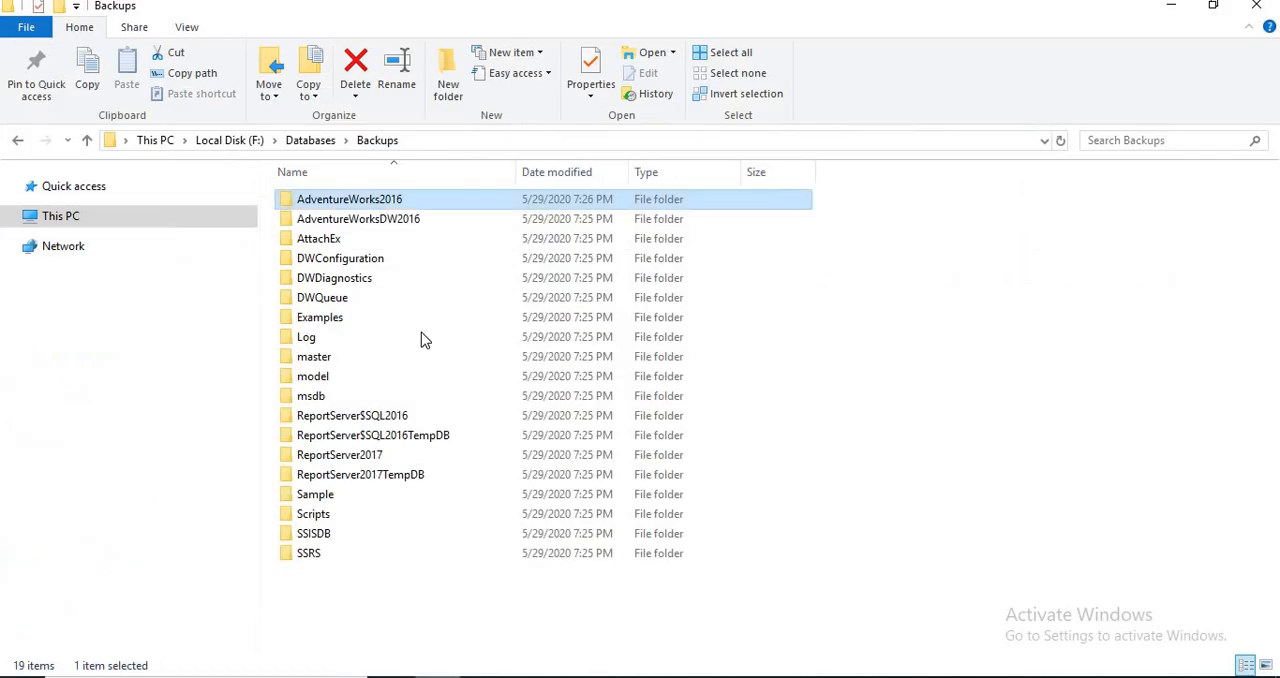
# Step: Browse AdventureWorks2016 then msdb under Backups, confirming msdb holds two .bak files from both runs
pyautogui.doubleClick(348, 198)
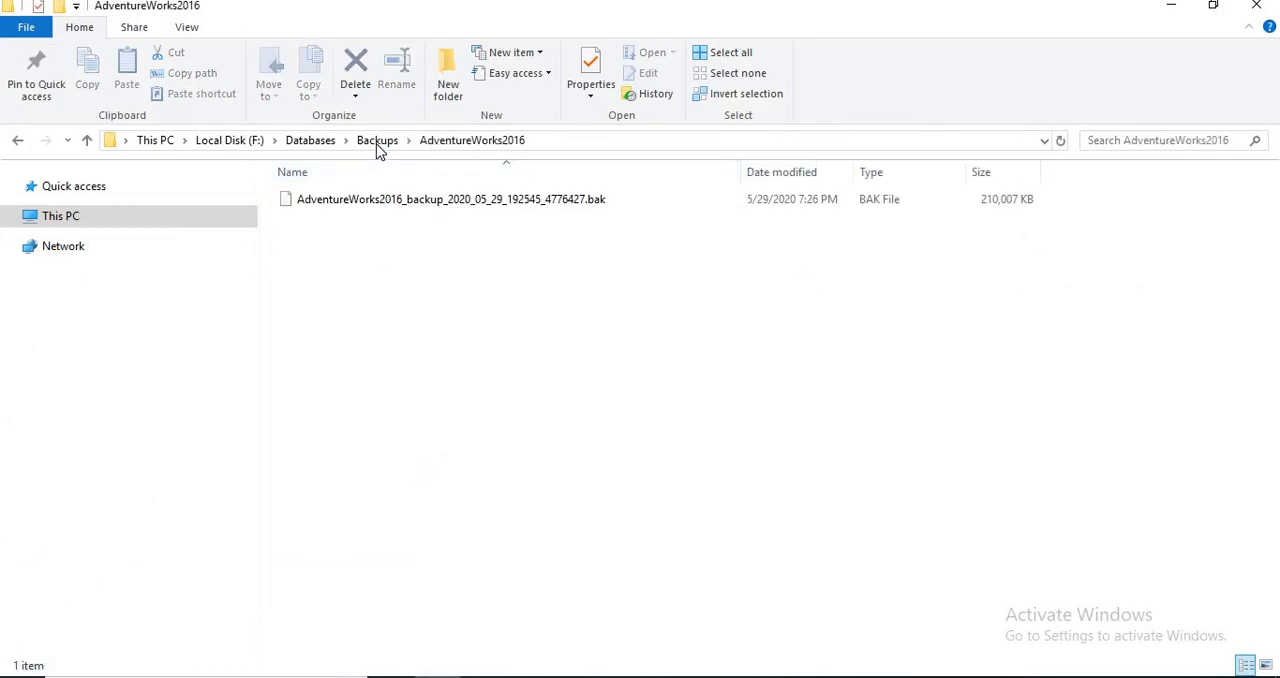
pyautogui.rightClick(588, 350)
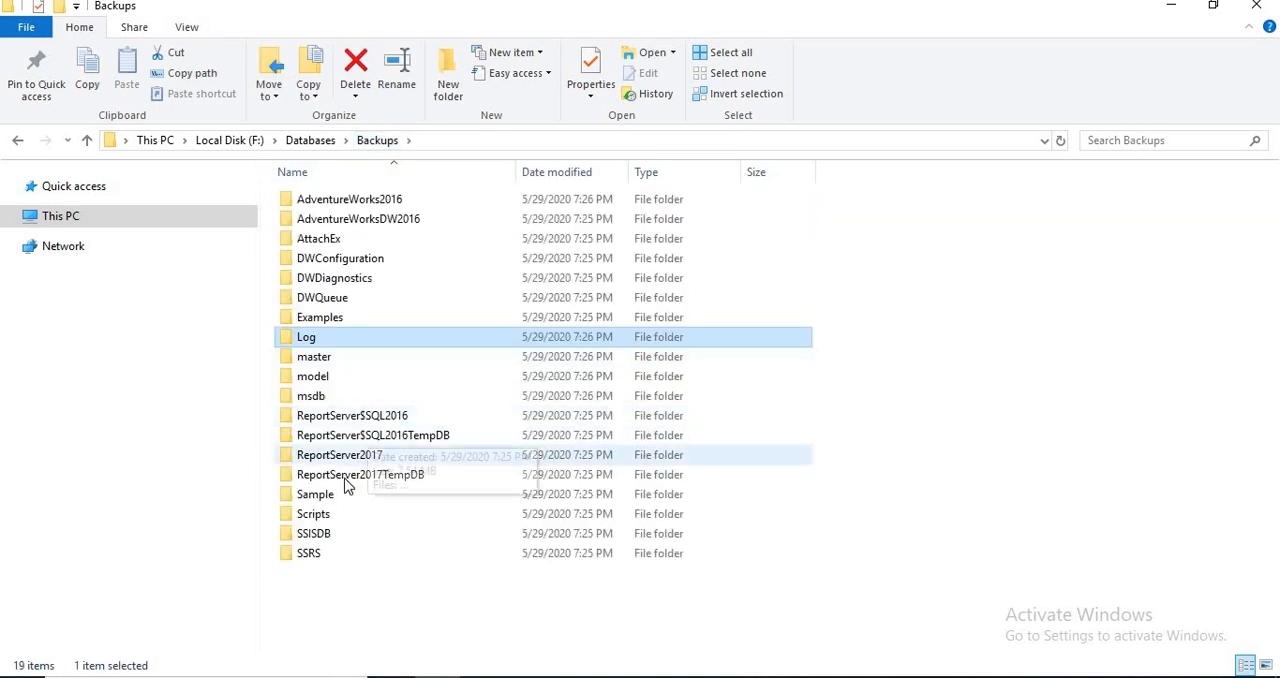
pyautogui.doubleClick(312, 396)
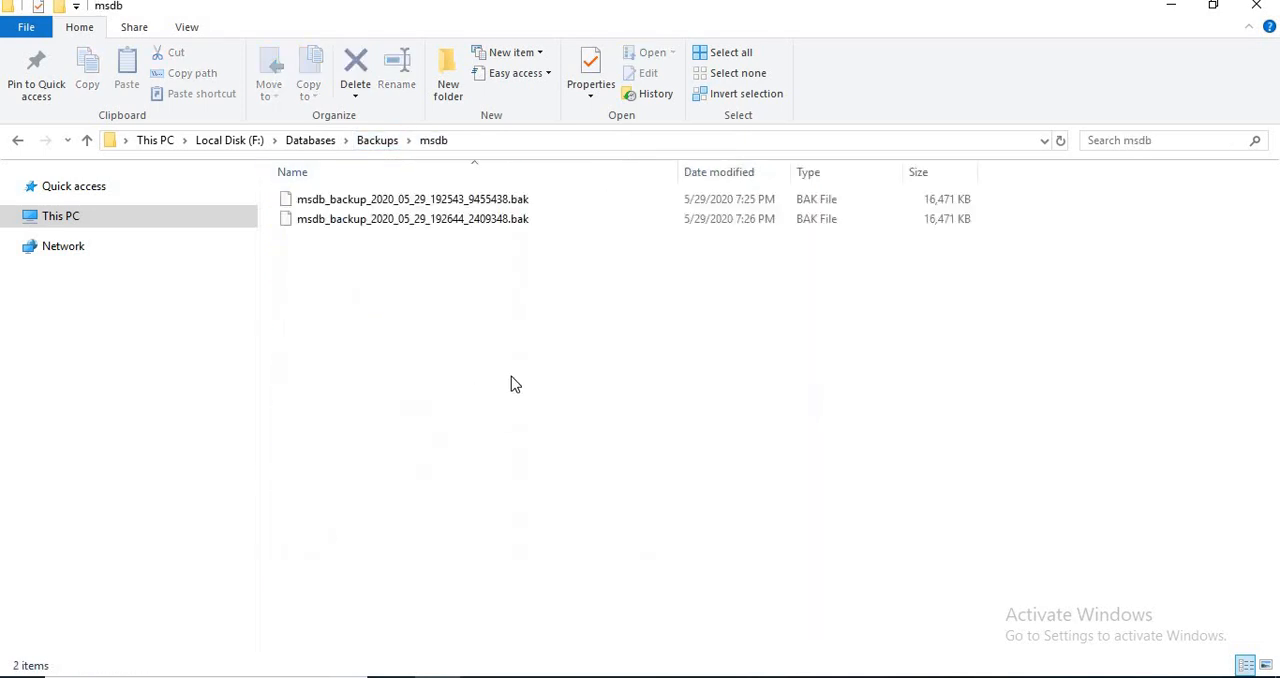
pyautogui.moveTo(476, 368)
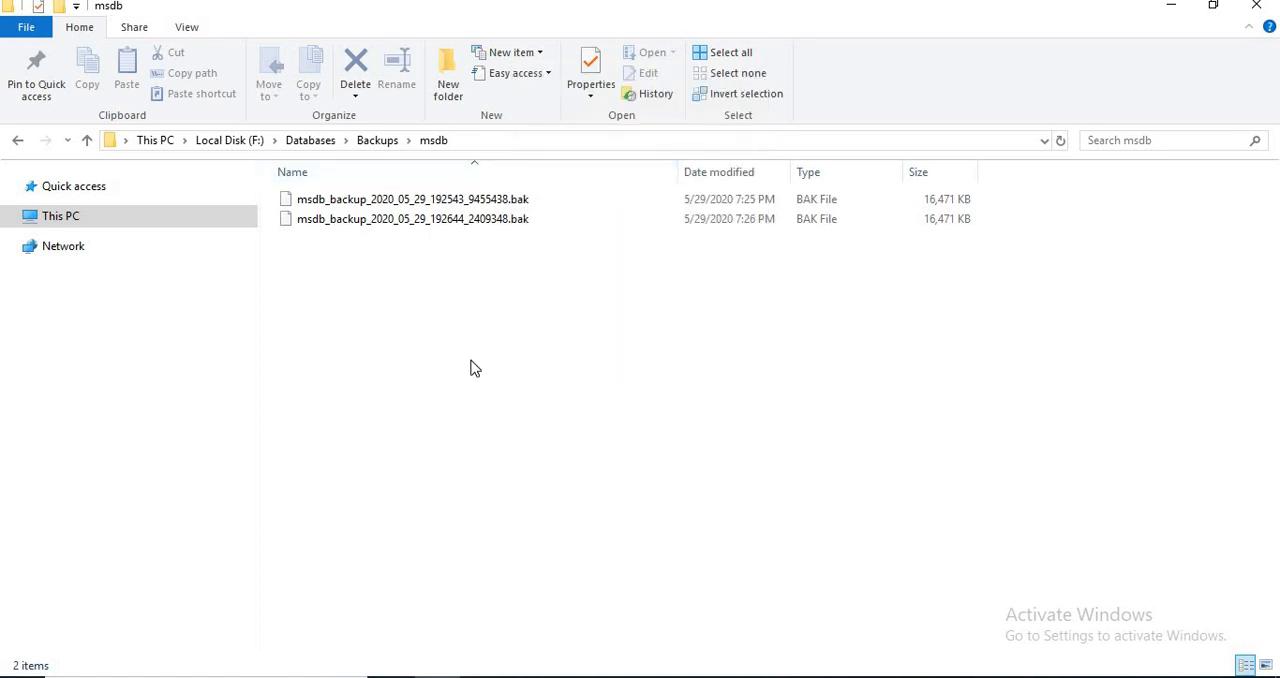
pyautogui.moveTo(436, 234)
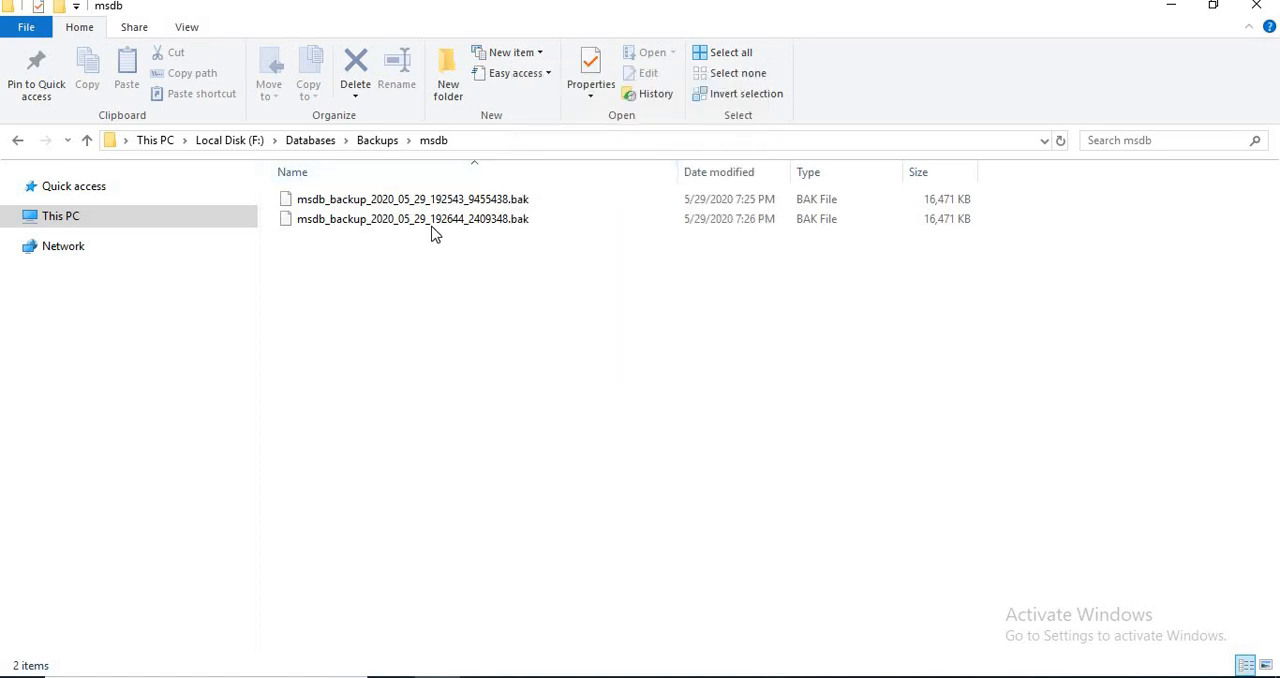
pyautogui.moveTo(504, 340)
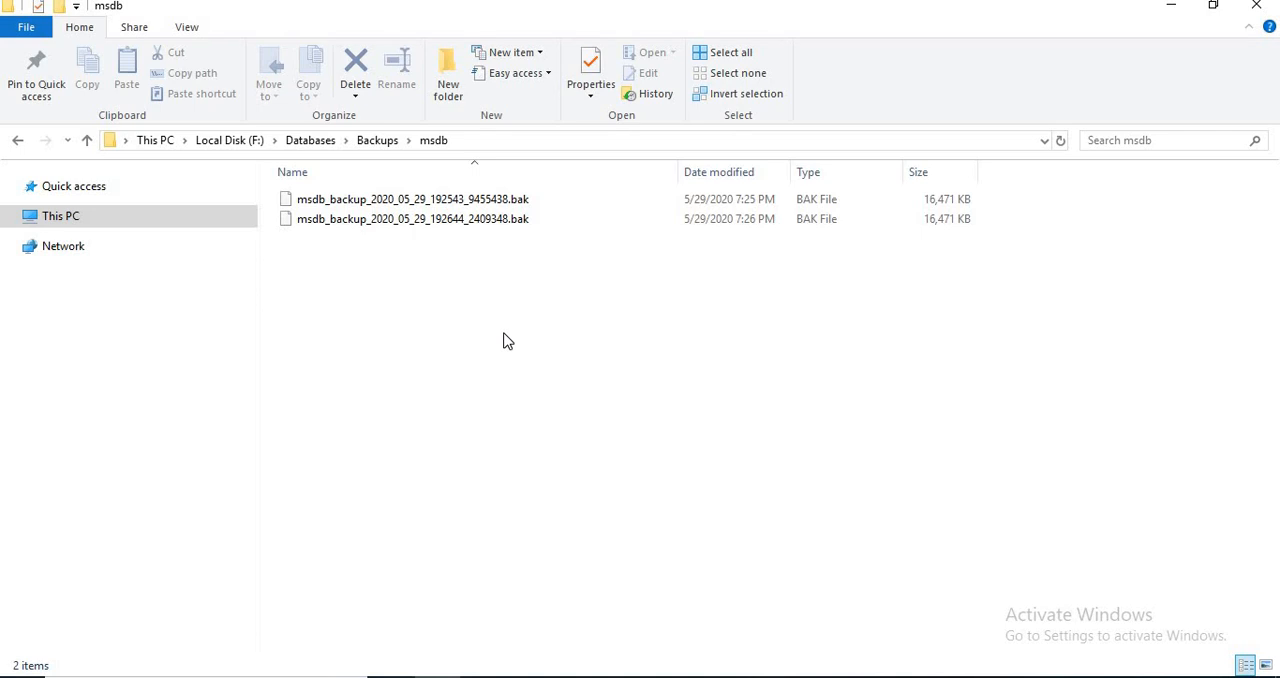
pyautogui.moveTo(496, 322)
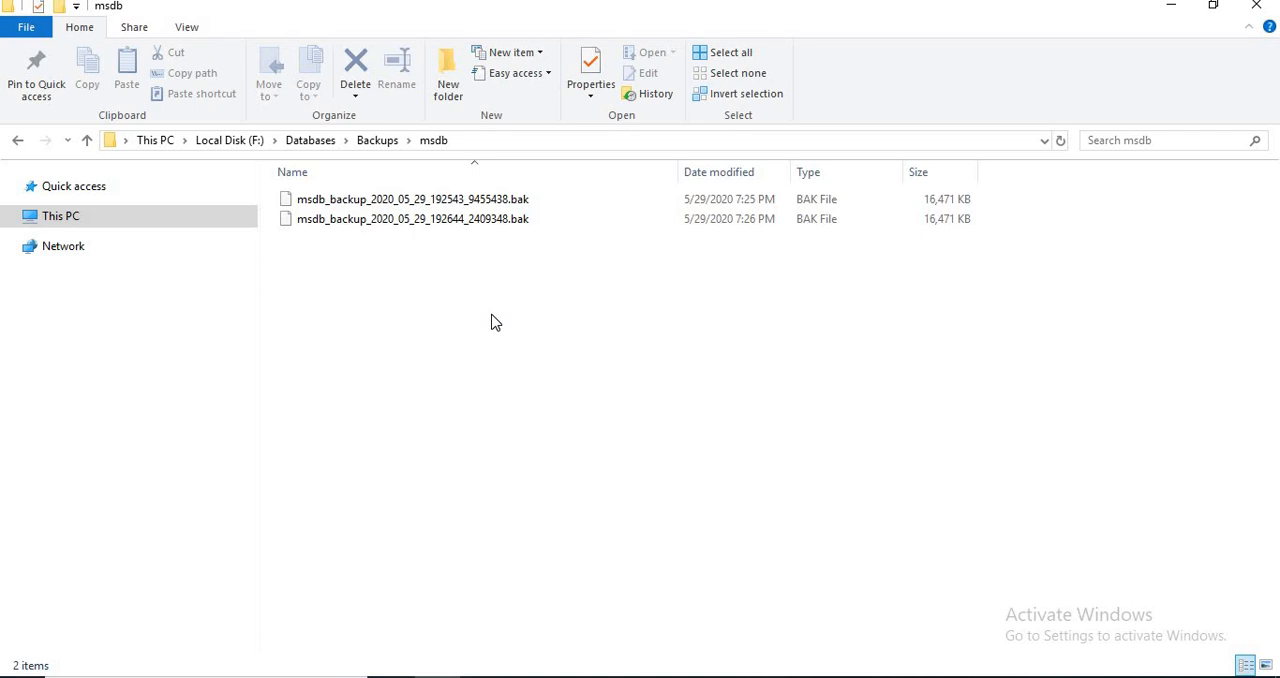
pyautogui.moveTo(492, 332)
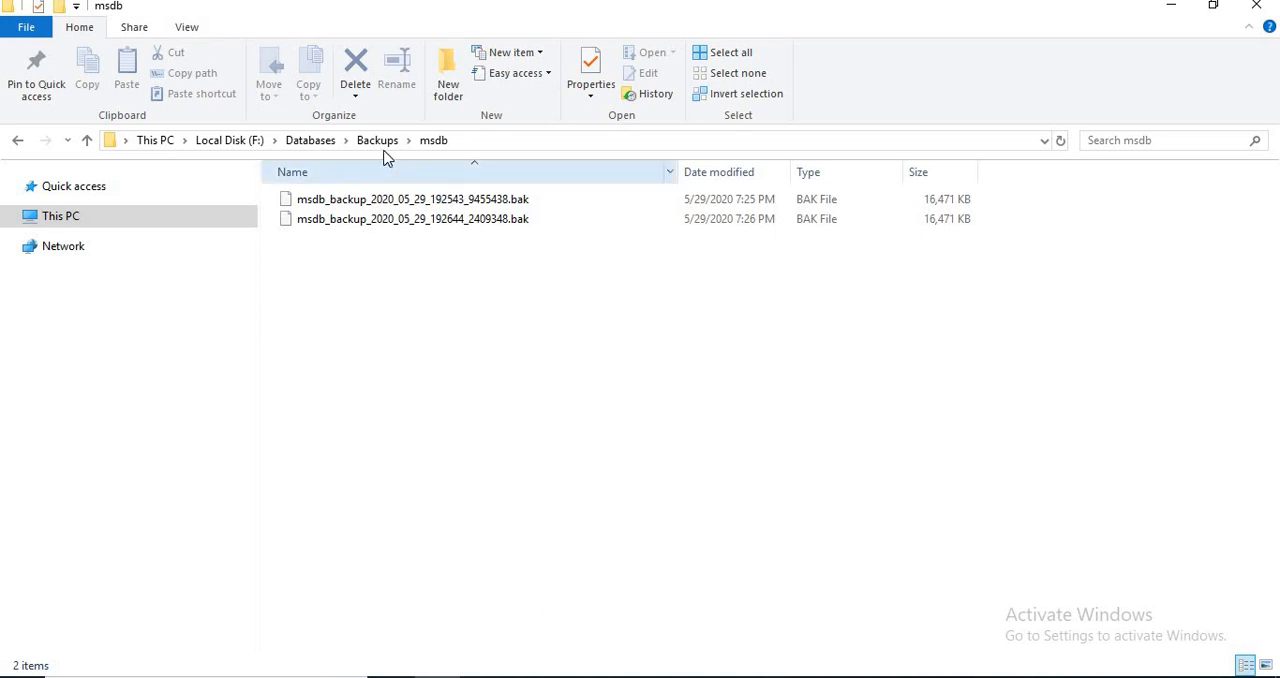
pyautogui.click(376, 140)
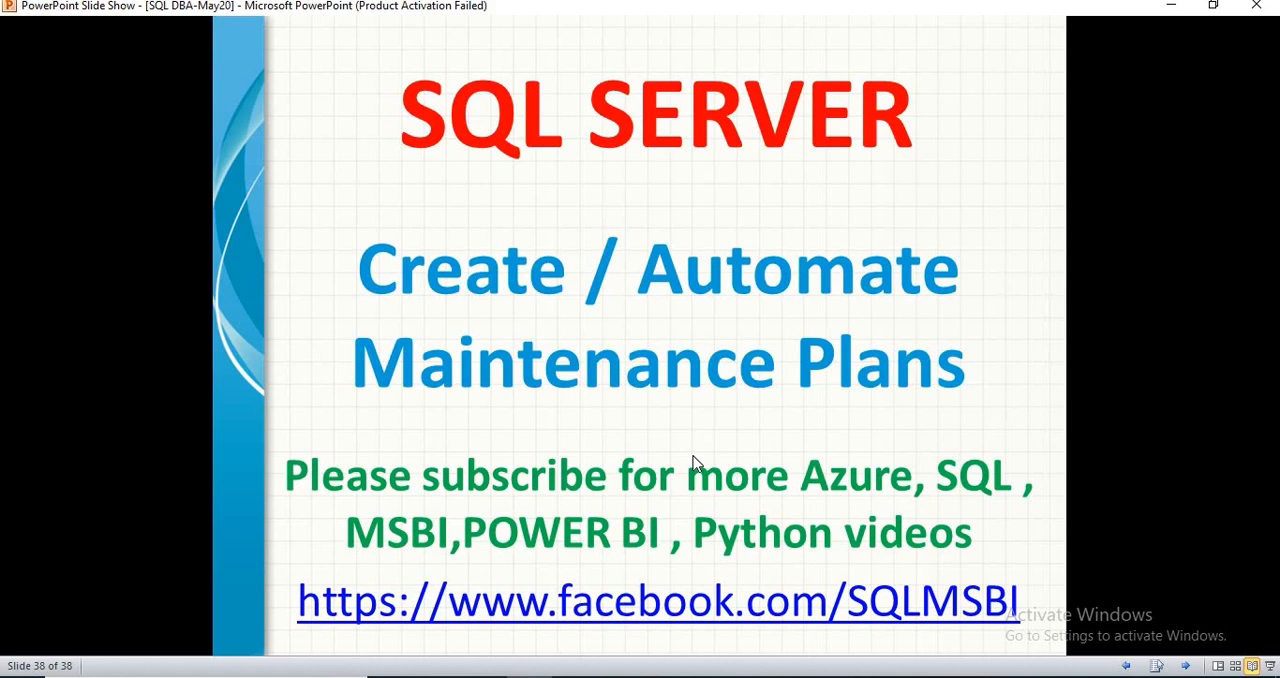
pyautogui.moveTo(596, 320)
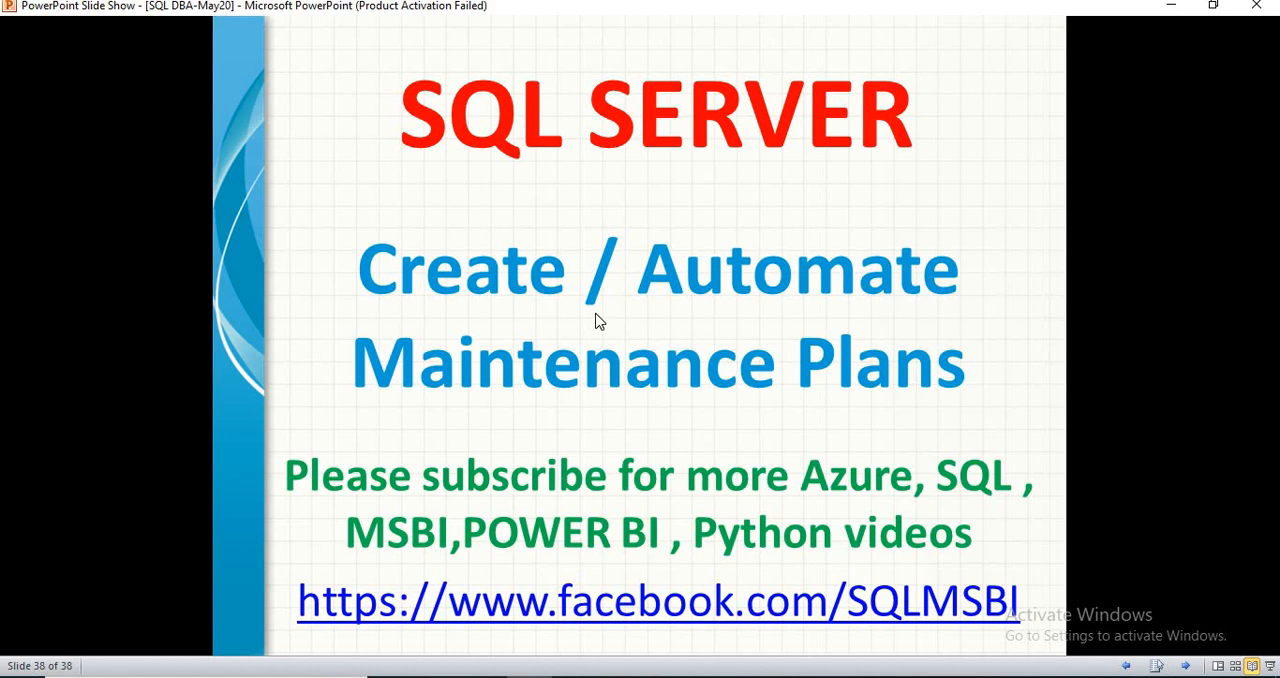